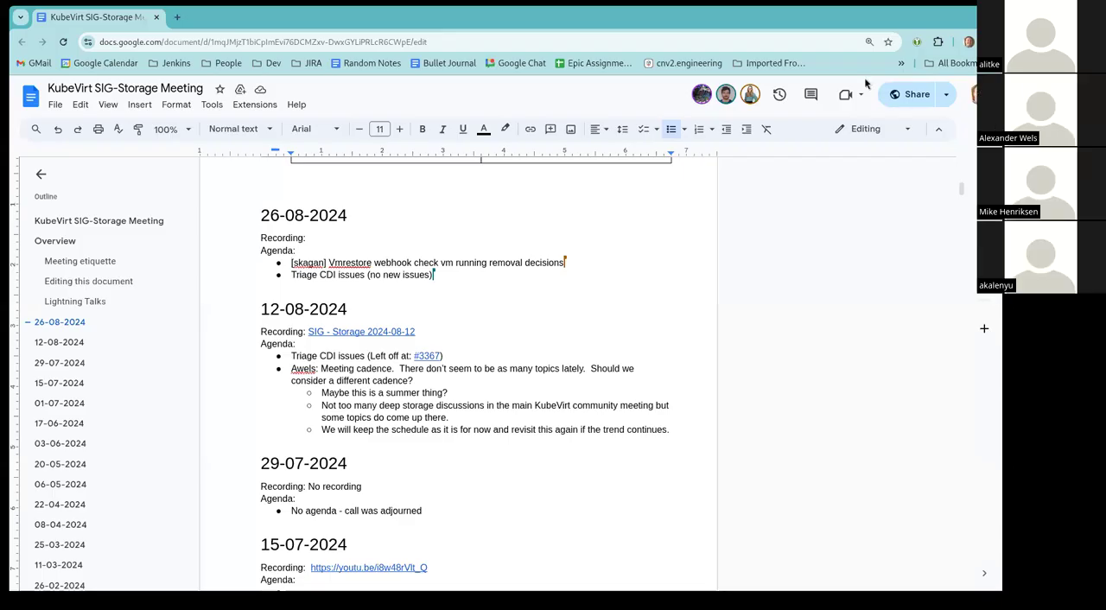
mouse_move(847, 93)
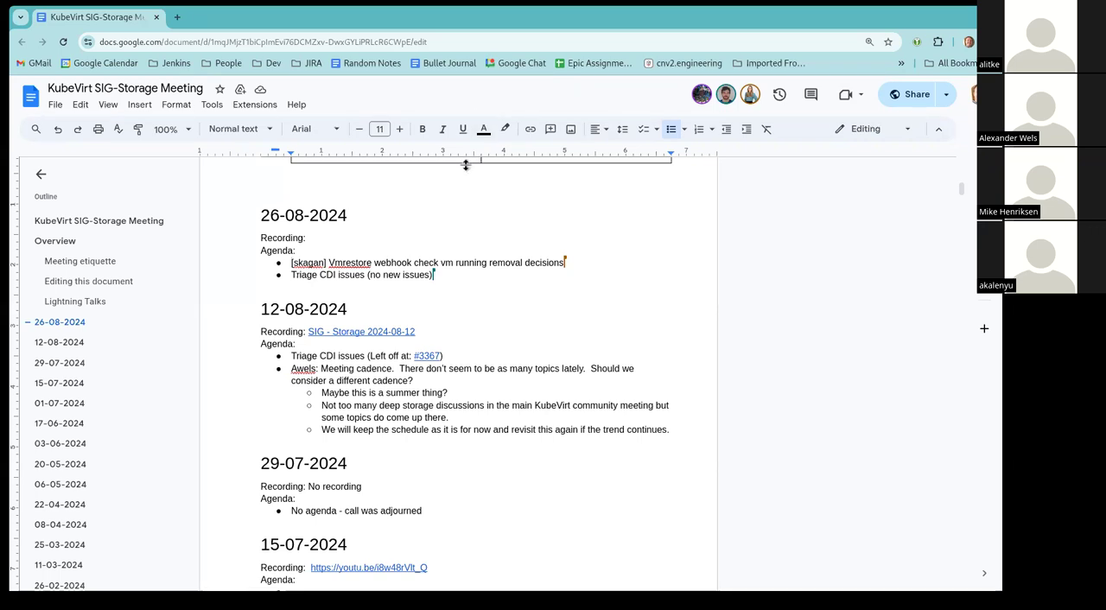
mouse_move(442, 204)
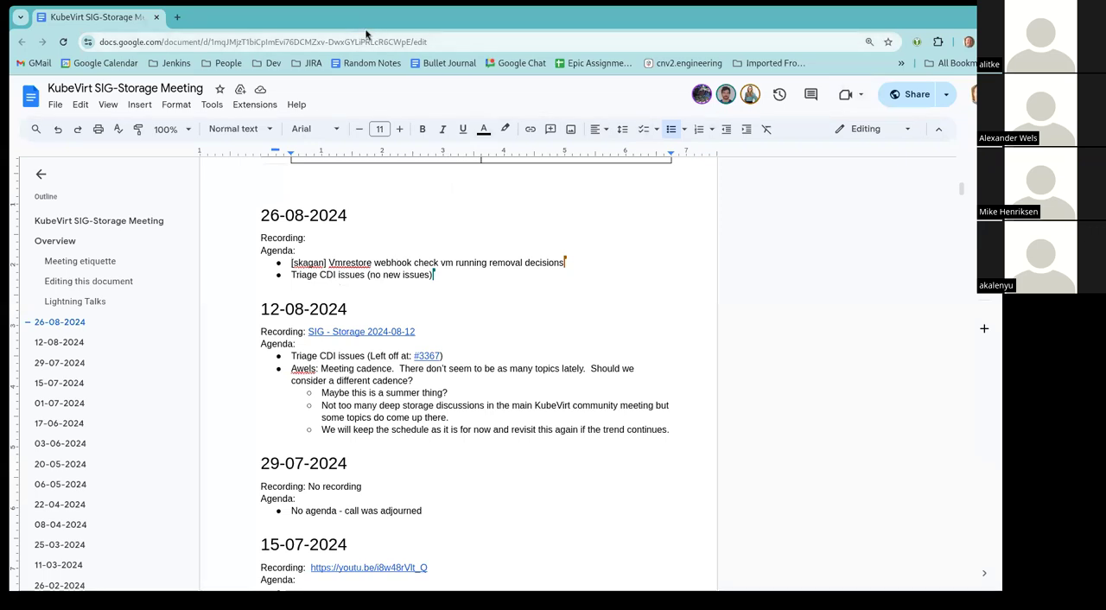
mouse_move(369, 31)
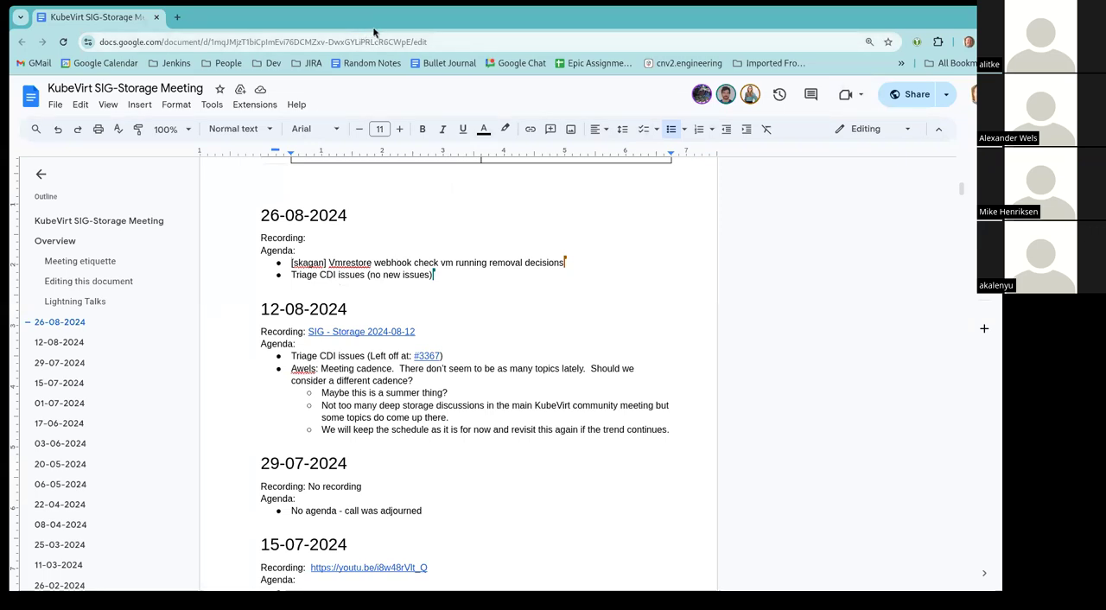
mouse_move(378, 12)
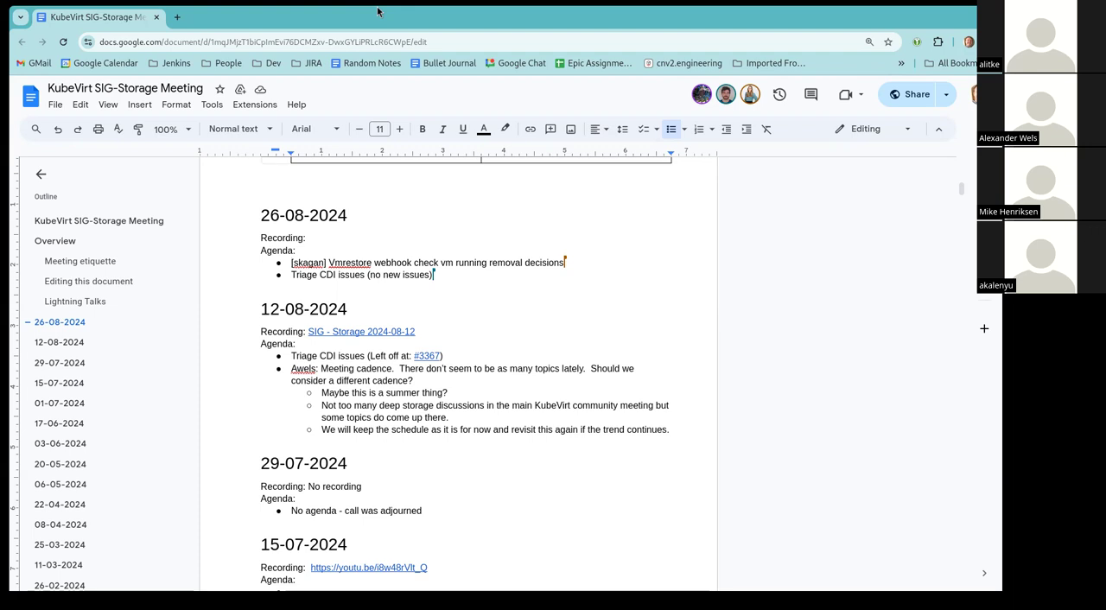
mouse_move(551, 229)
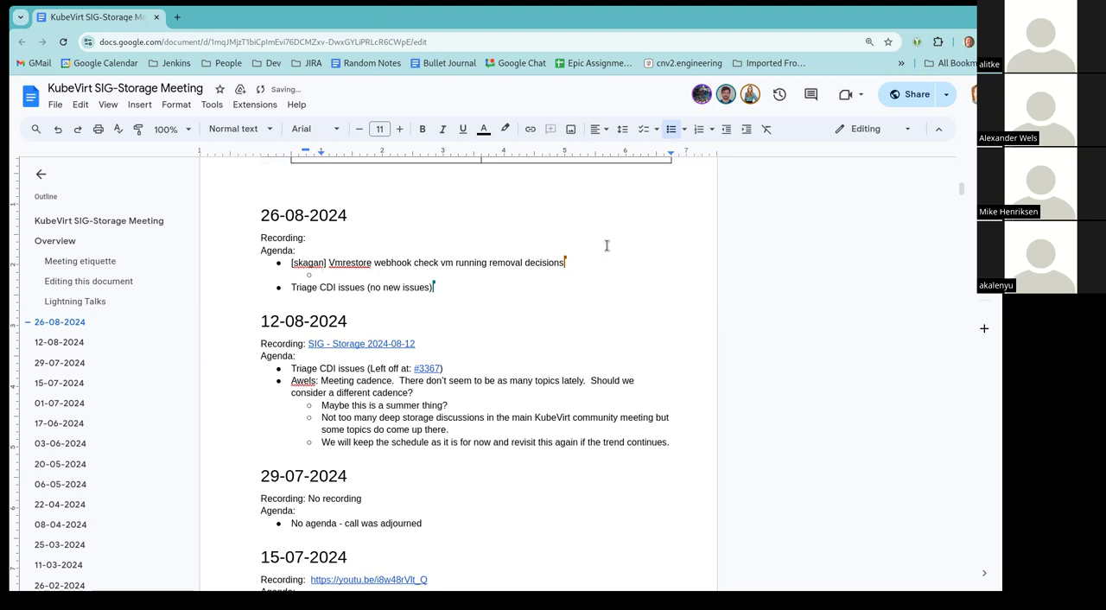
Step: Note that the VMRestore webhook rejects restores while the VM is running, to be consistent
text(THe)
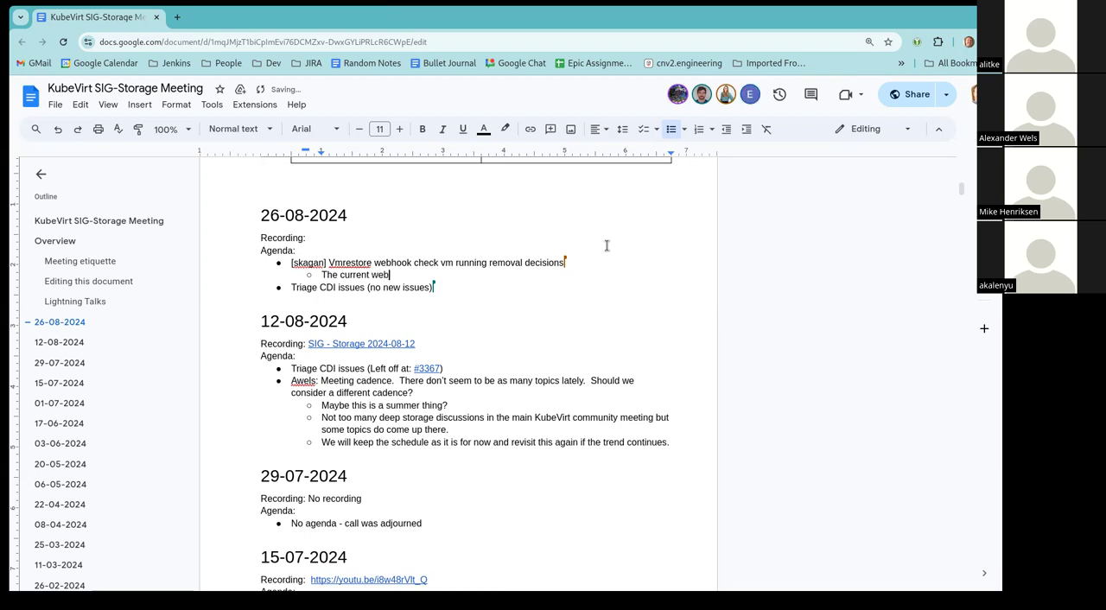
text(hook)
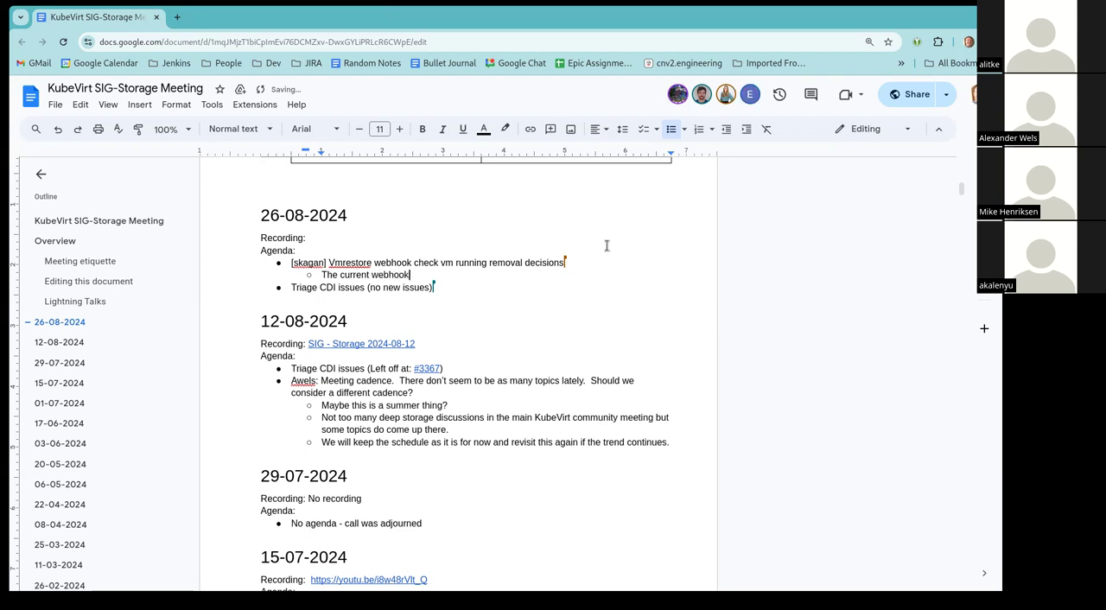
text(for VMResto)
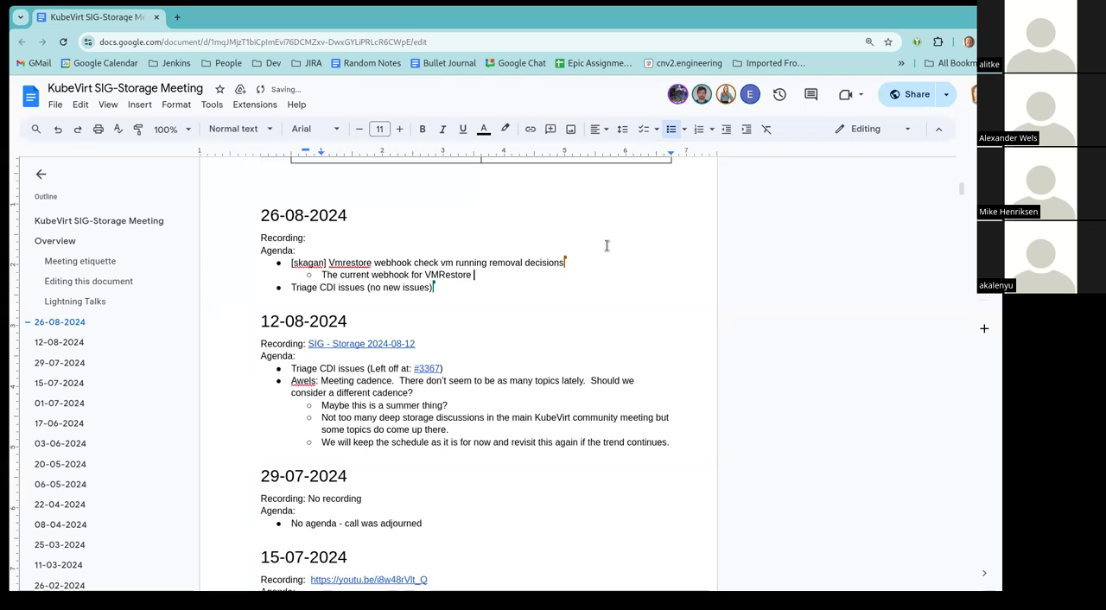
text(rejects)
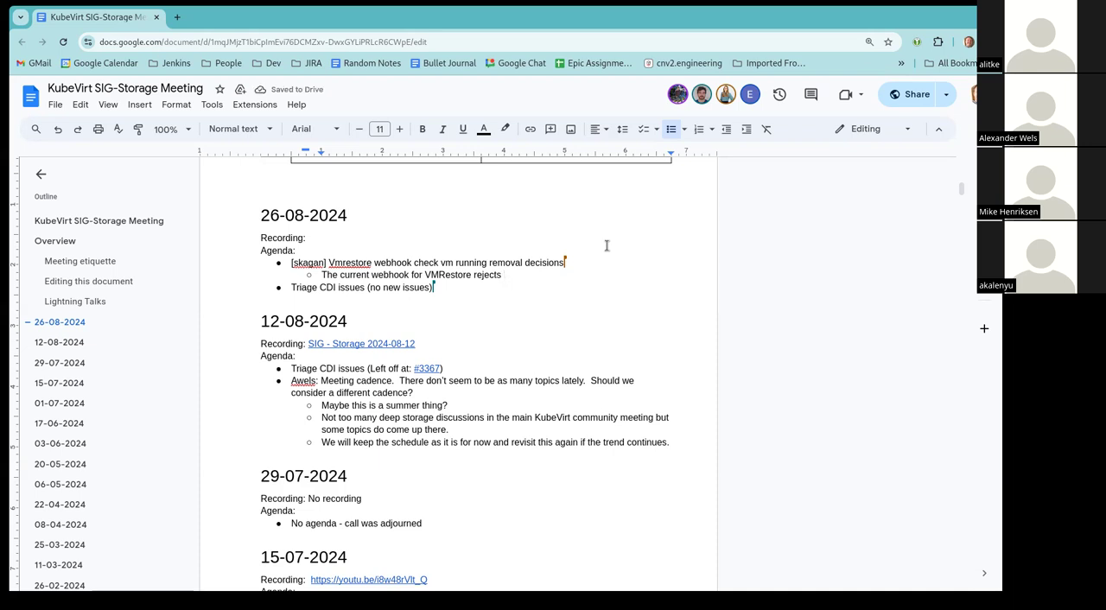
text(restores when the VM is running)
text(In order t)
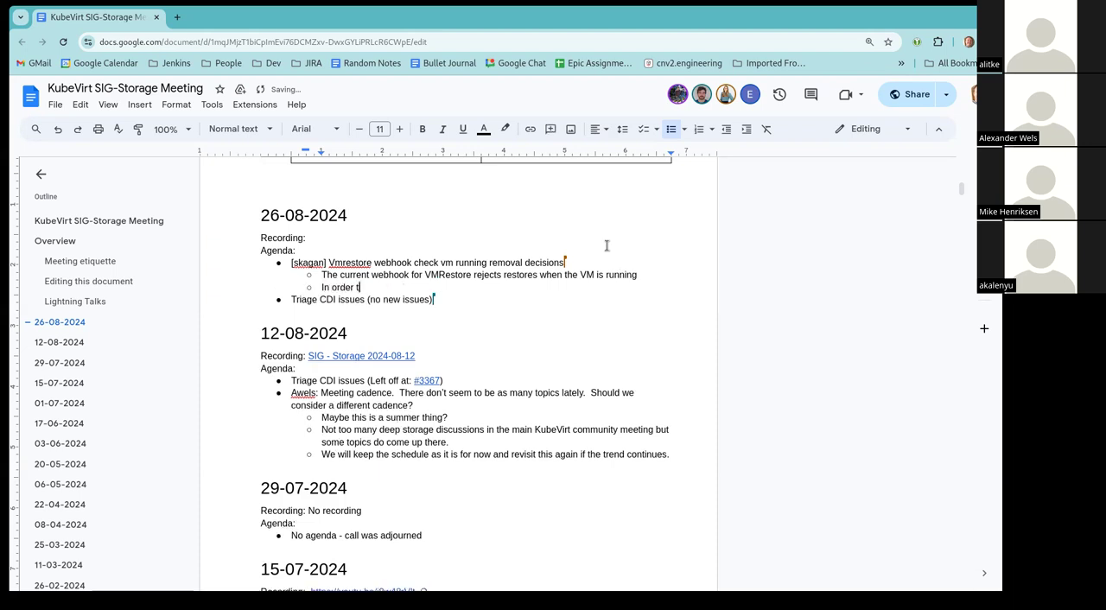
text(o)
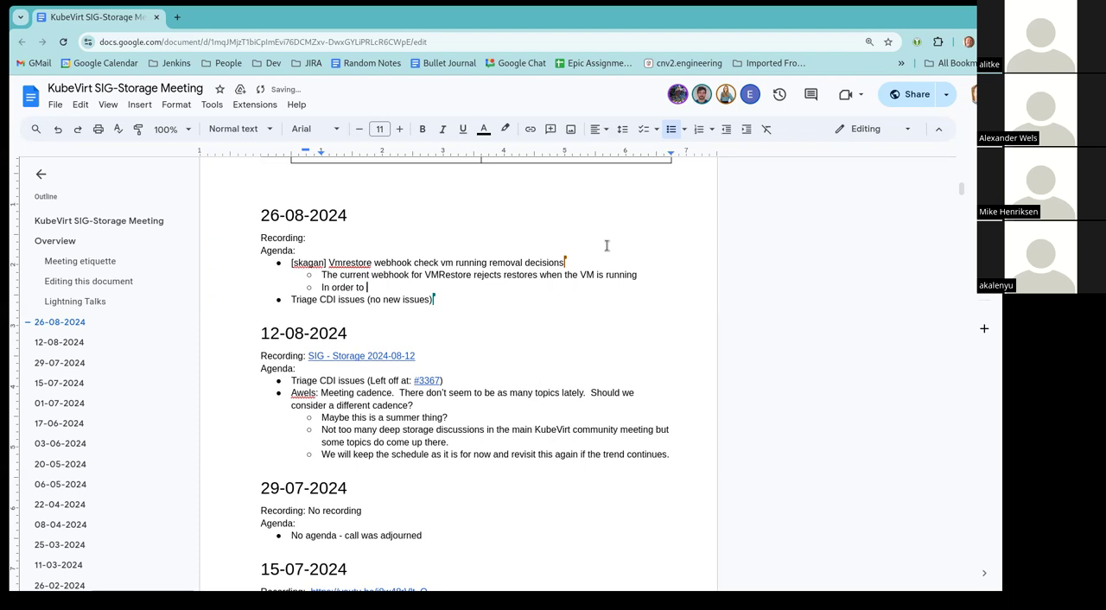
text(be eventually conciste)
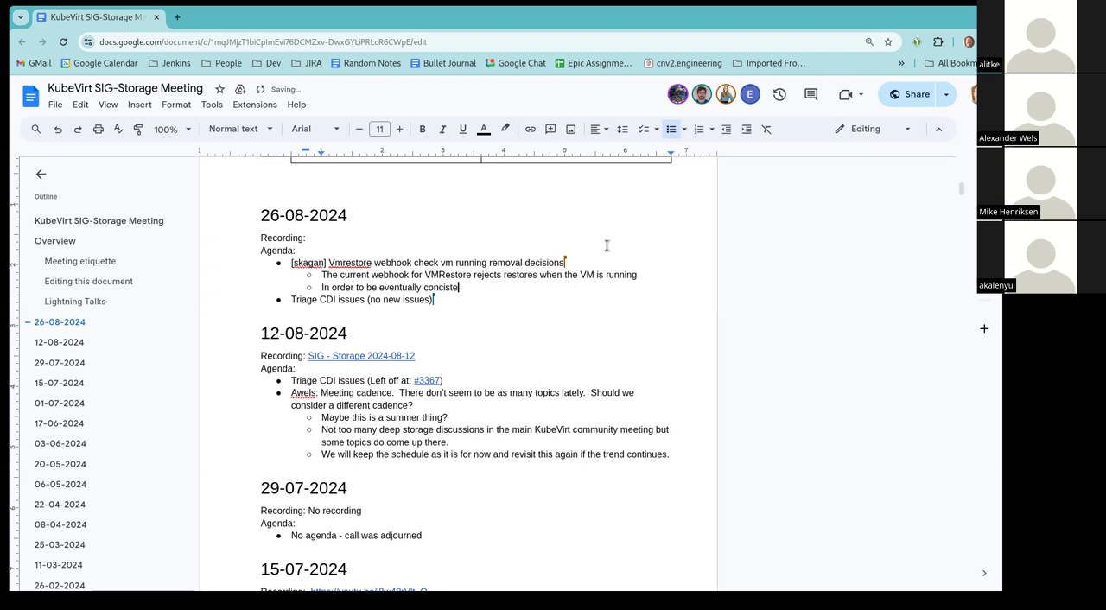
text(consistent)
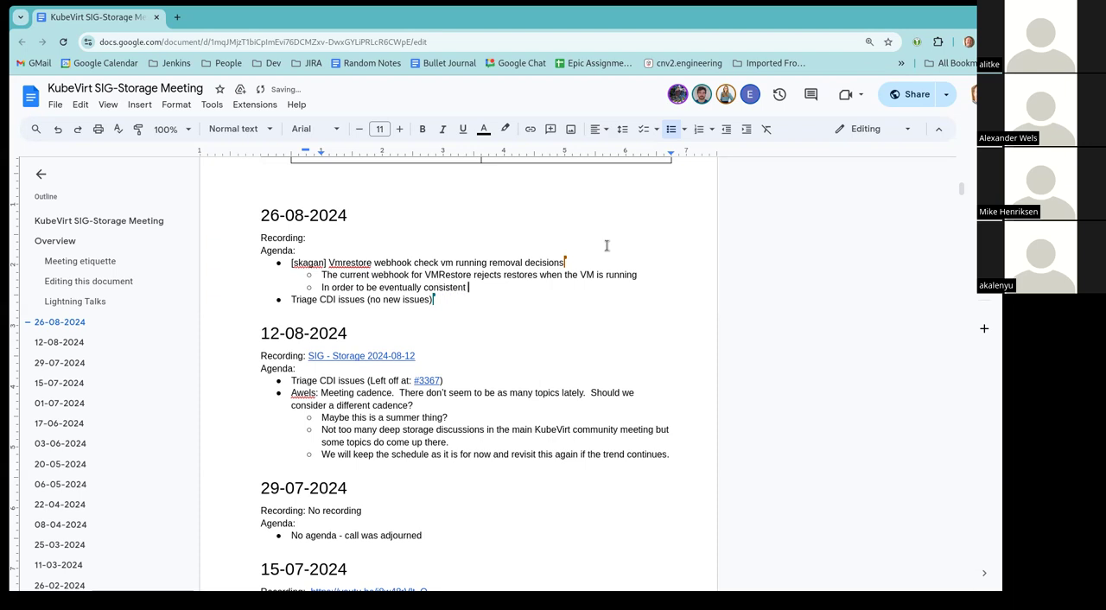
Step: Add that we would like to remove / evaluate this behavior
text(we w)
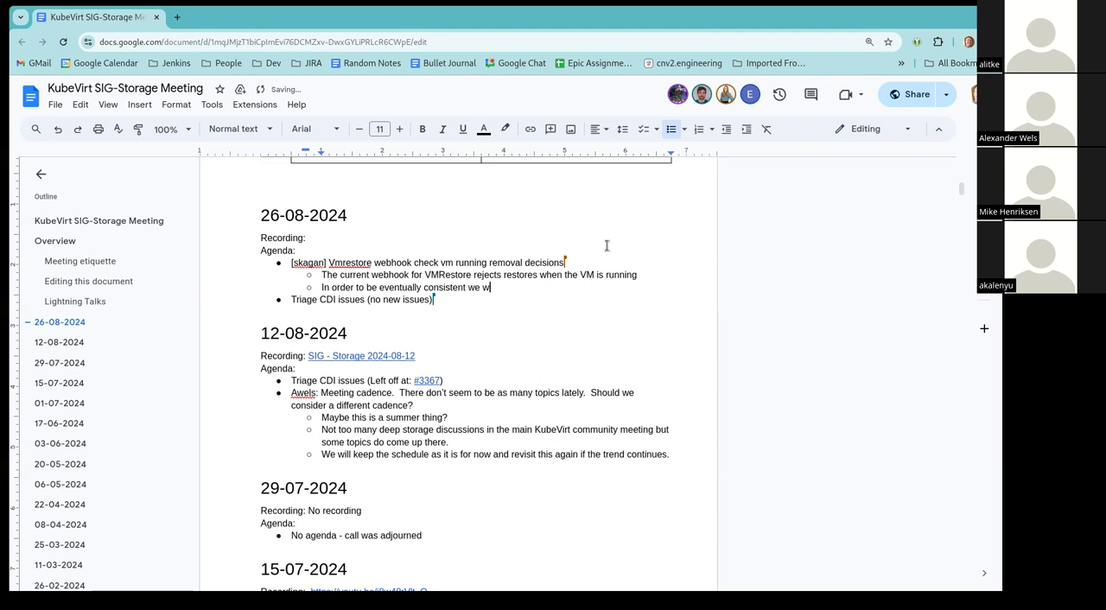
text(ould like)
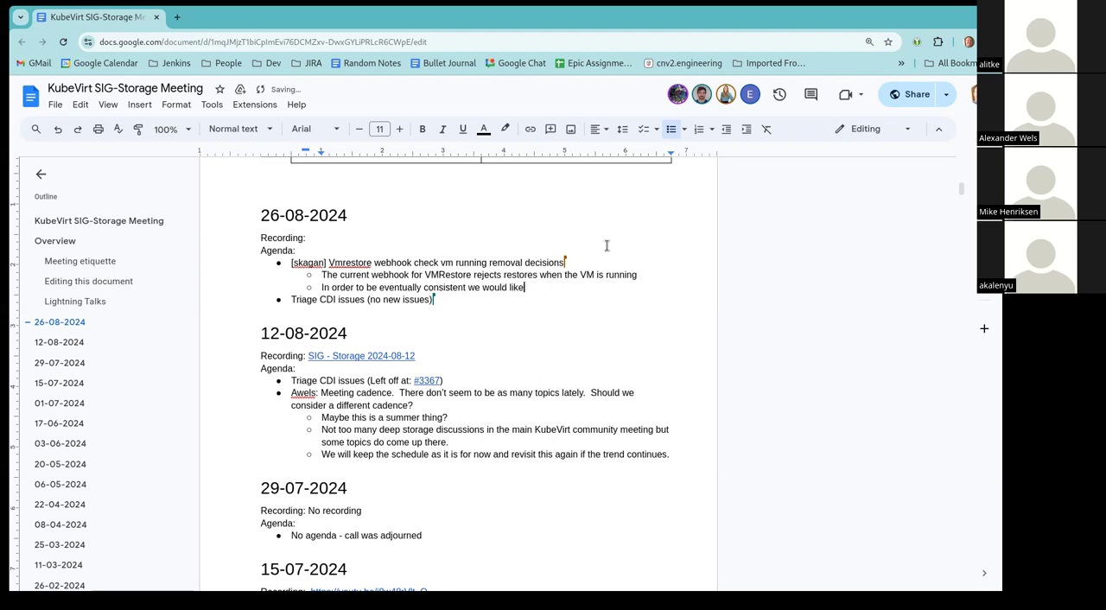
text(to remove this)
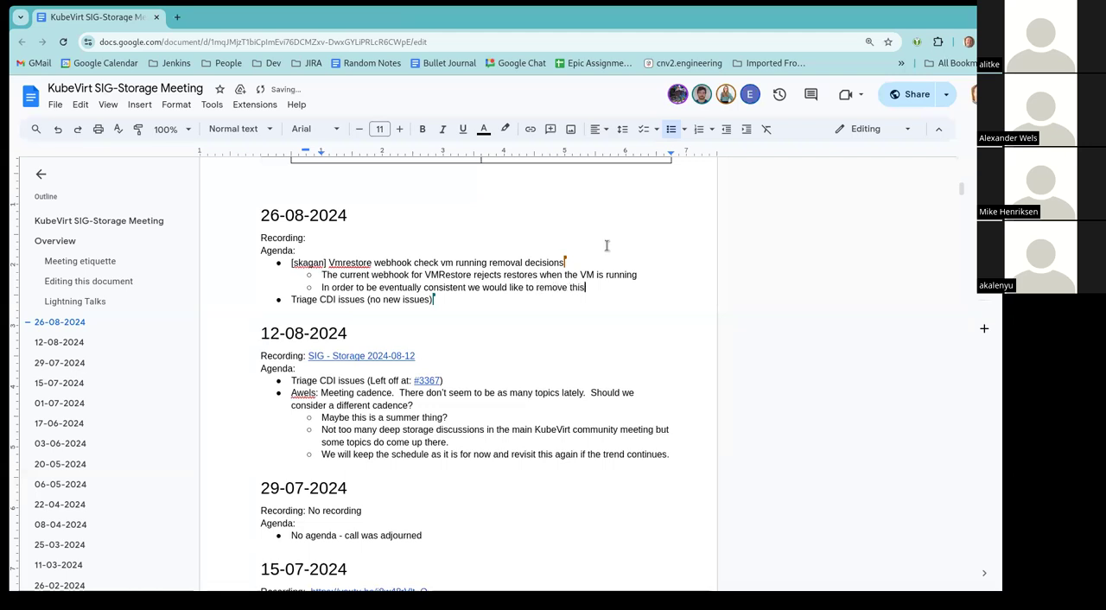
text(behavior)
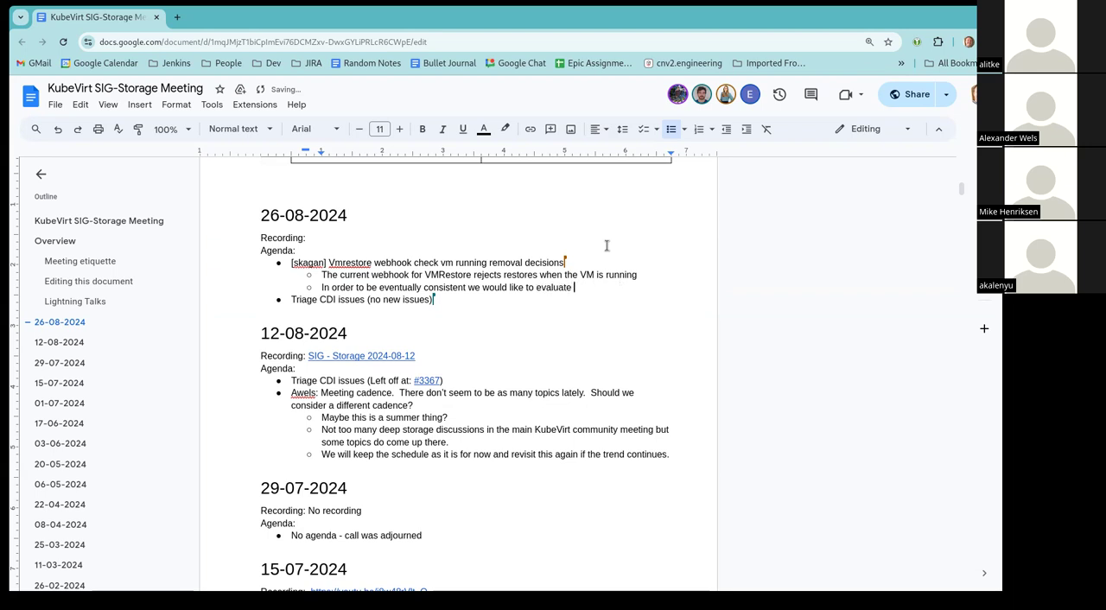
text(this)
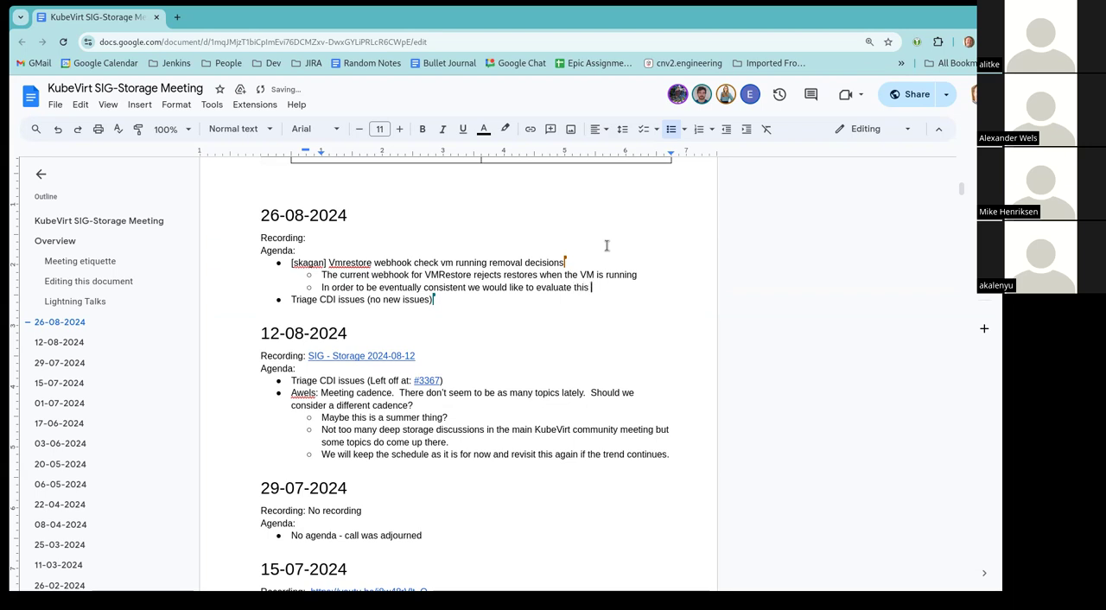
text(behav)
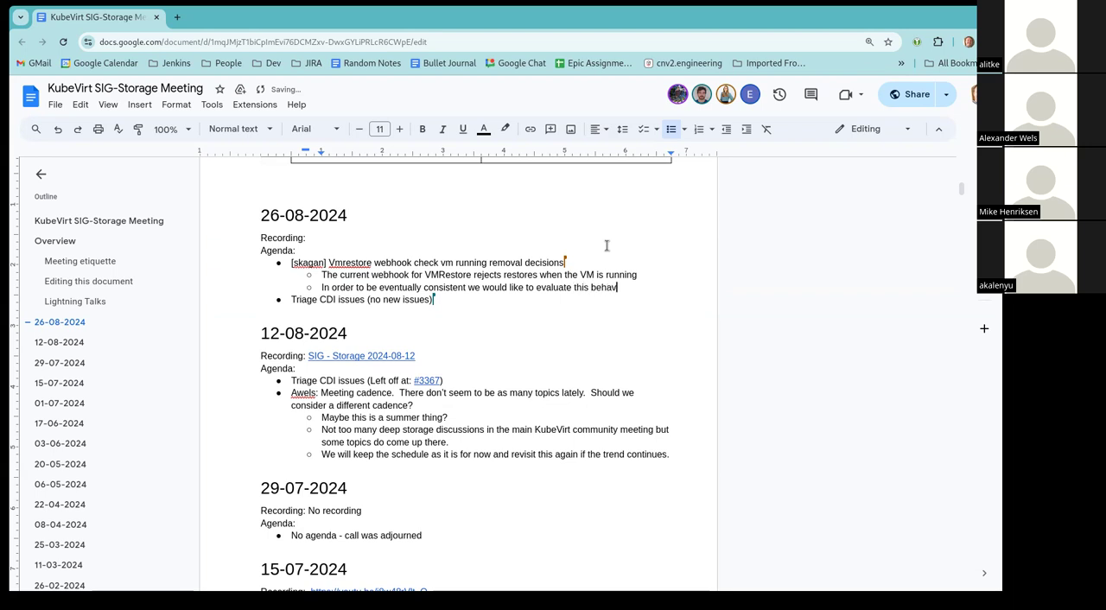
text(ior)
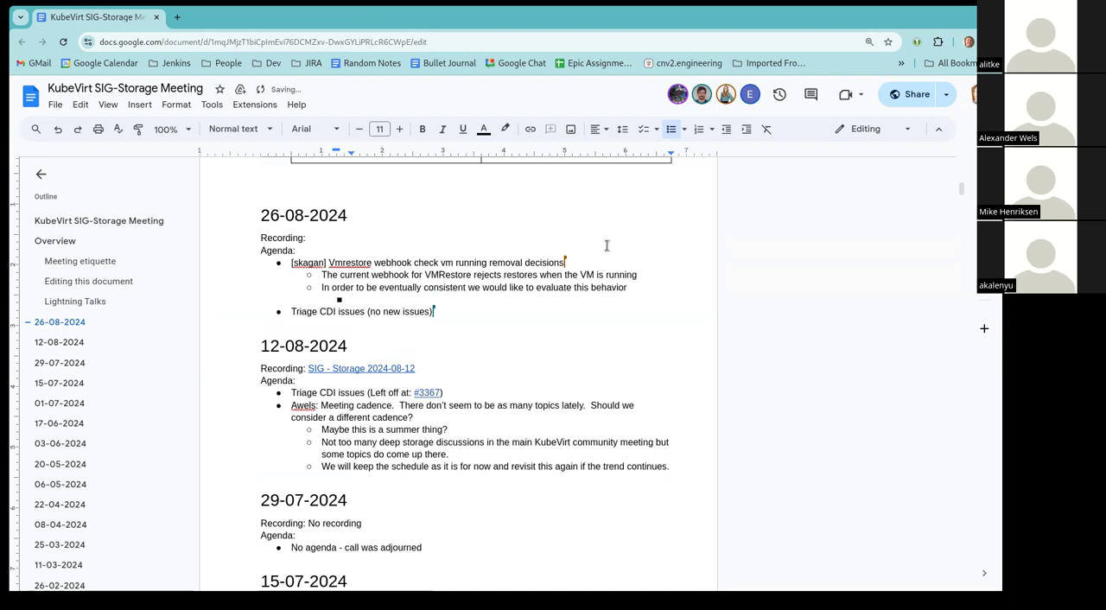
Step: Note 'First try is to check for VM state in the reconcile loop instead'
text(First t)
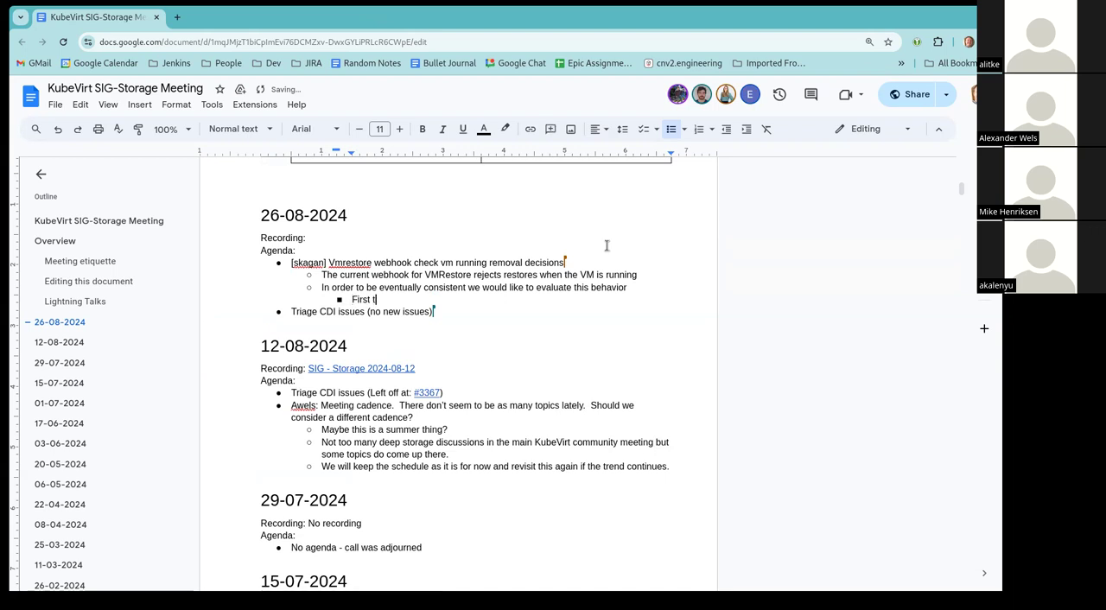
text(ry is)
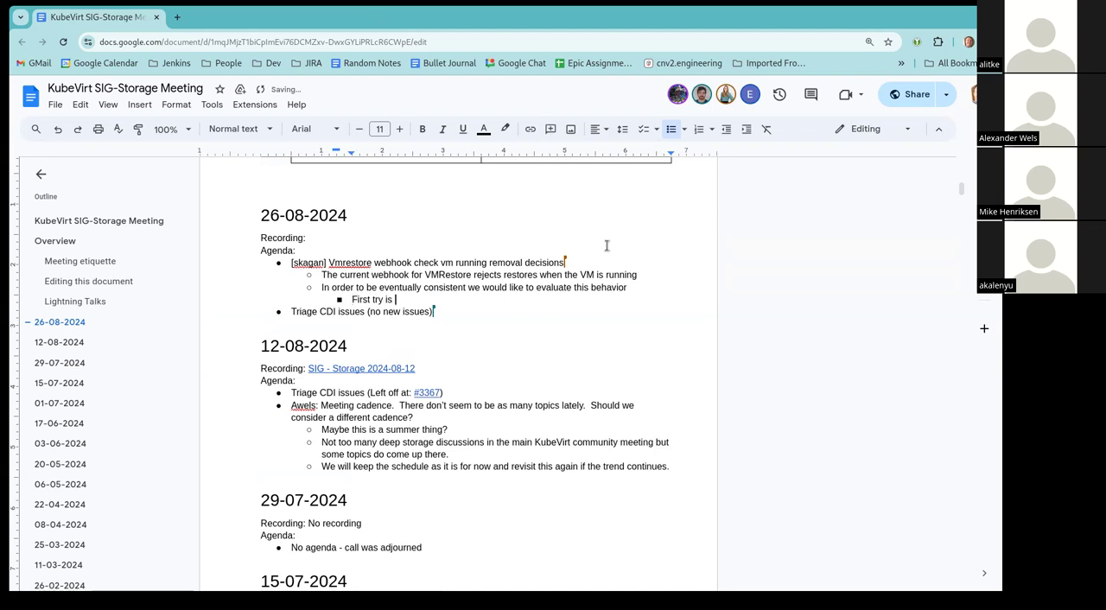
text(to check for)
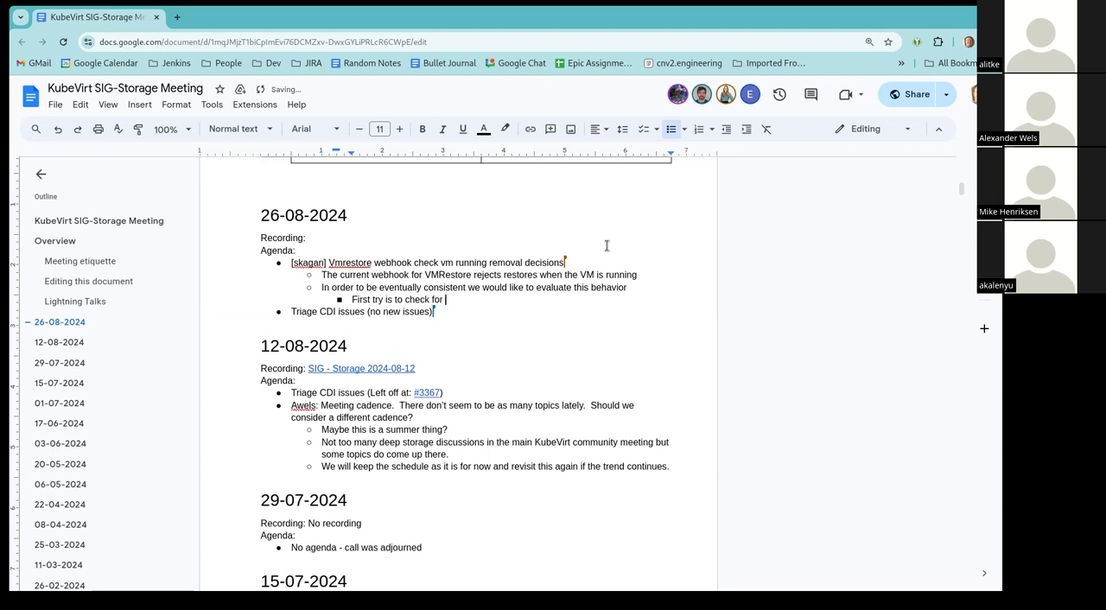
text(VM state in the reconcile loop)
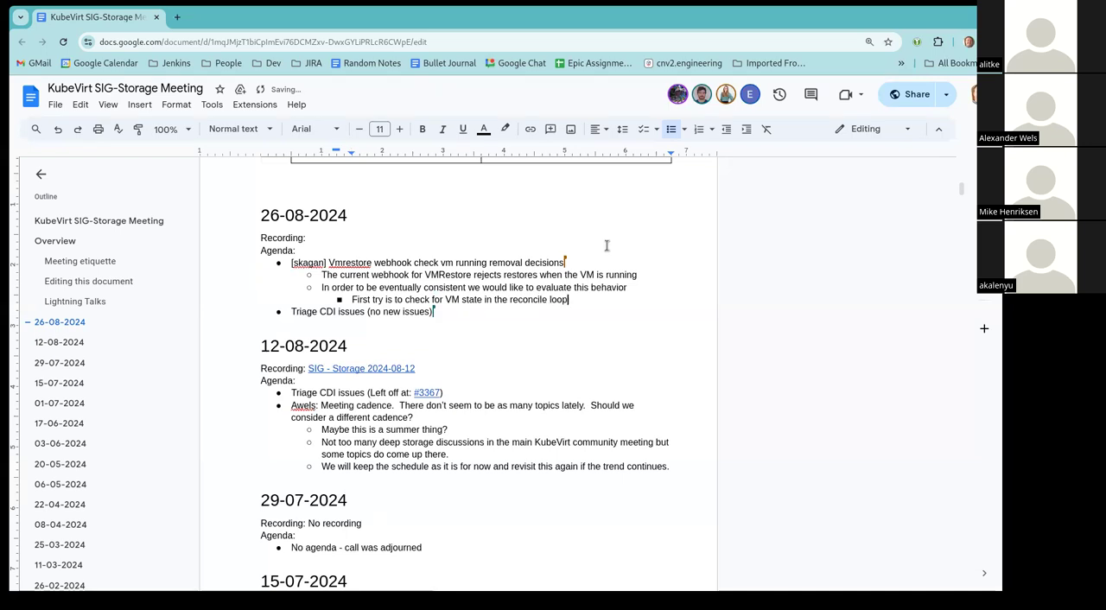
text(instead)
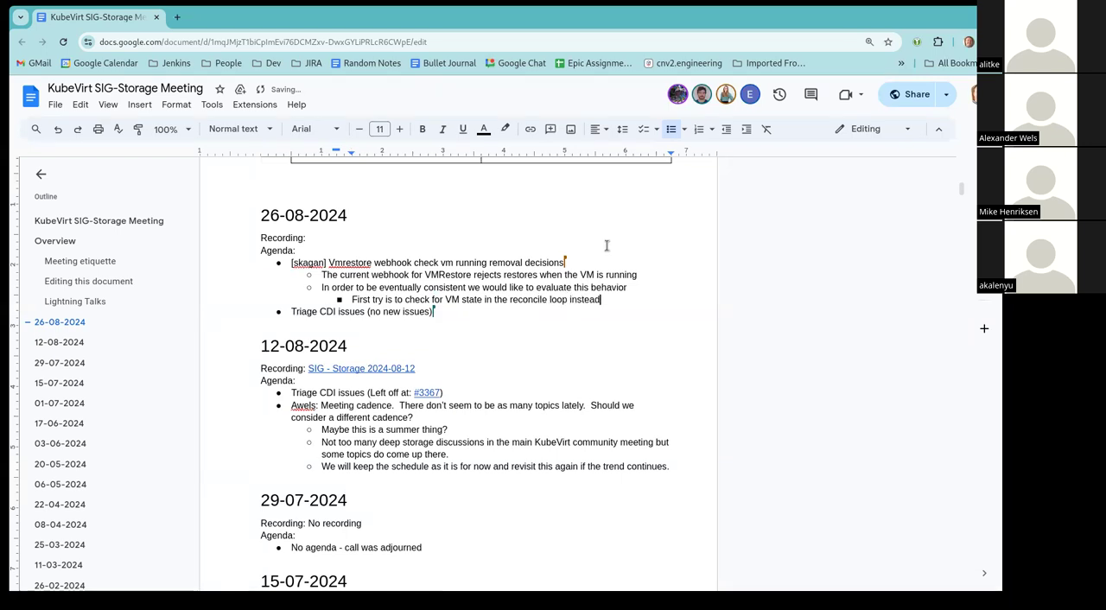
key(Enter)
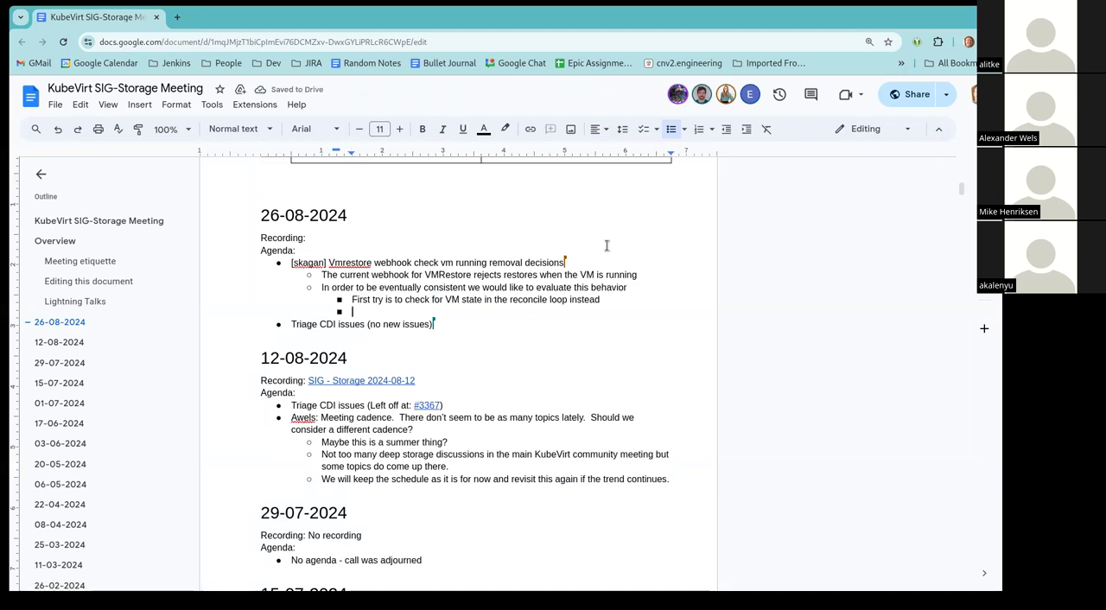
Step: Add 'This could mean a restore could wait for a long time.'
text(This)
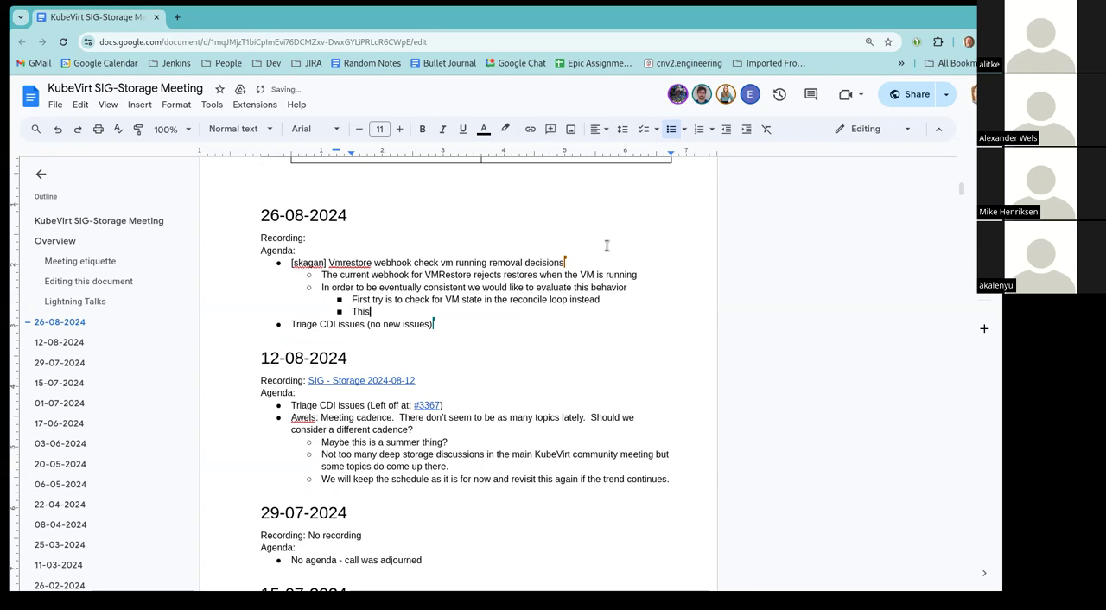
text(could mean a re)
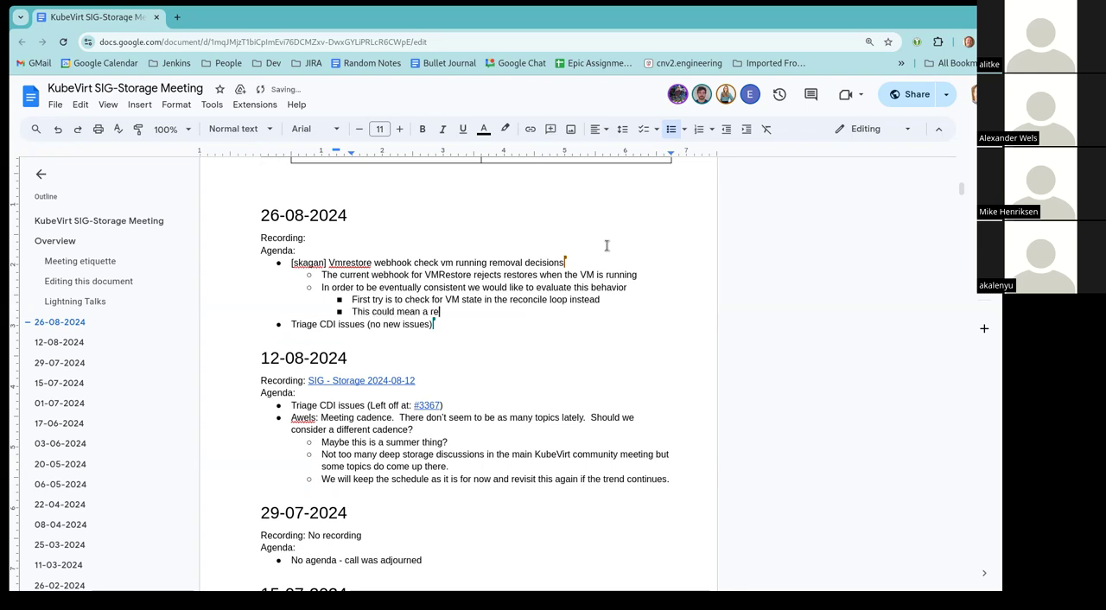
text(store)
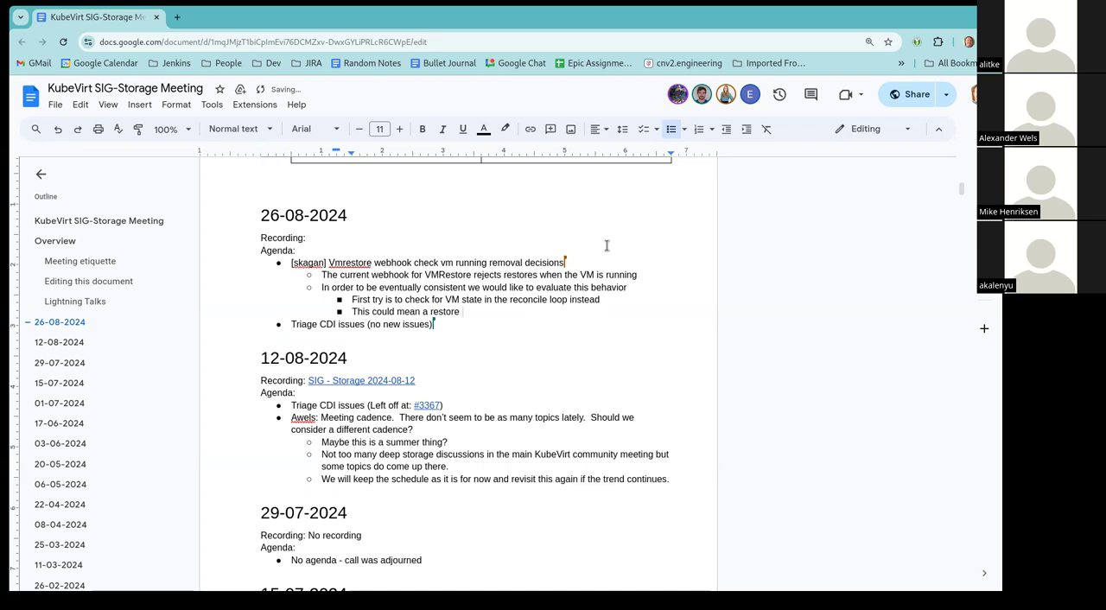
text(could wait o)
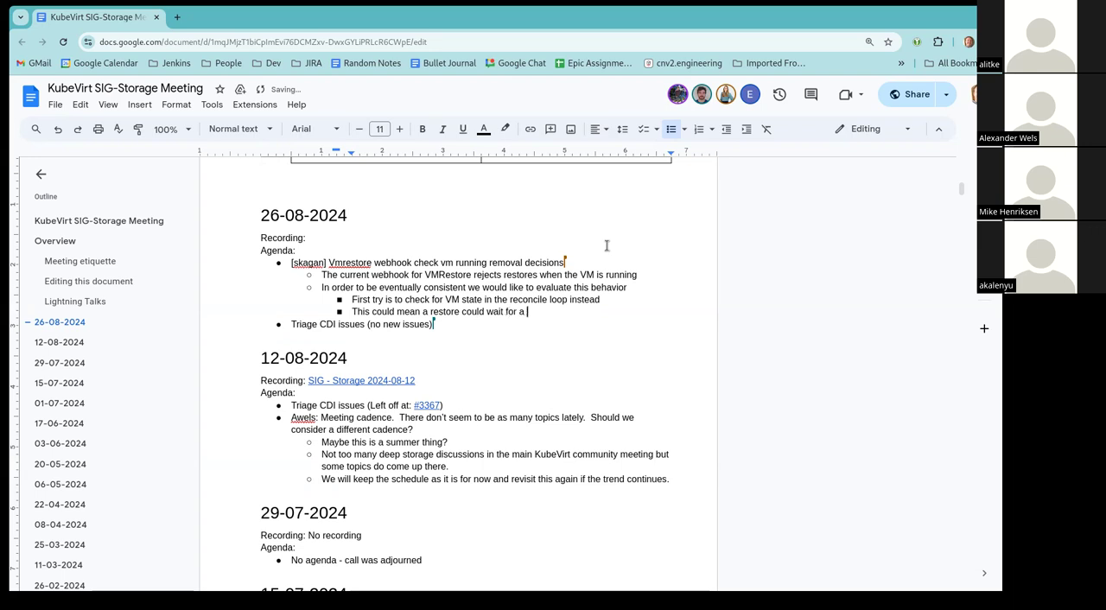
text(long time.)
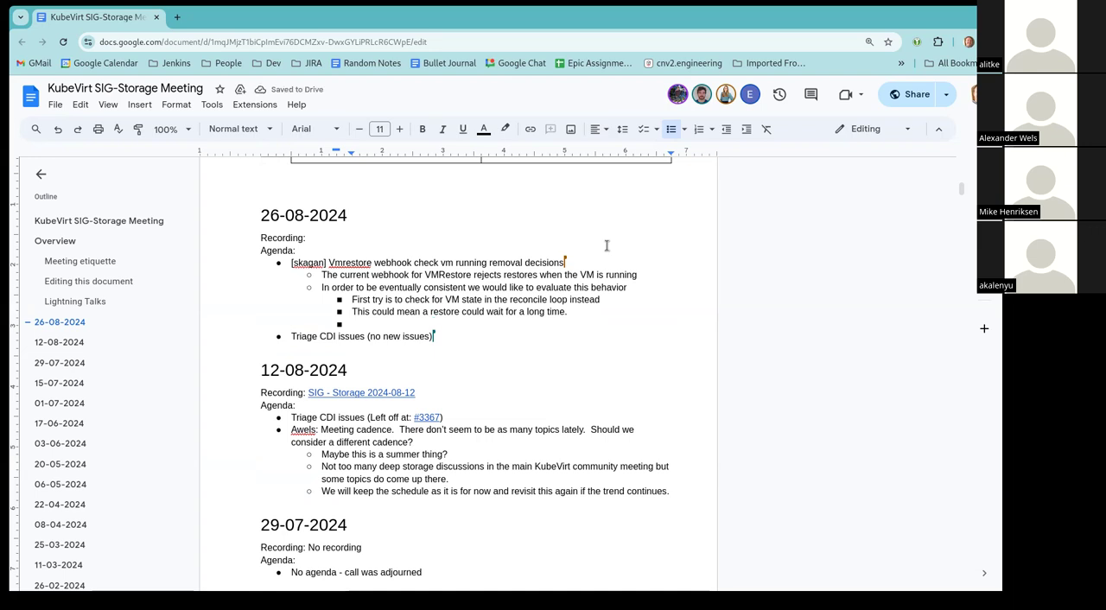
Step: Add an Options label and Option 1: shut down the VM as part of the Restore process
key(Enter)
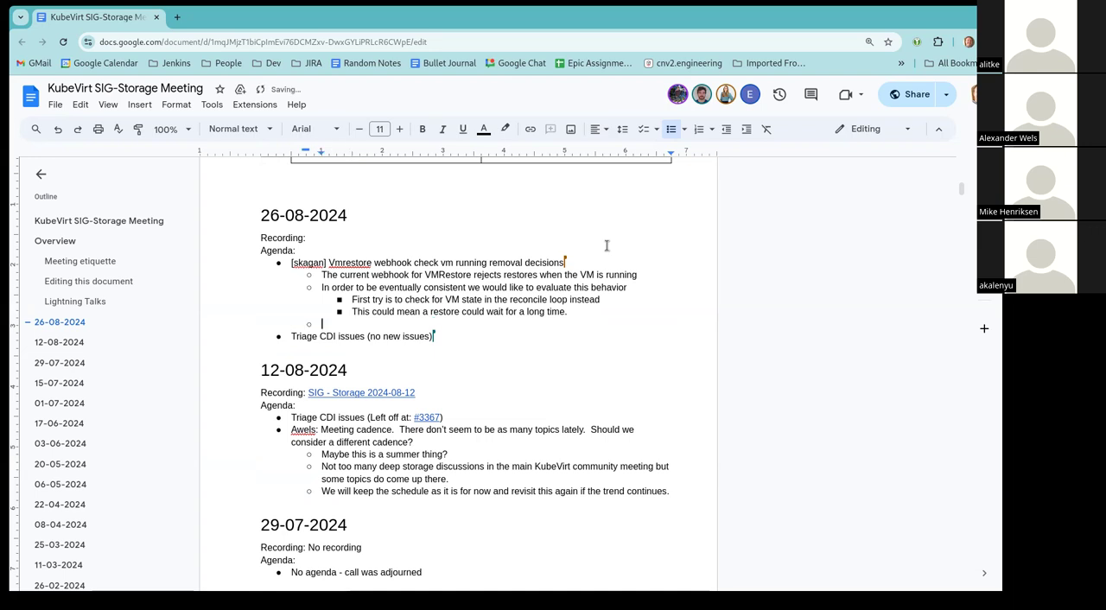
text(Options:)
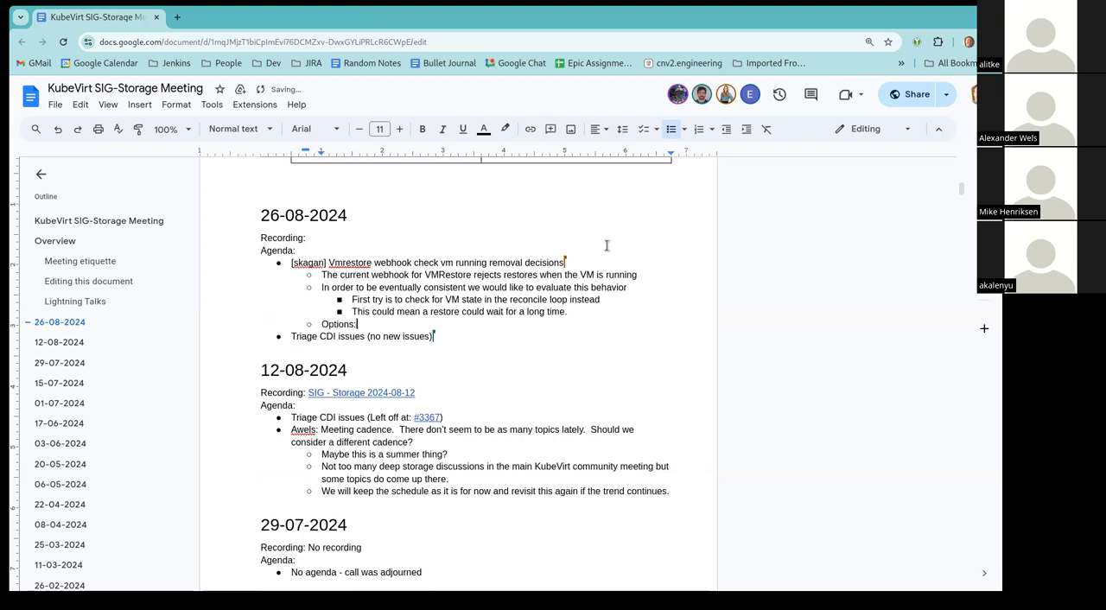
key(Backspace)
text( 1)
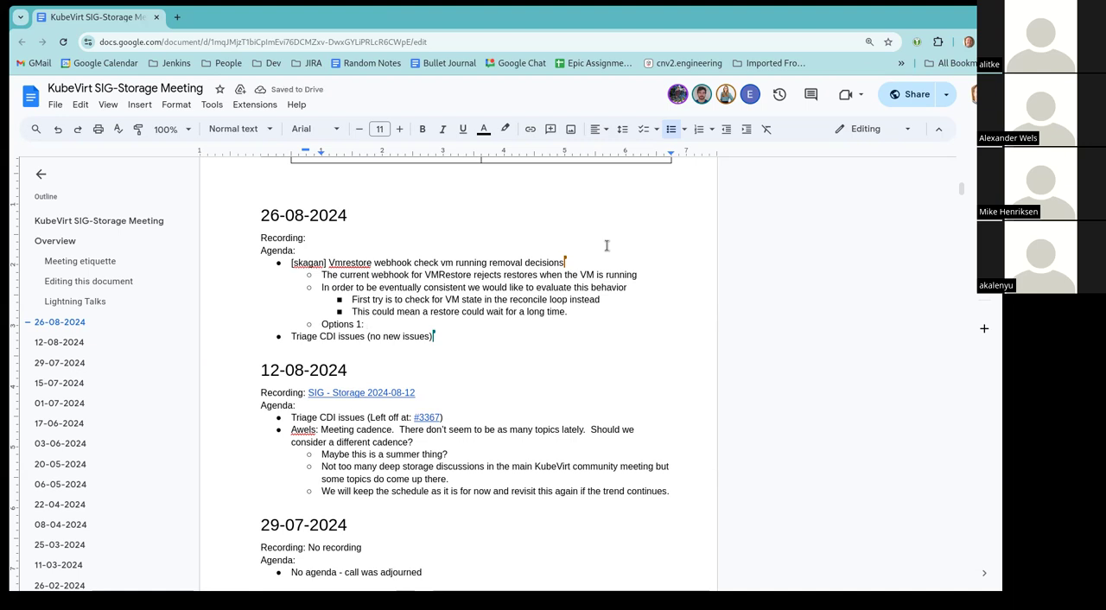
text(Shit)
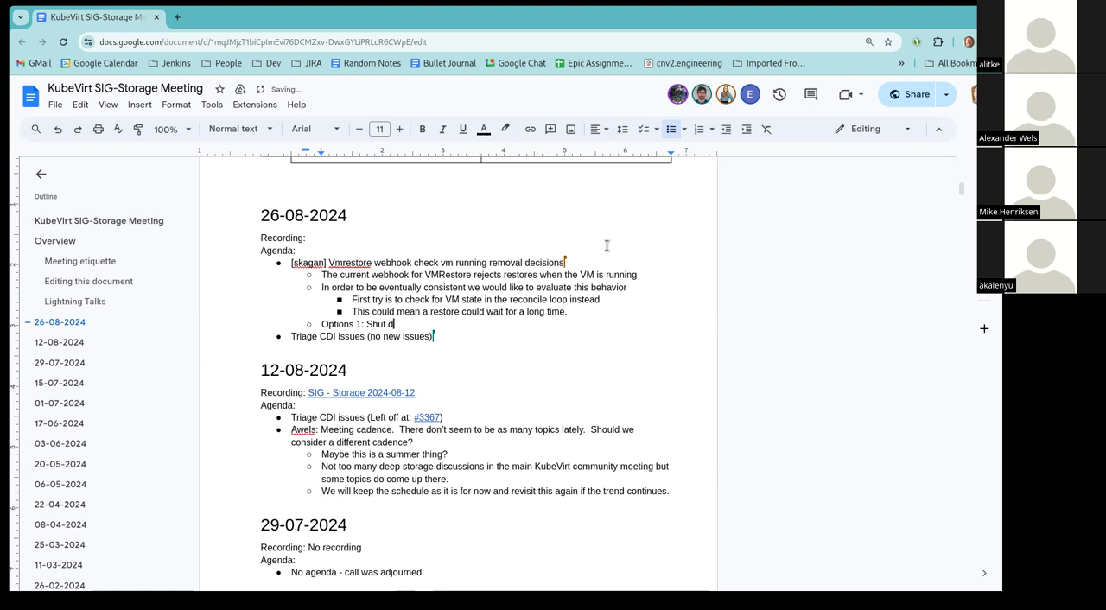
text(own the VM)
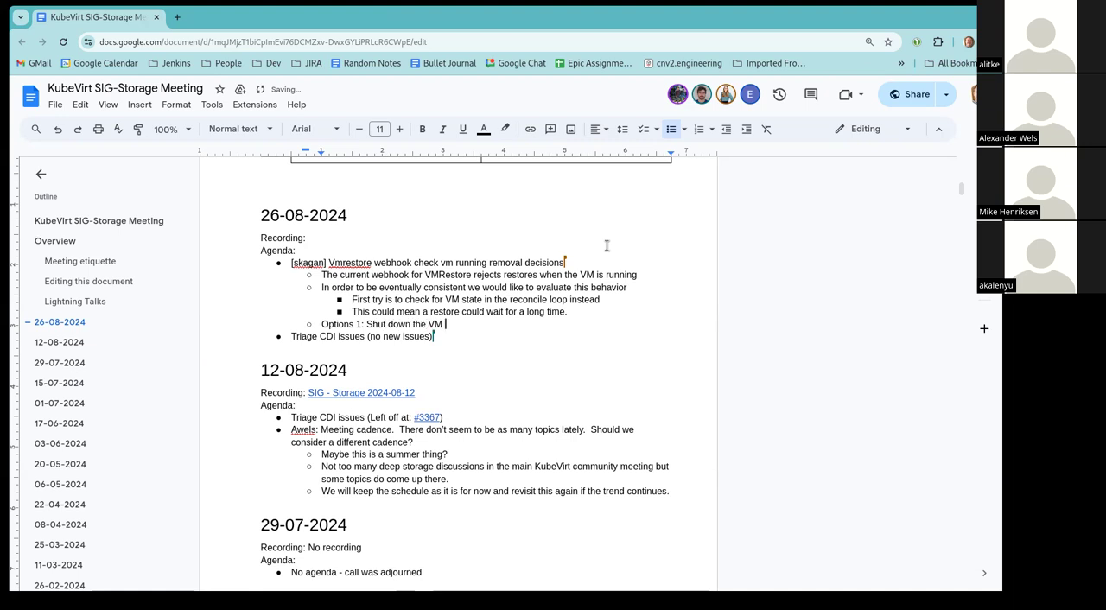
text(as part of the)
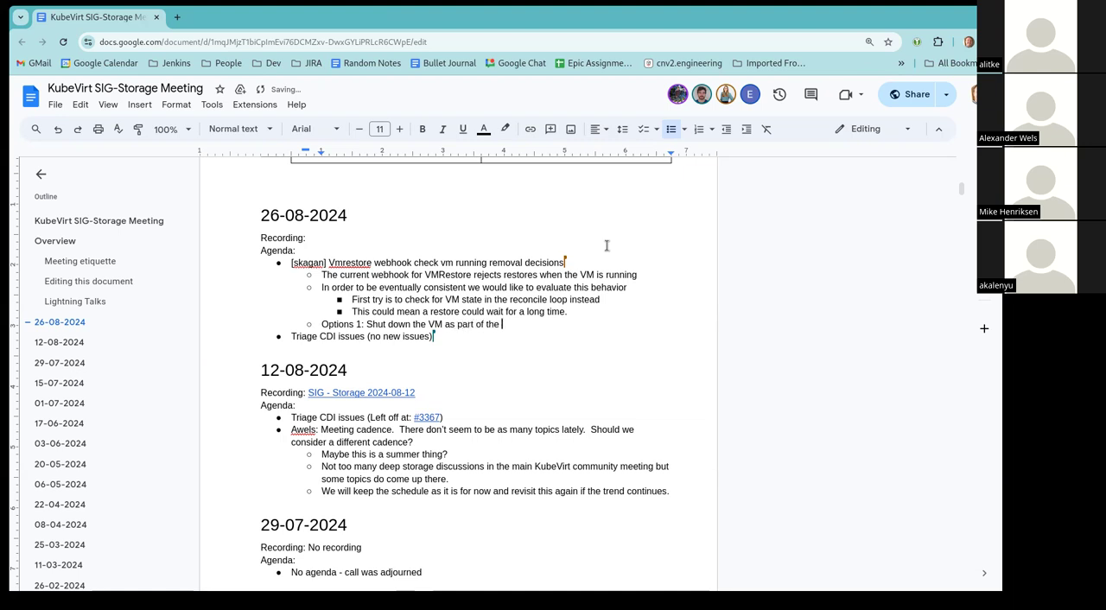
text(Restore)
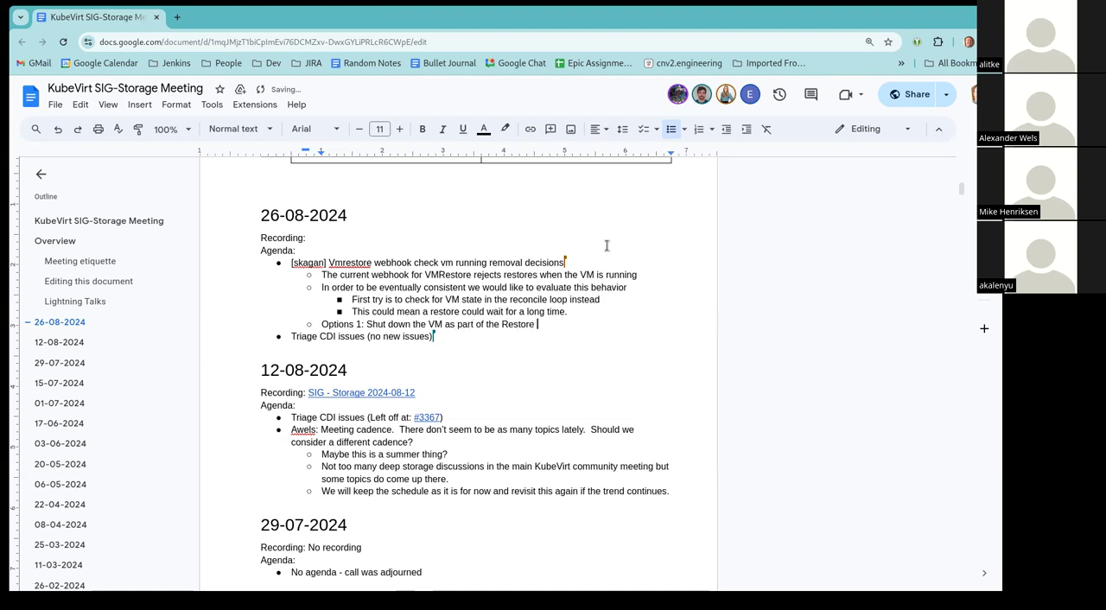
text(process)
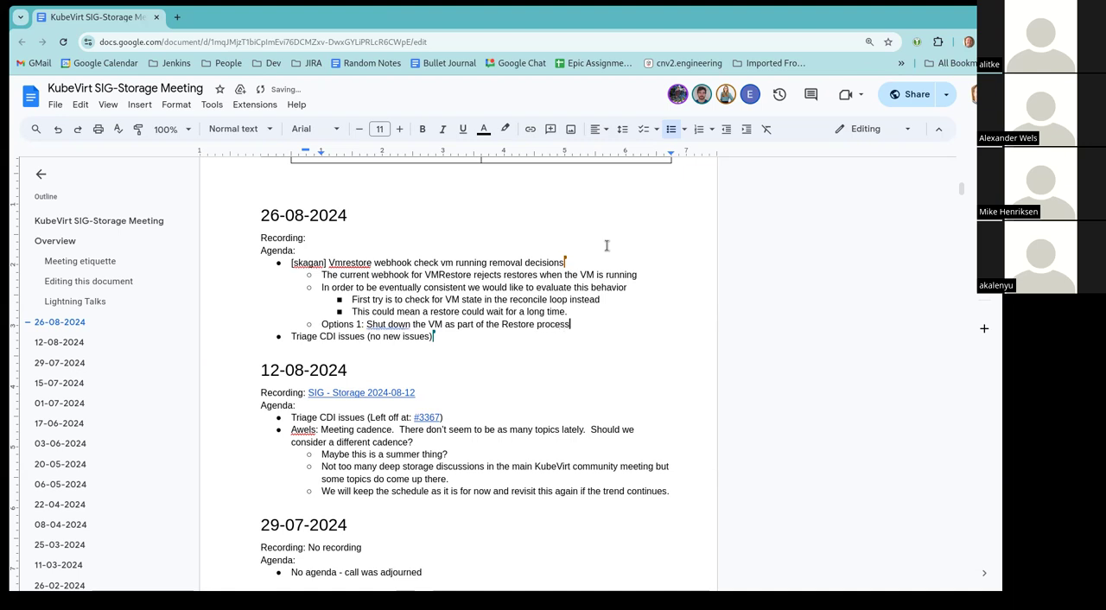
Step: Add Option 2: move the VMRestore straight to failed
text(Option 2:)
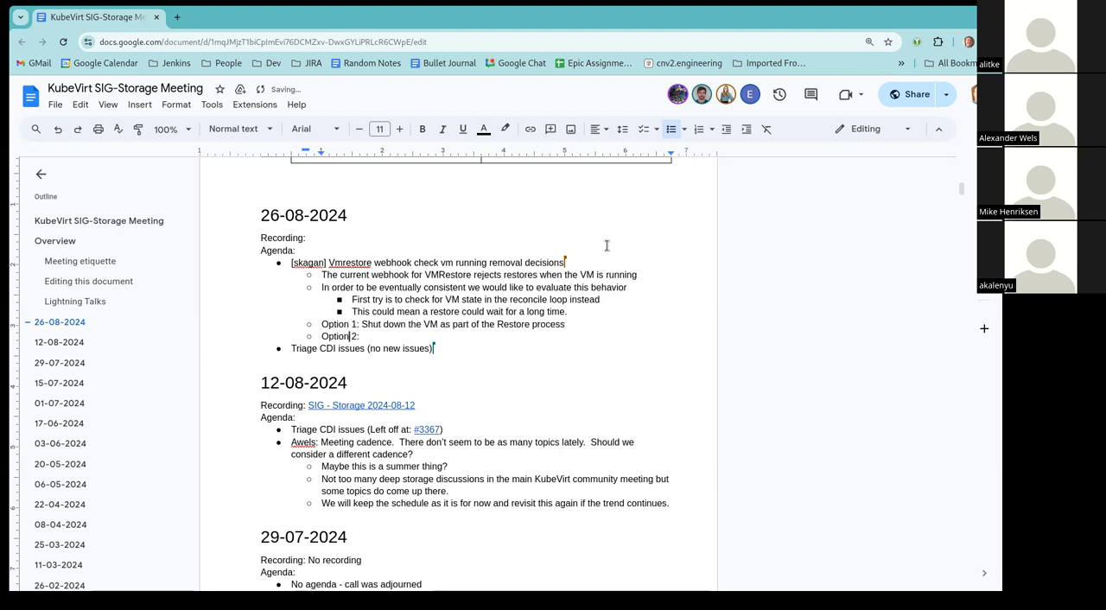
text(Move the R)
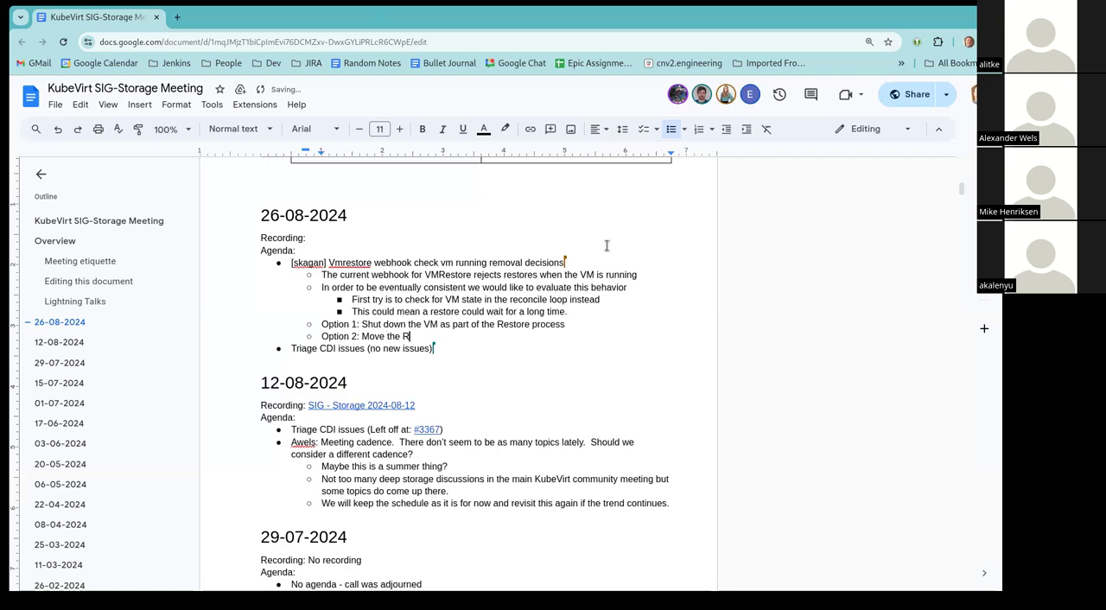
text(VMRest)
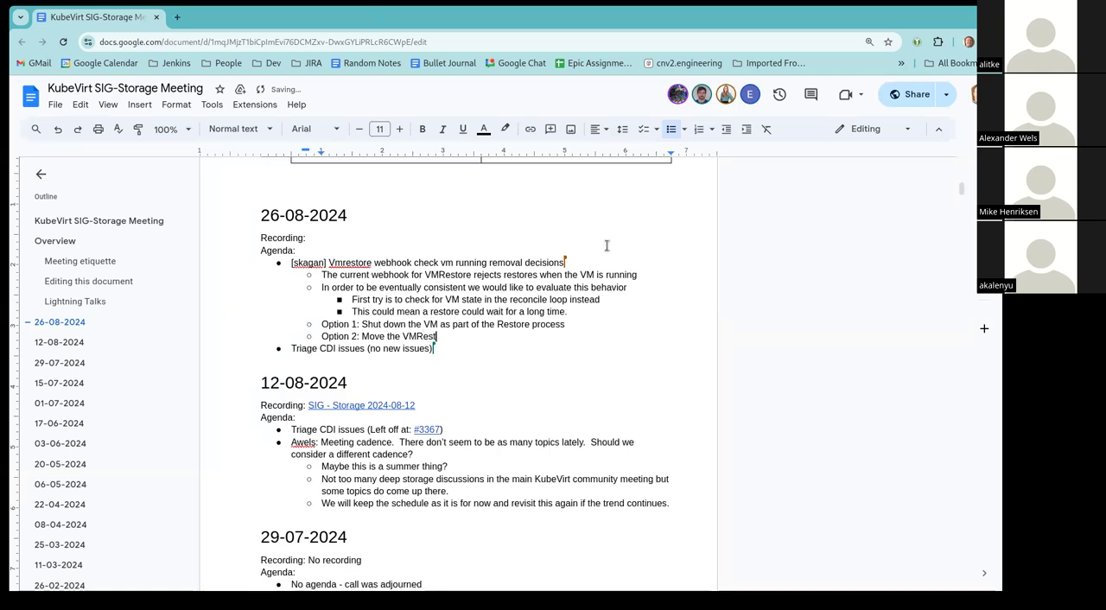
text(ore strait)
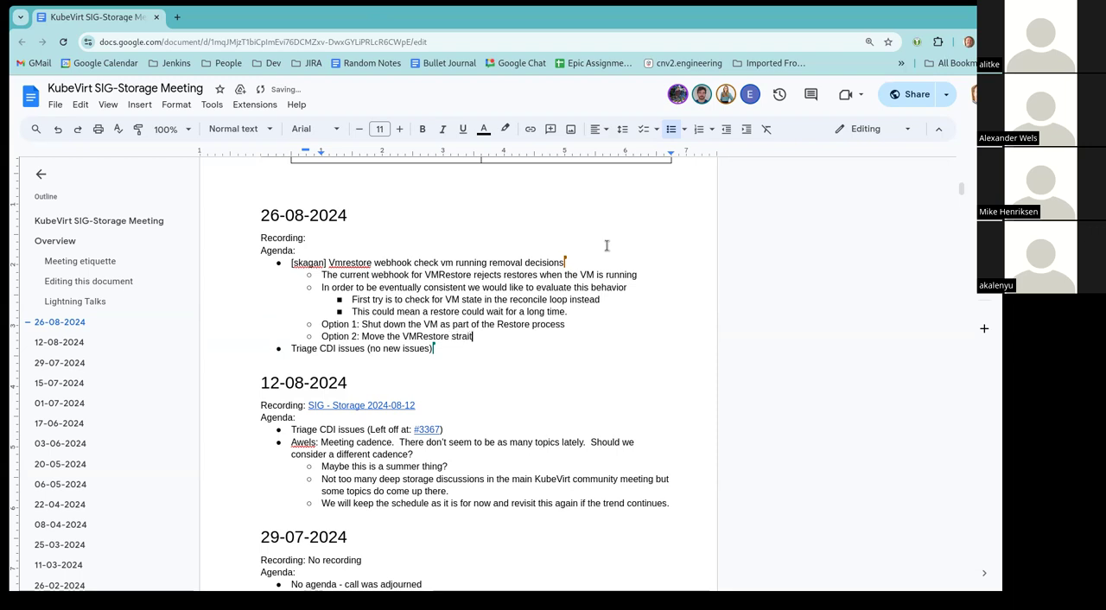
text(ght to faile)
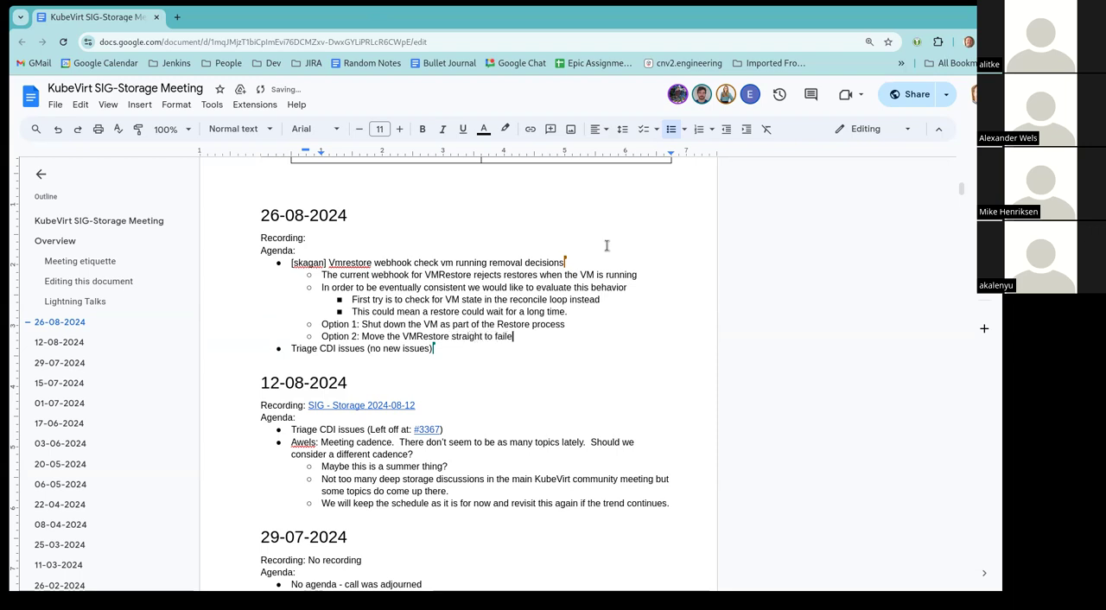
Step: Add Option 3: add a deadline for the restore to start and fire an alert
key(Enter)
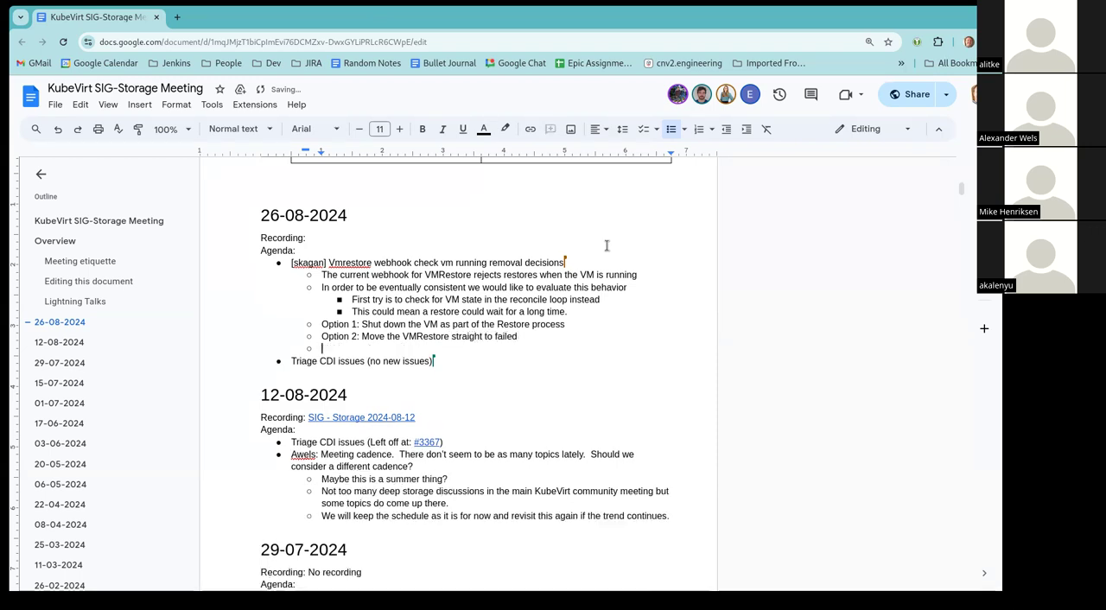
text(Option 3: Add a de)
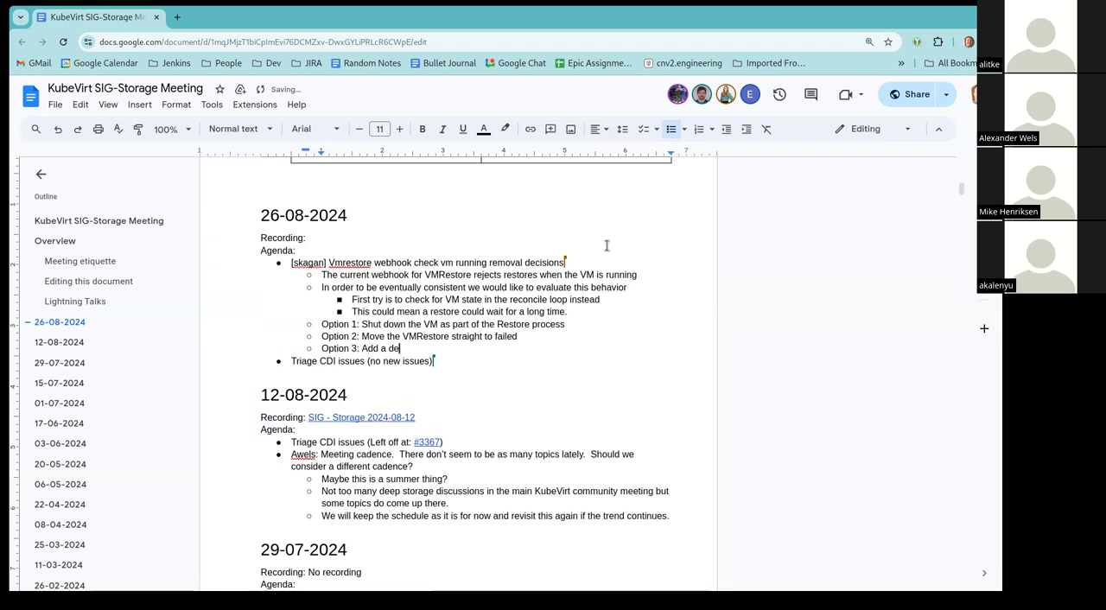
text(adline for the re)
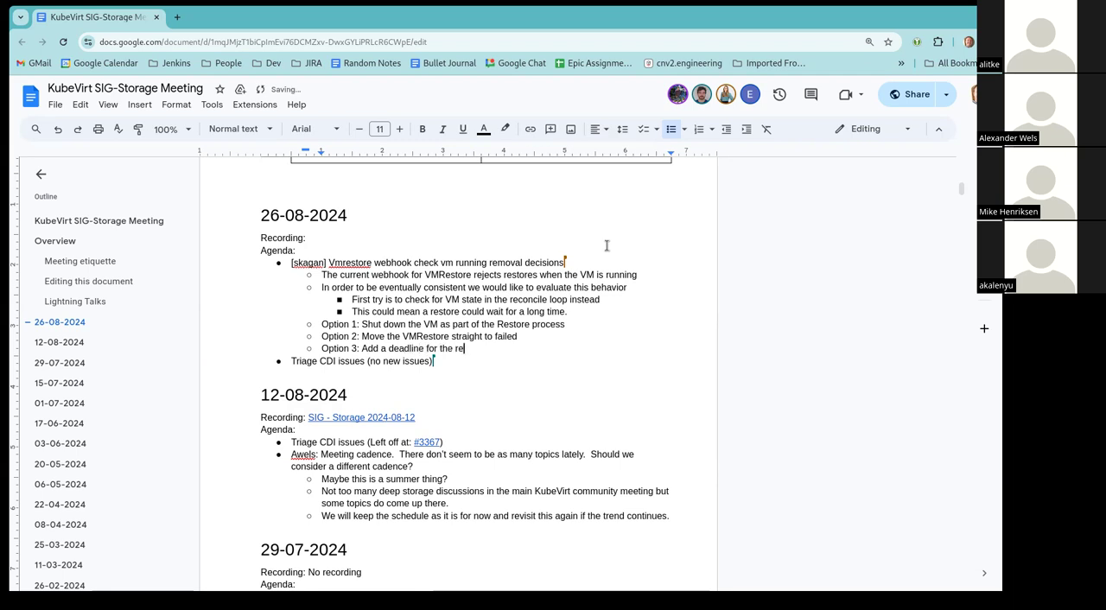
text(store to)
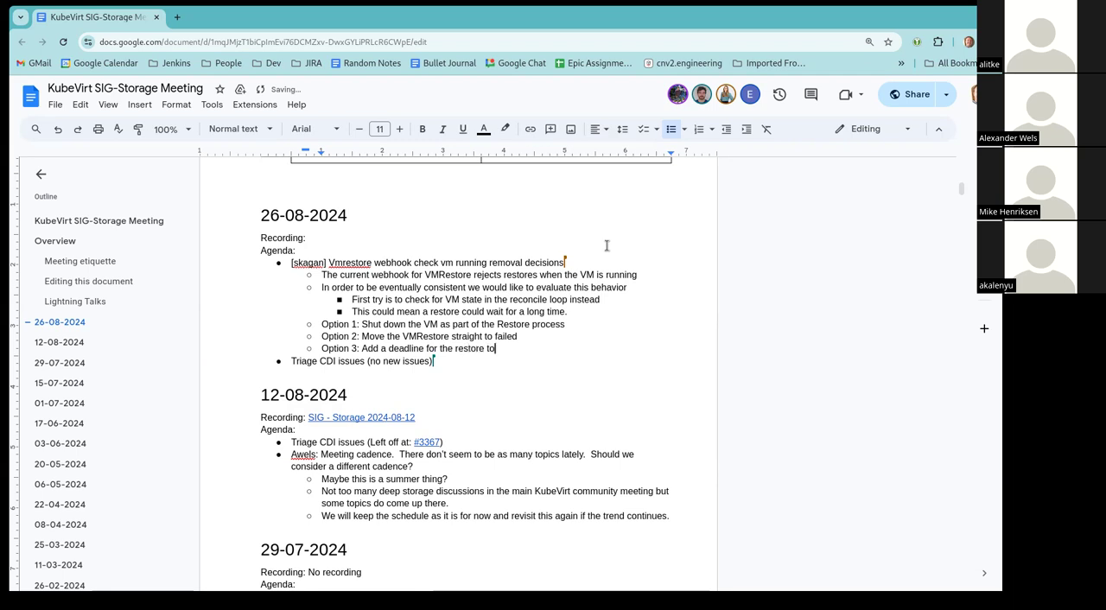
text(start)
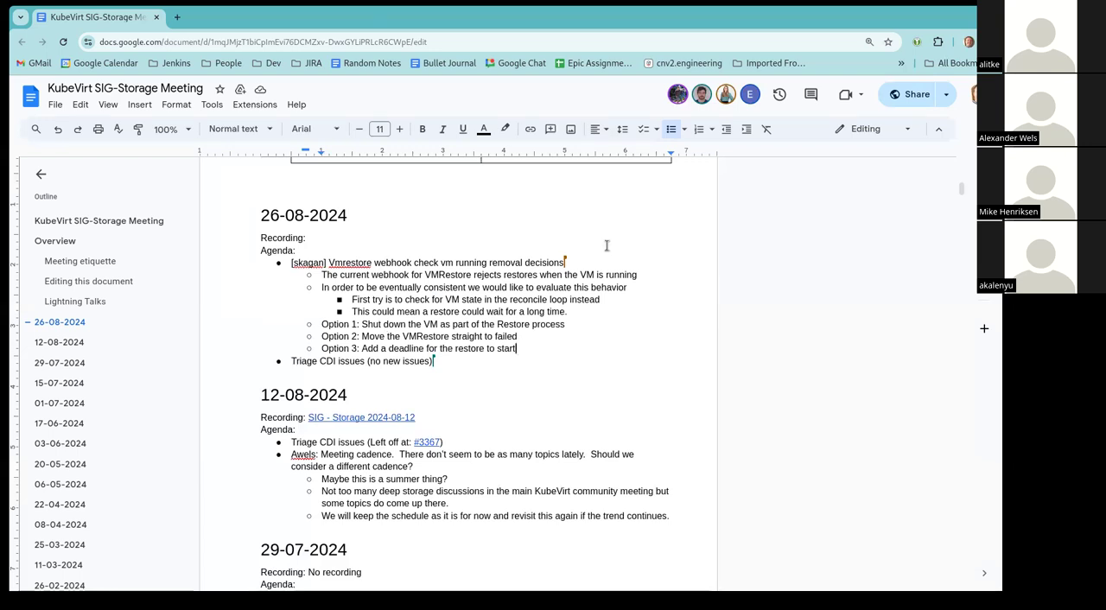
text(and fire an a)
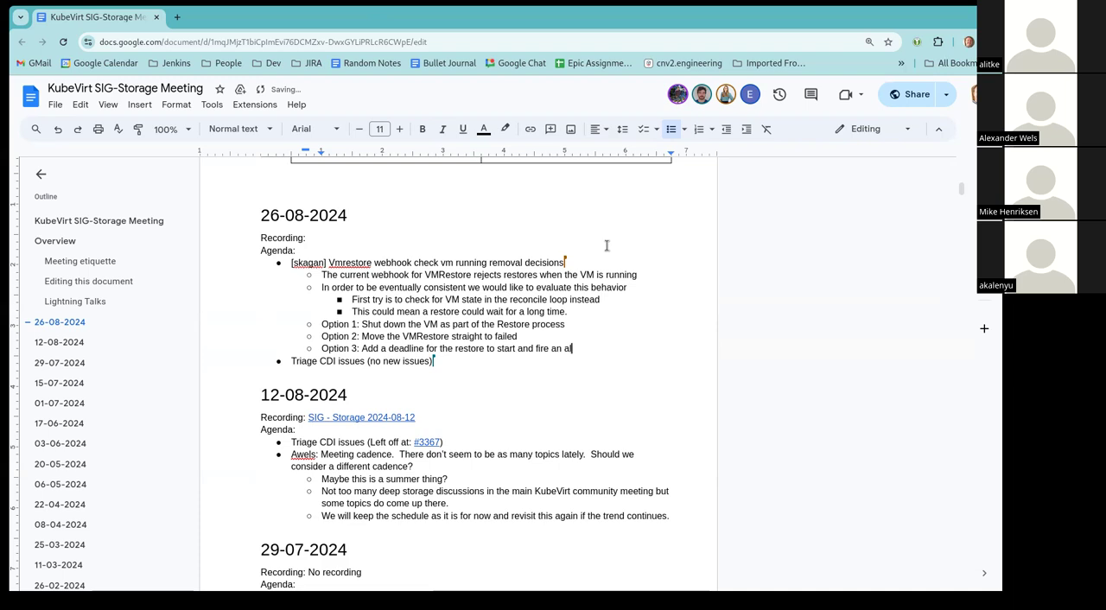
text(lert)
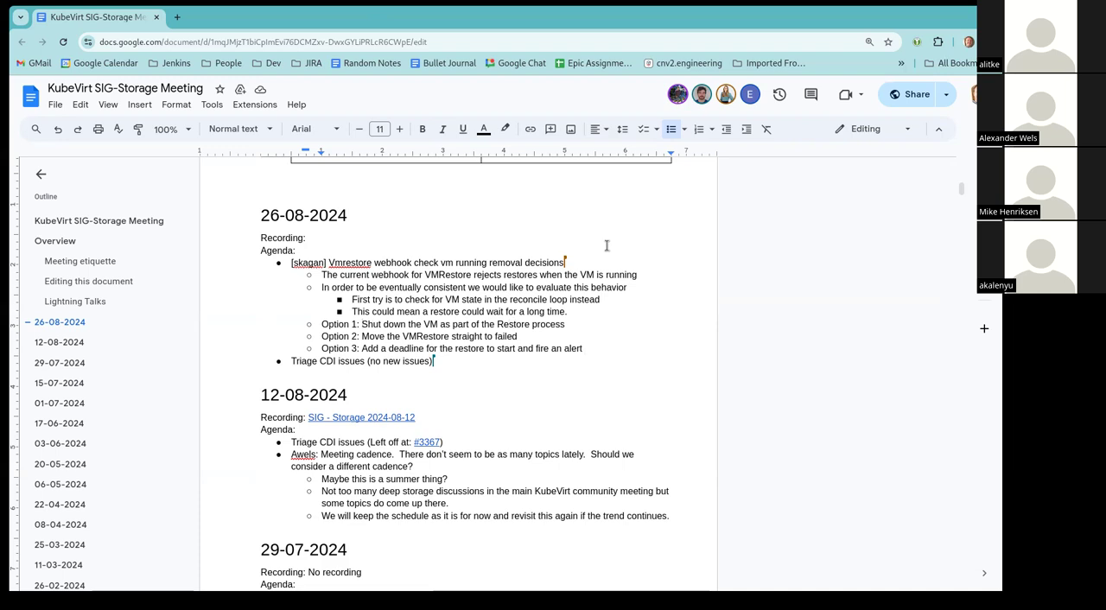
text(Forced s)
text(Does it make sense to add a flag/poli)
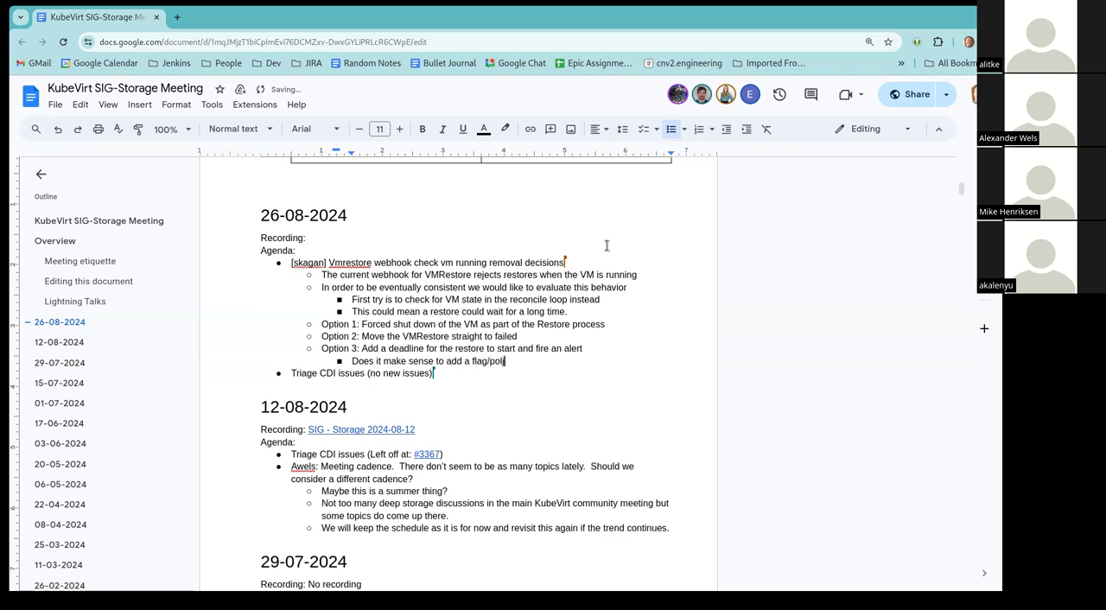
Step: Complete the question: a VMRestore flag to gracefully (or force stop) the VM during the restore process?
key(Backspace)
text(cy to the)
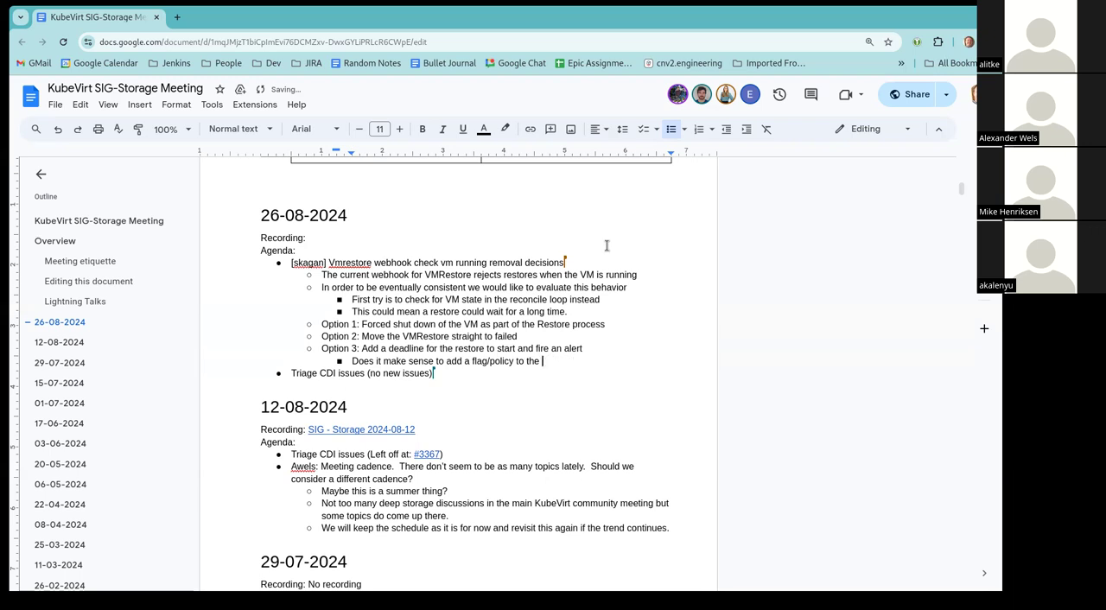
text(VMRe)
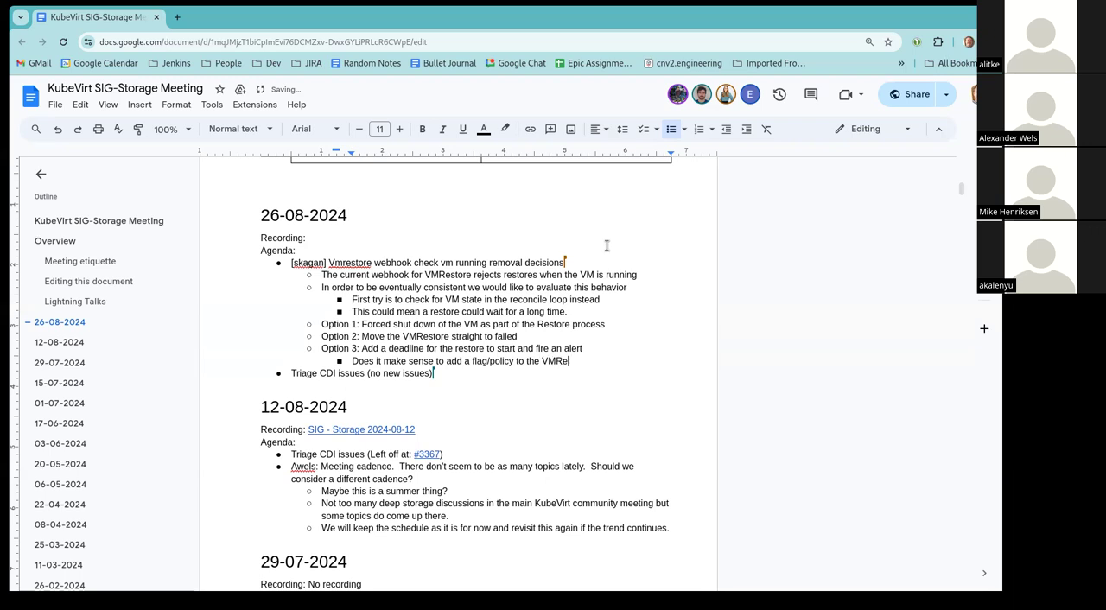
text(store to shu)
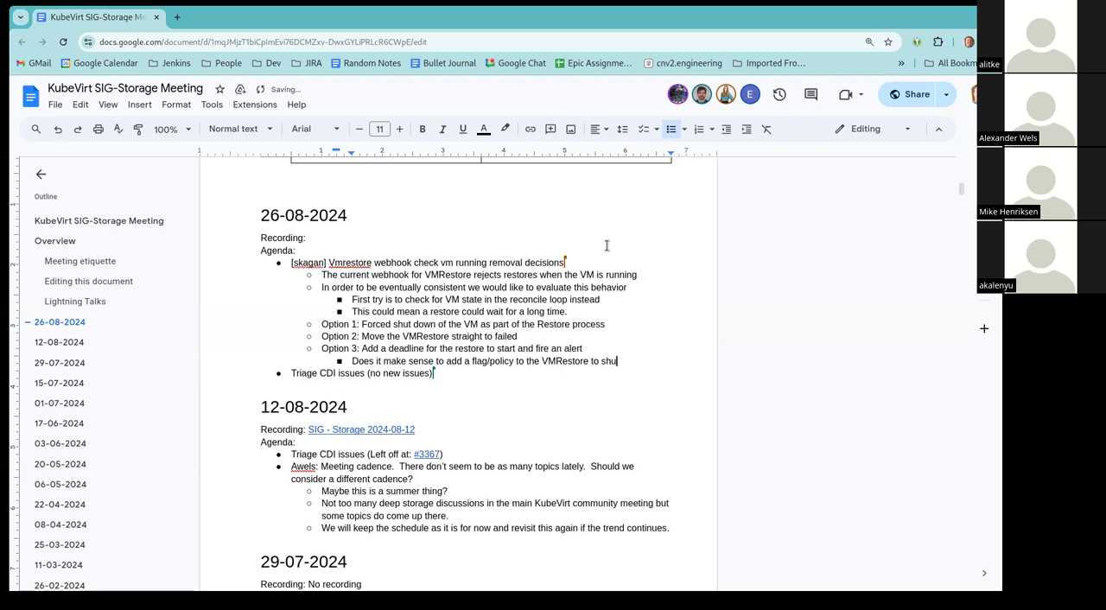
text(gracefully)
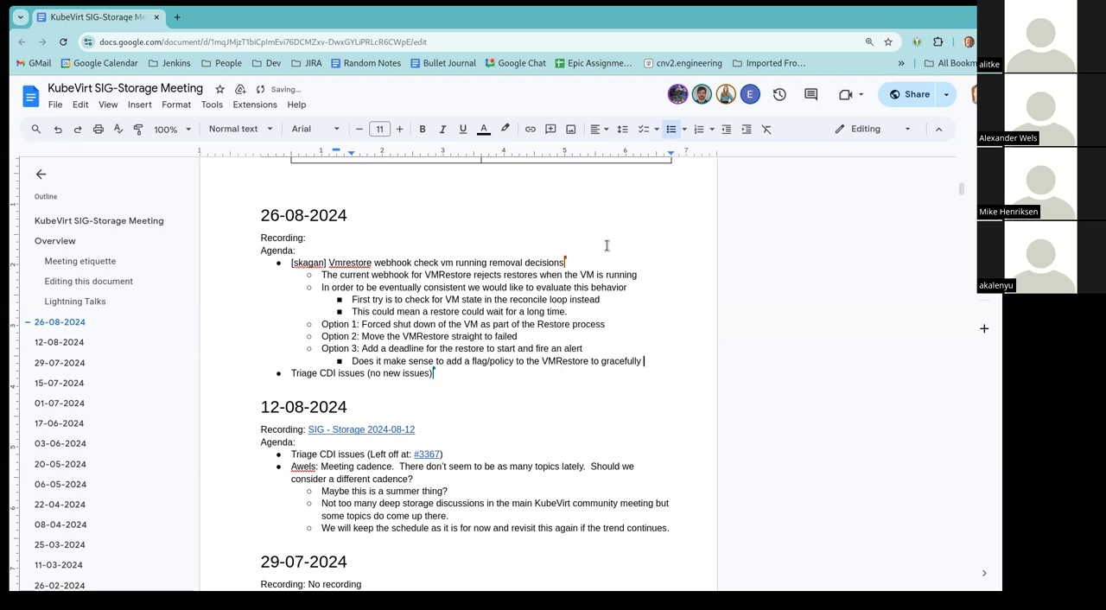
text((or force stop)
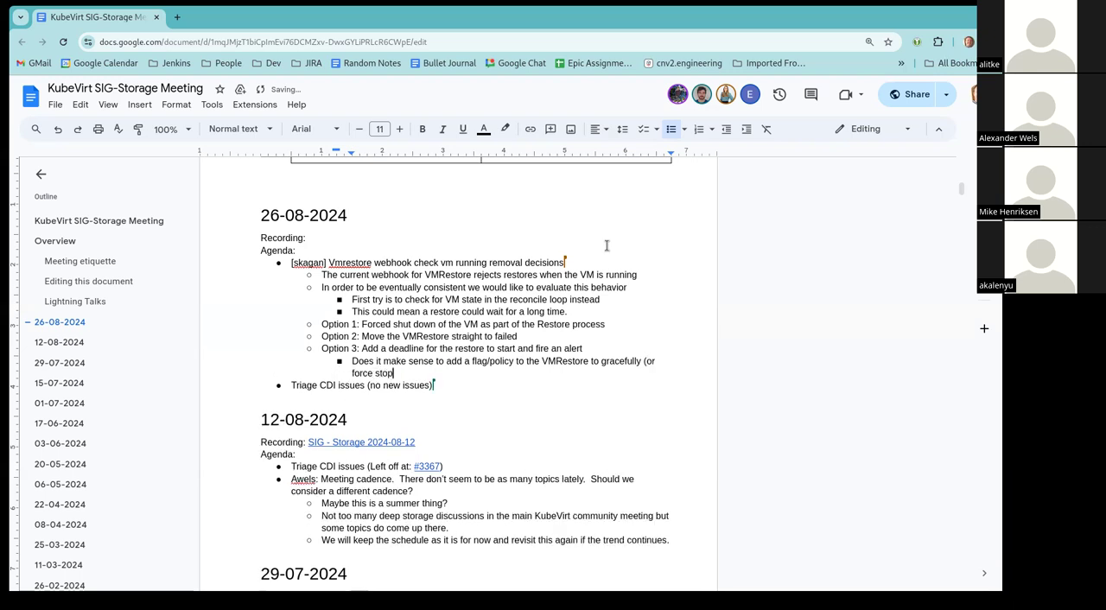
text(of the VM du)
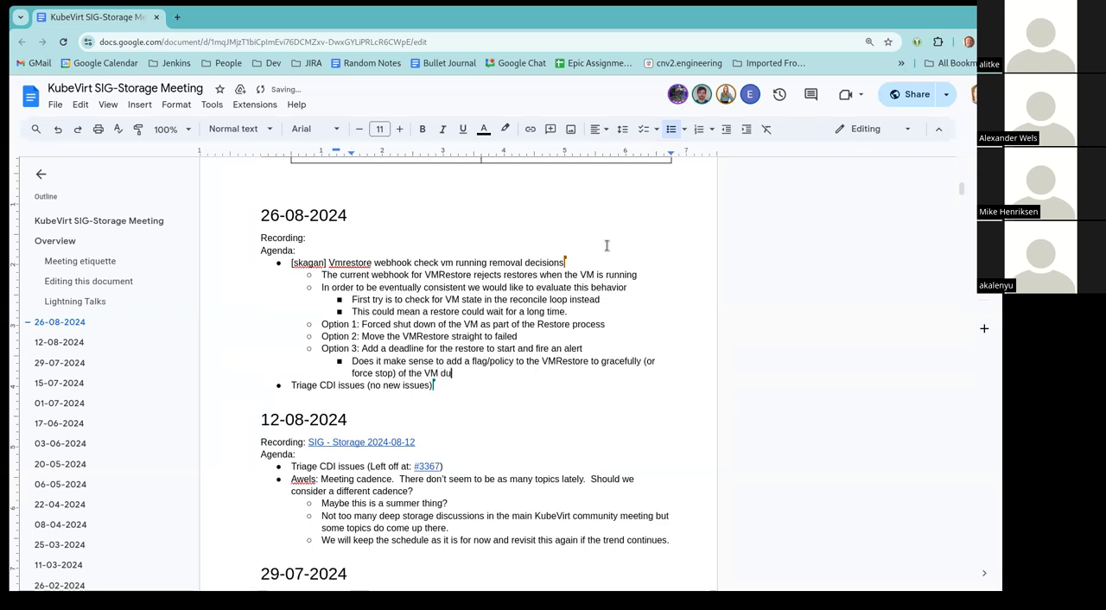
text(e)
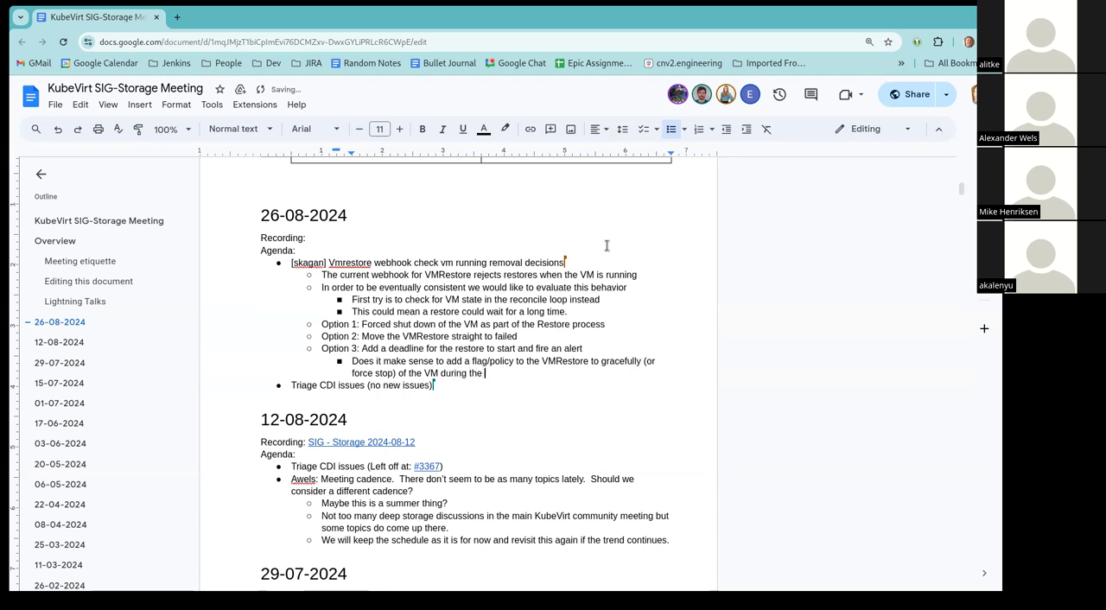
text(re)
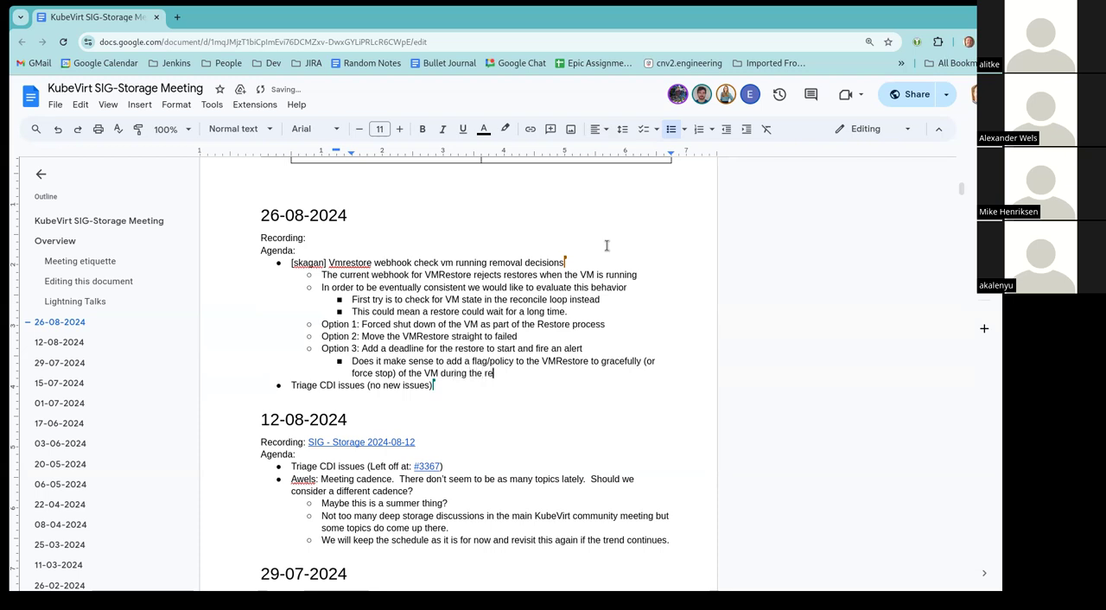
text(store)
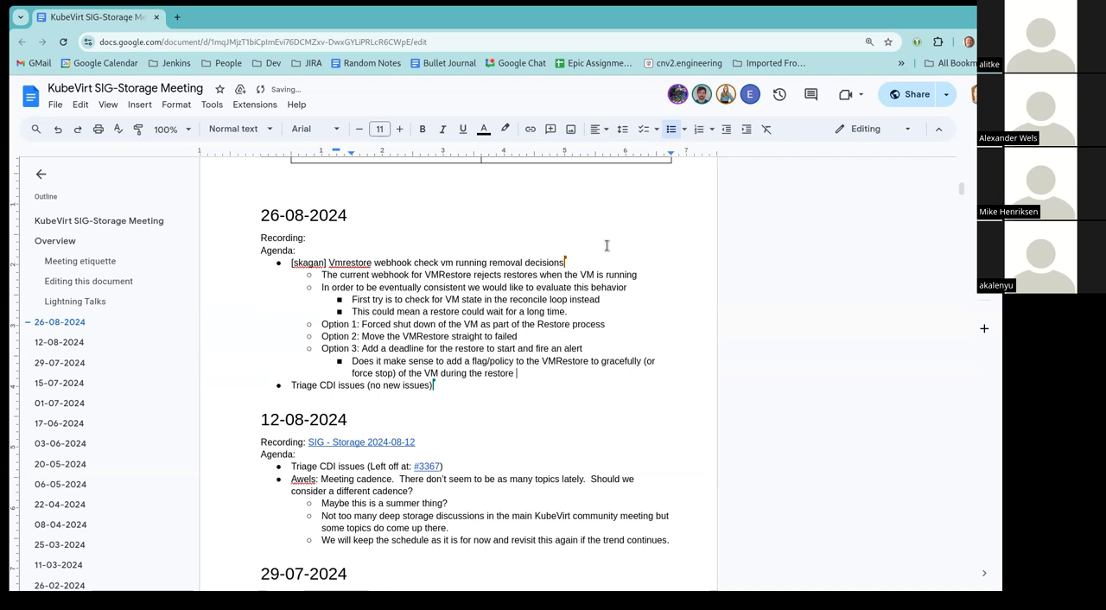
text(p)
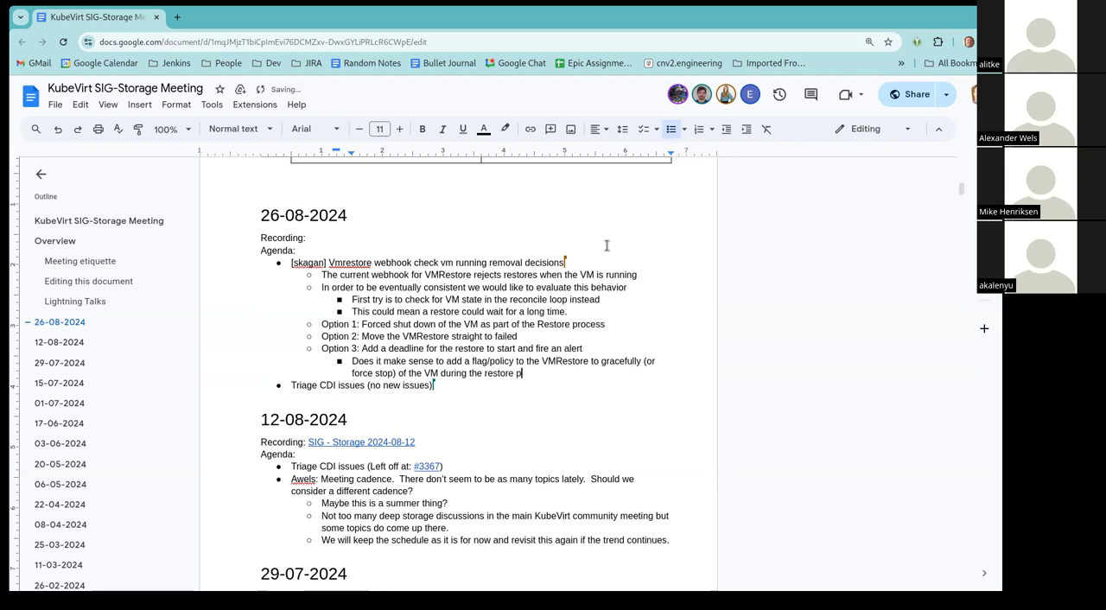
text(rocess)
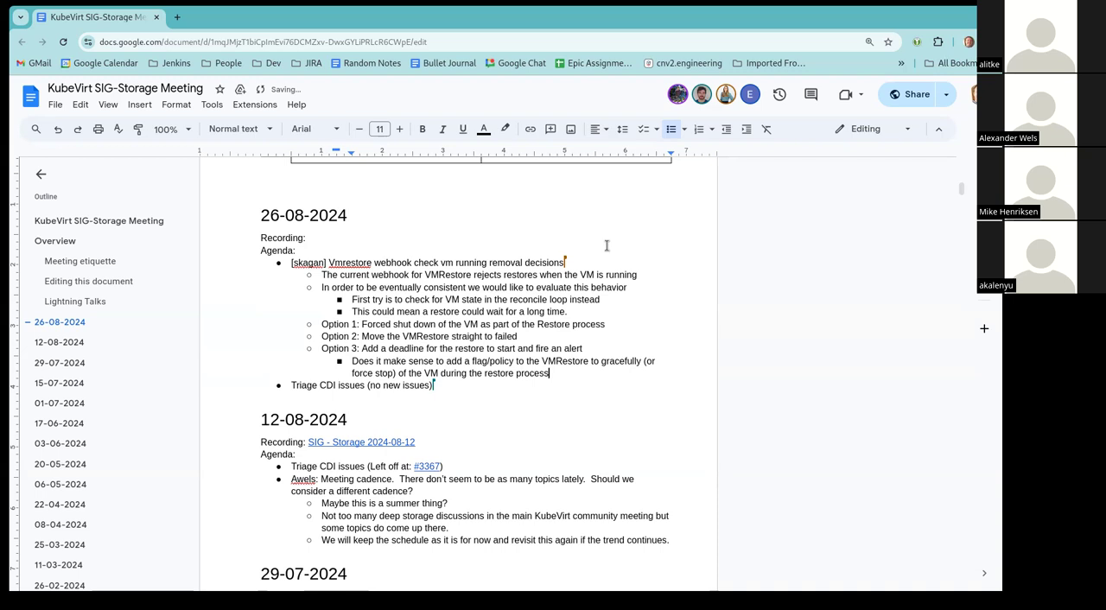
text(?)
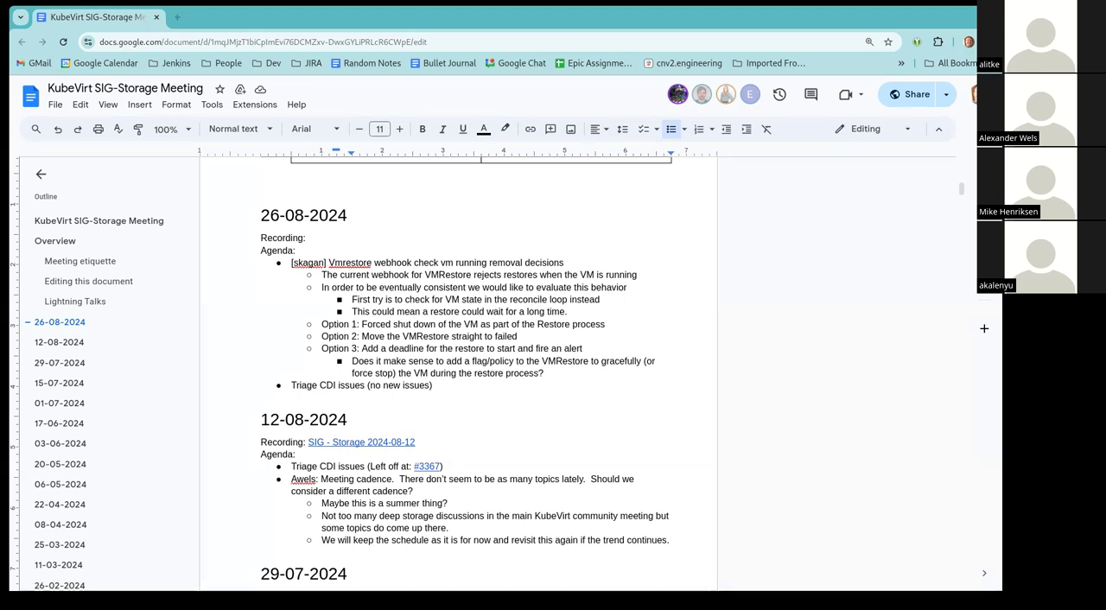
mouse_move(394, 14)
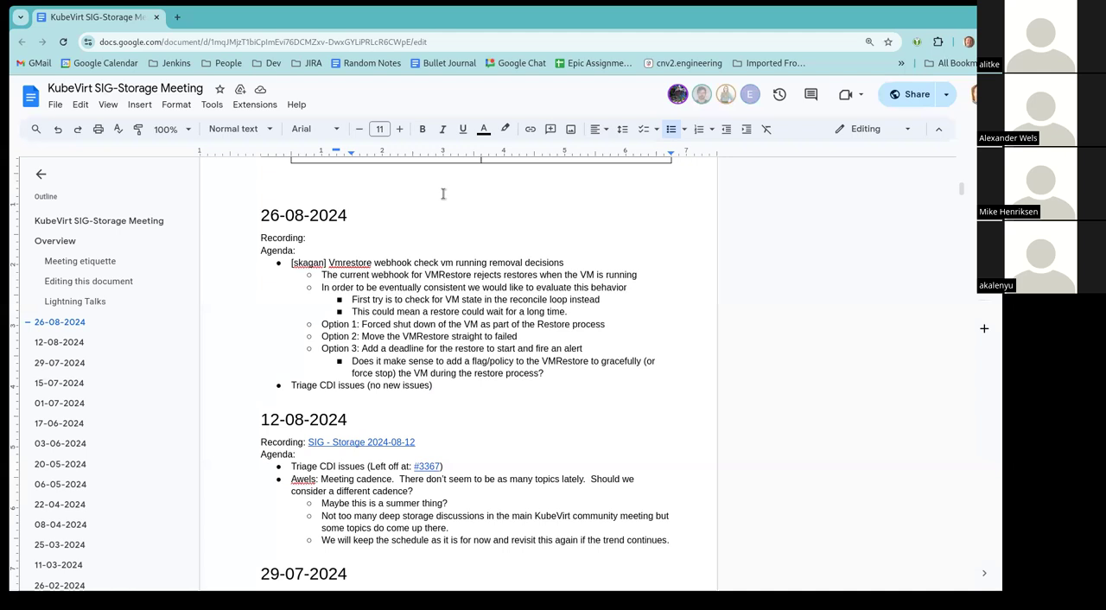
mouse_move(477, 221)
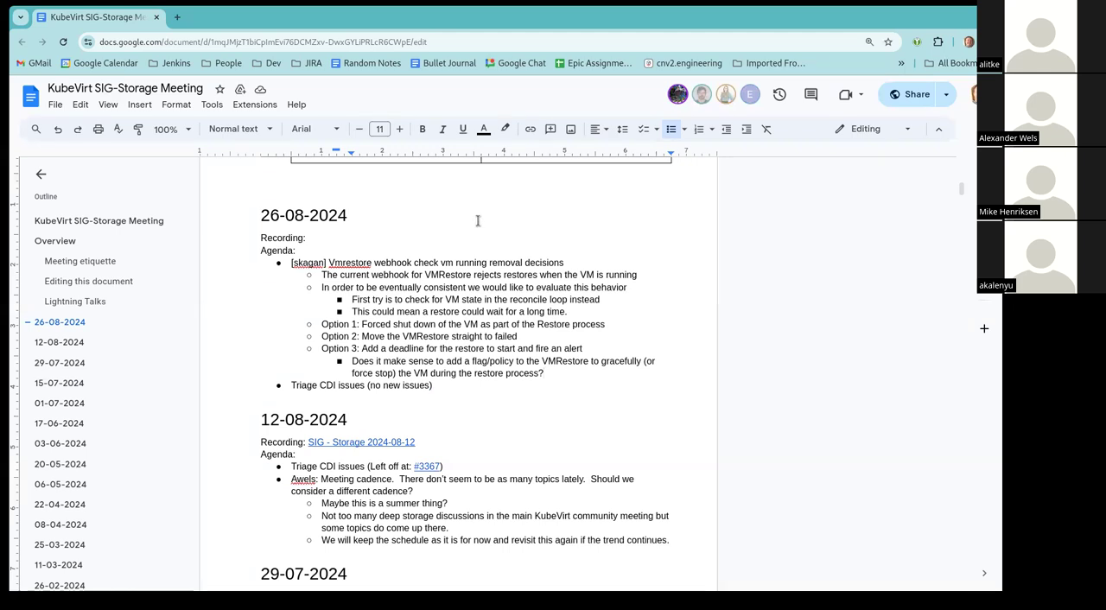
mouse_move(476, 249)
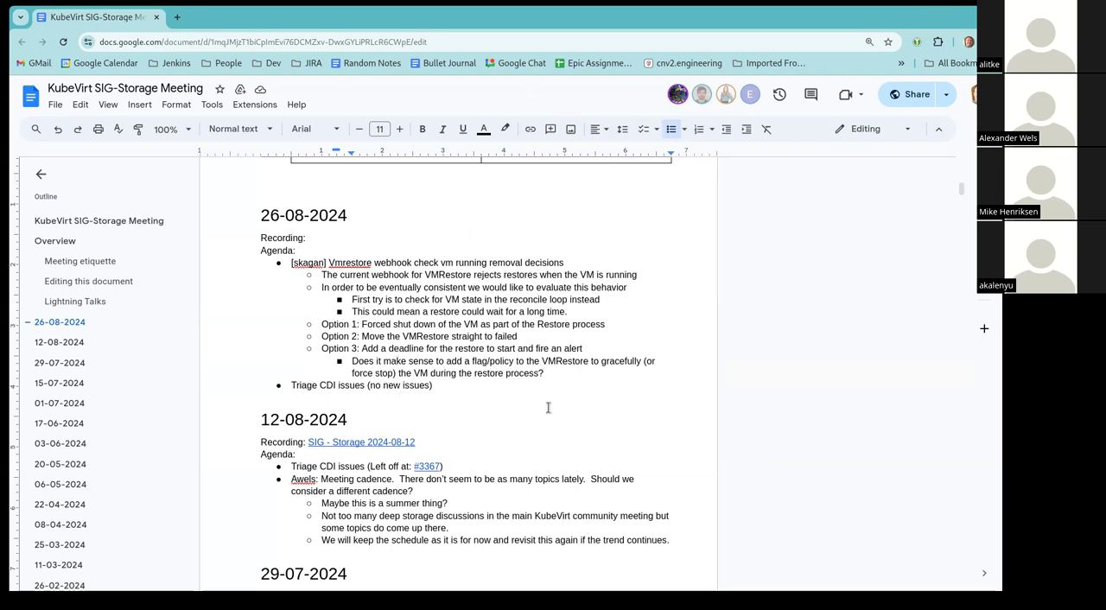
mouse_move(485, 397)
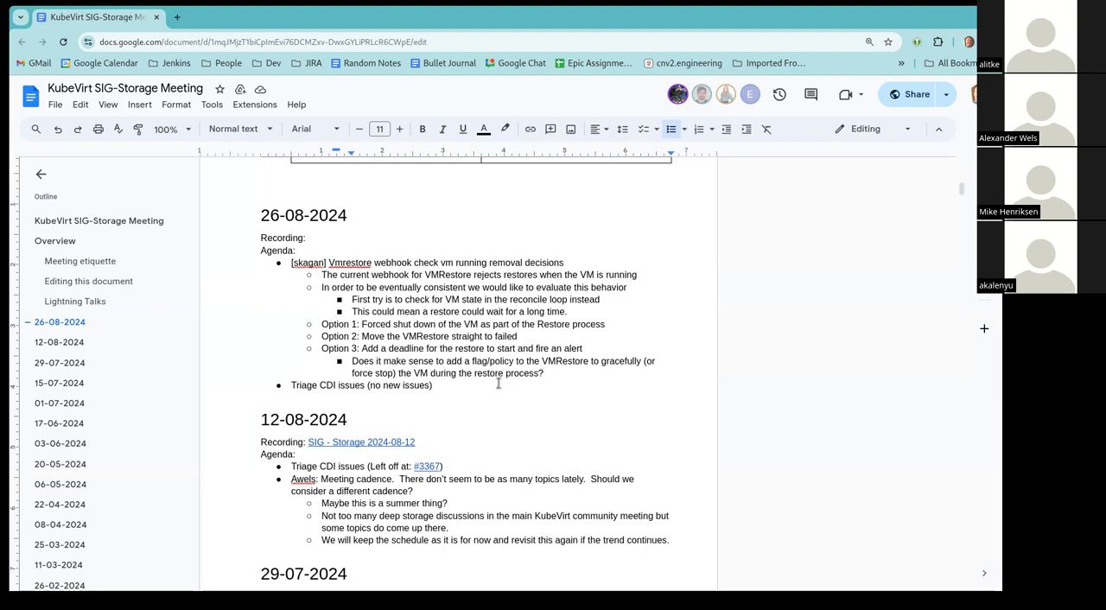
mouse_move(480, 396)
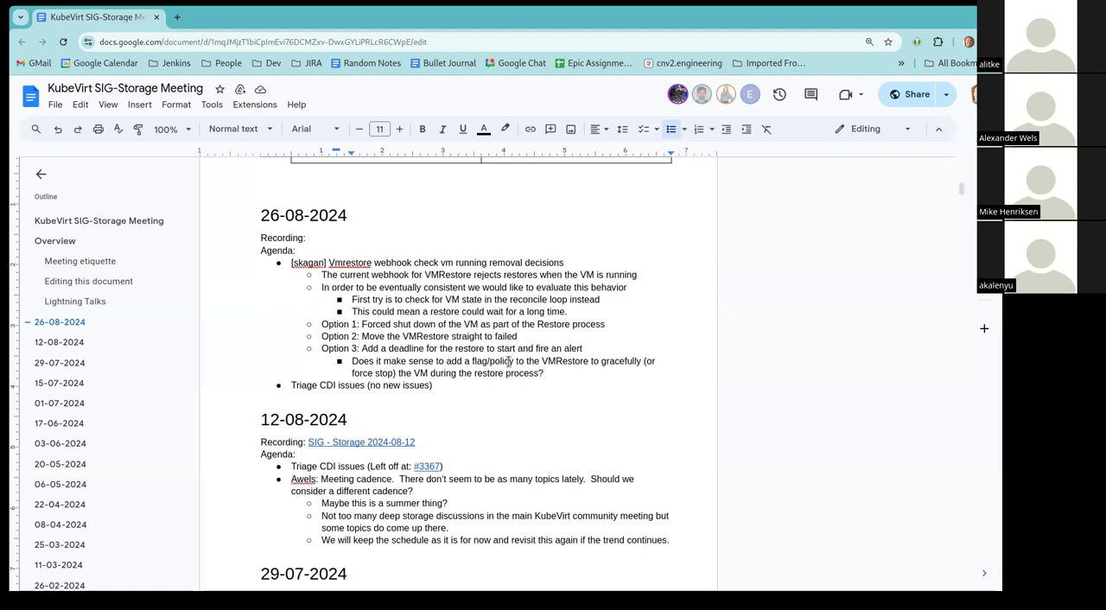
mouse_move(503, 365)
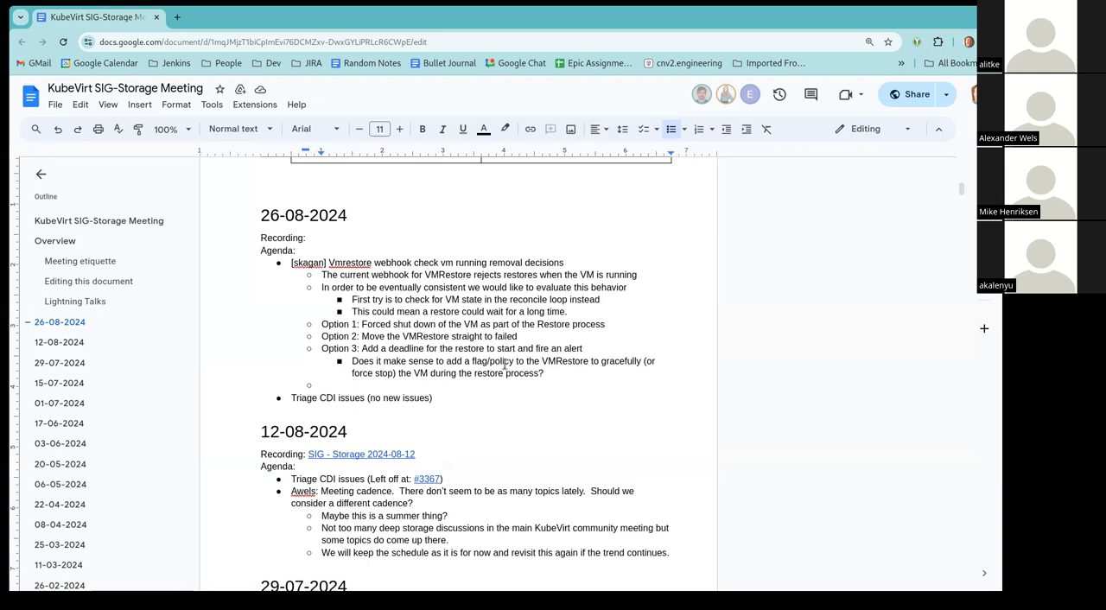
Step: Write 'Proposal: Add a restore policy to the VMRestore spec:'
text(Proposal:)
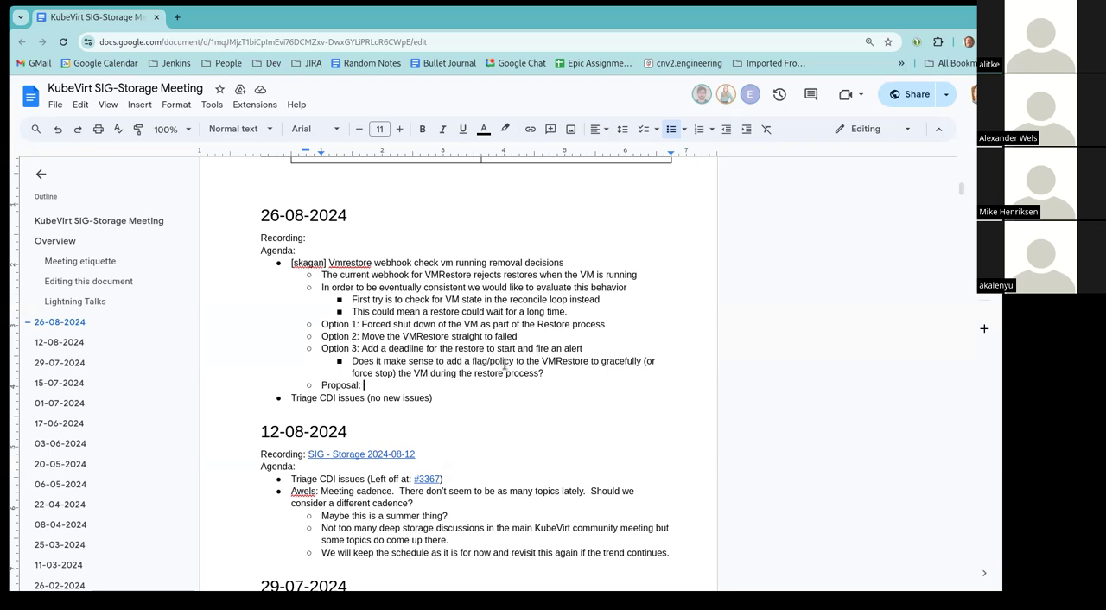
text(A)
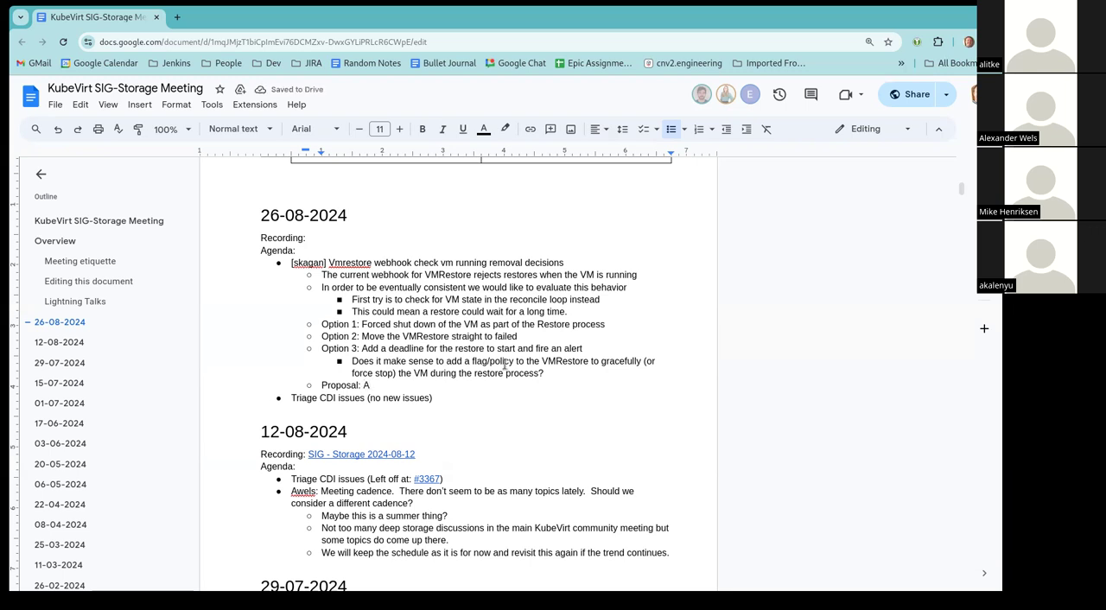
text(dd a re)
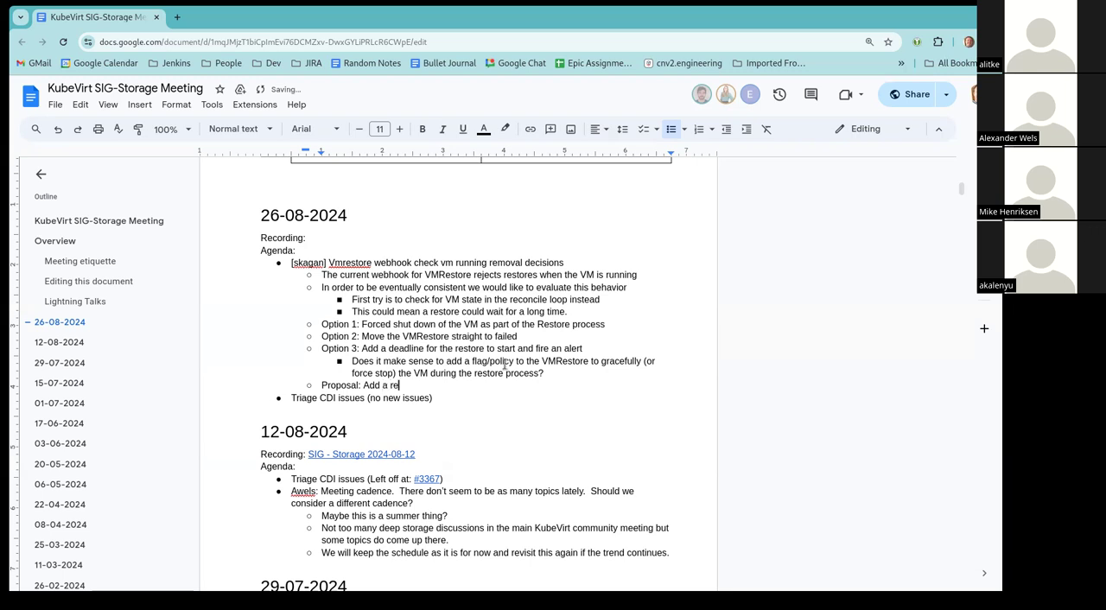
text(store policy to the V)
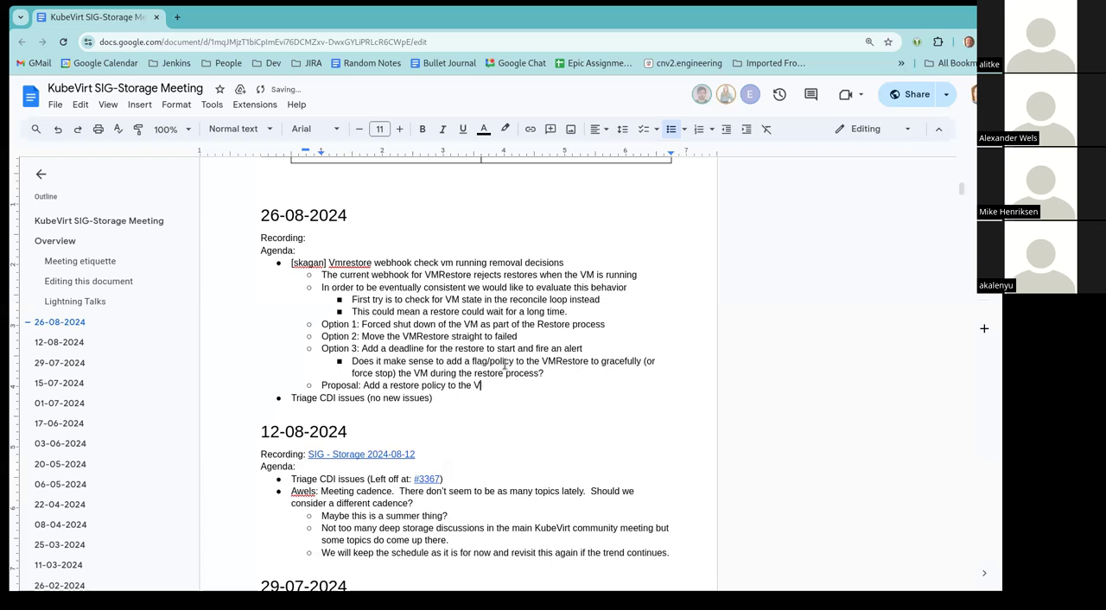
text(MRestore spec:)
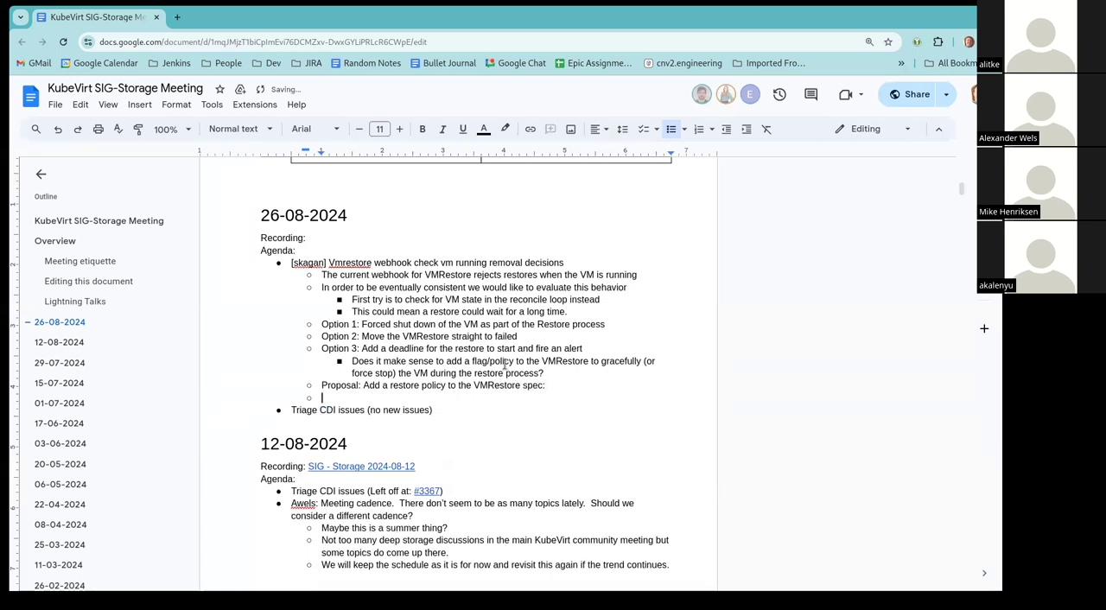
Step: Add nested option 'Immediate: the vm is stopped as part of the restore without delay' with a new bullet
key(Tab)
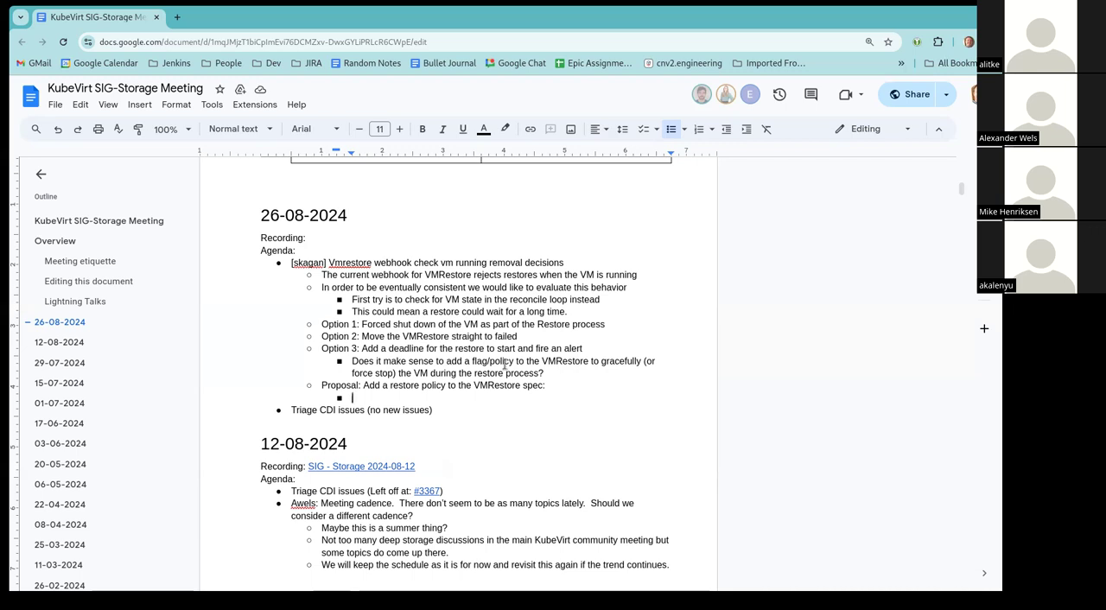
text(Imme)
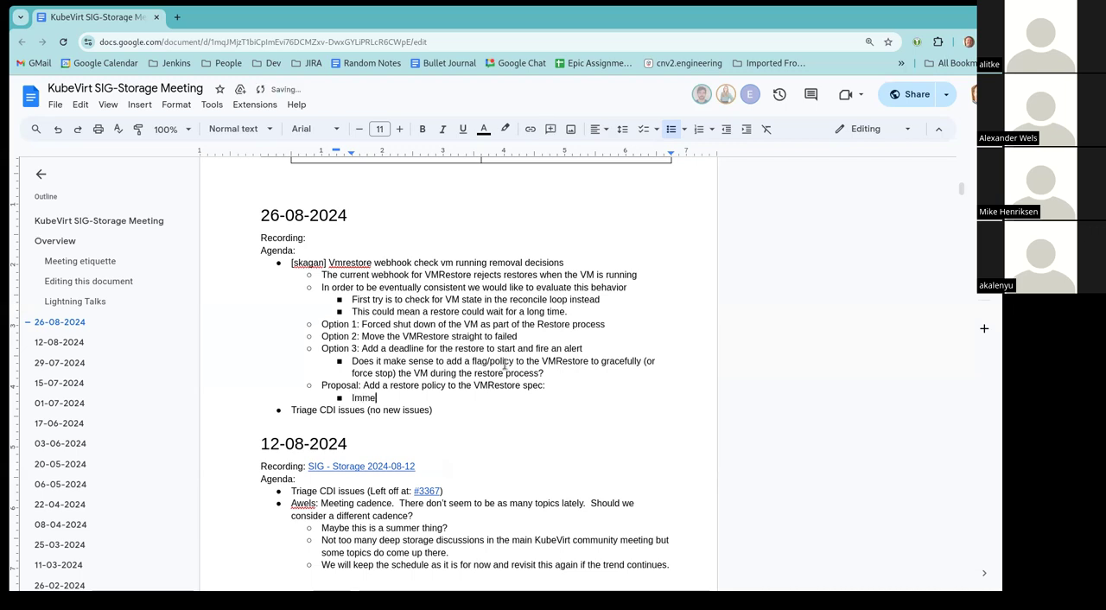
text(diat)
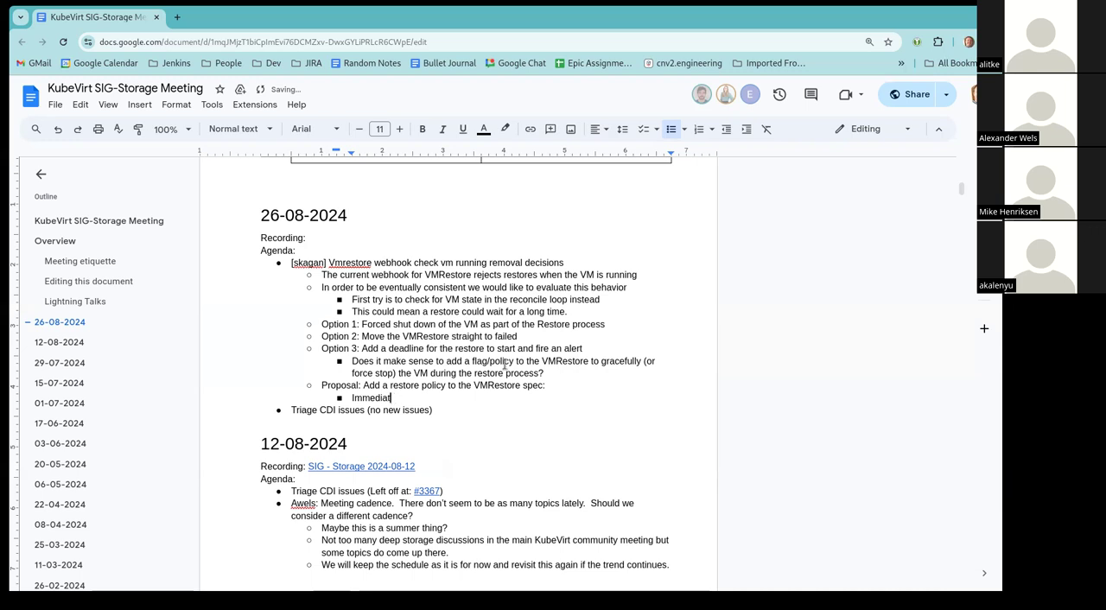
text(e:)
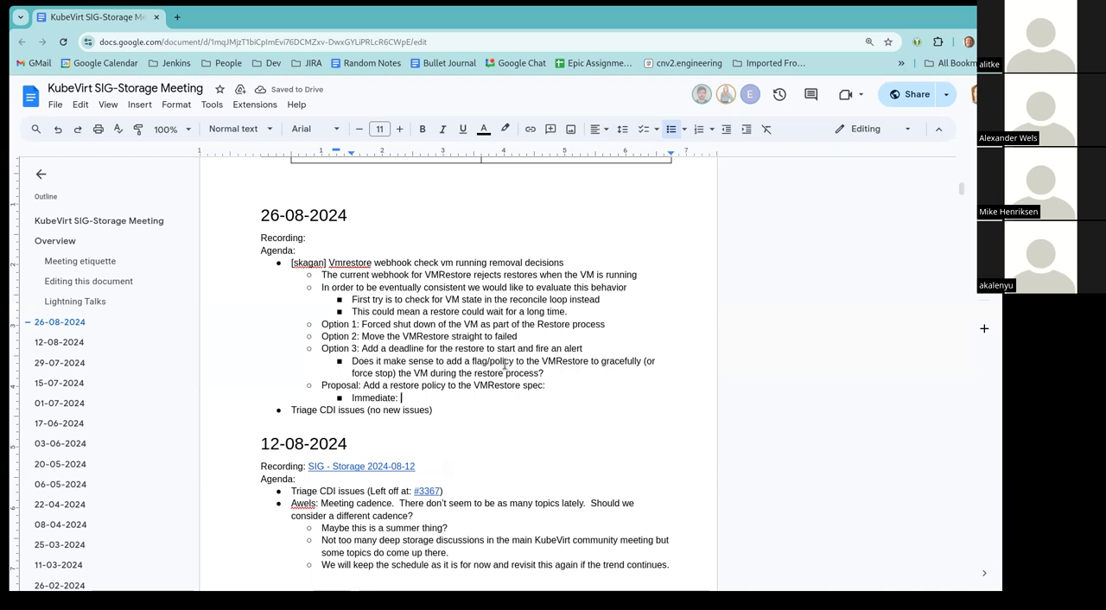
text(the f)
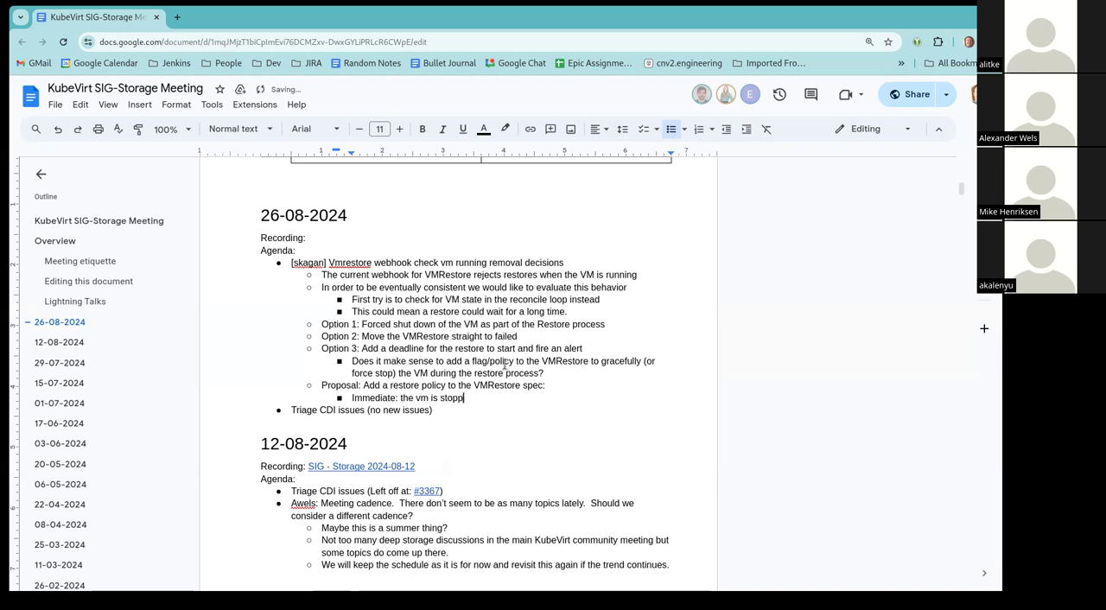
text(ed as part of the restore)
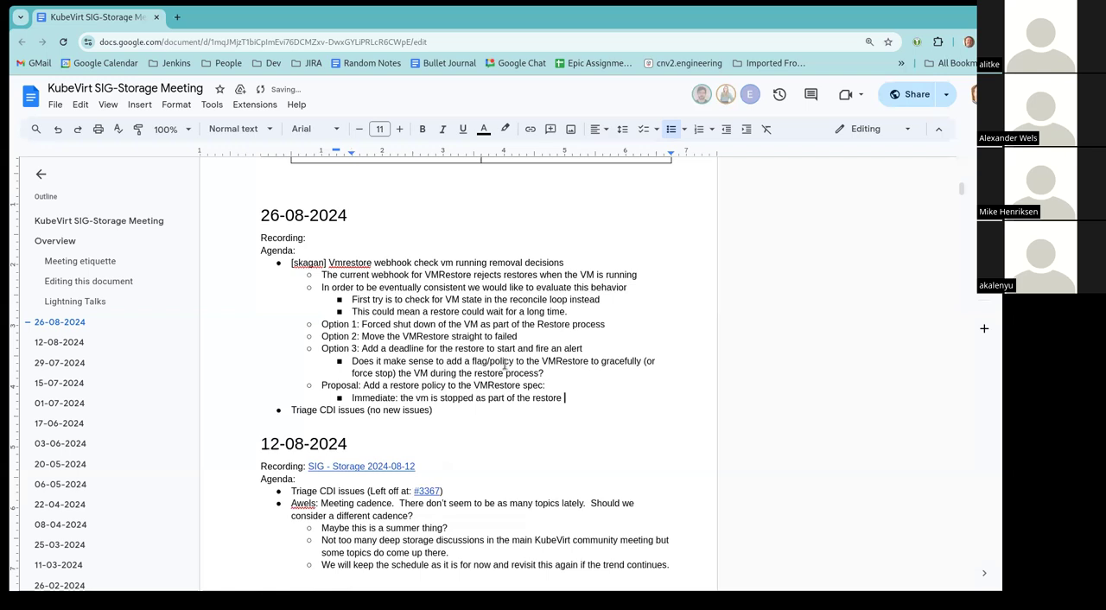
text(without)
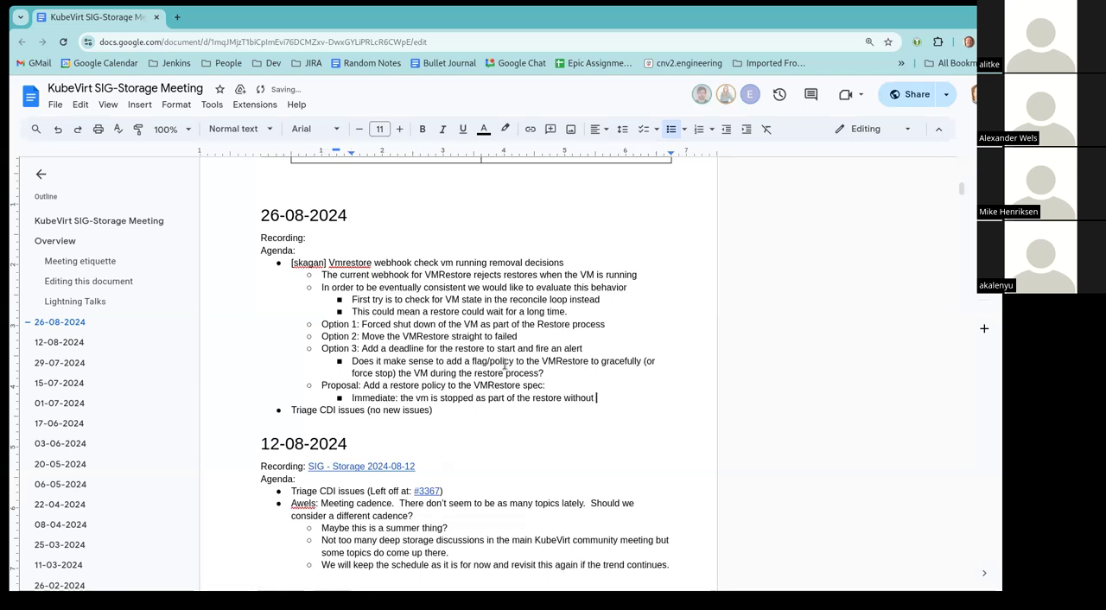
text(delay)
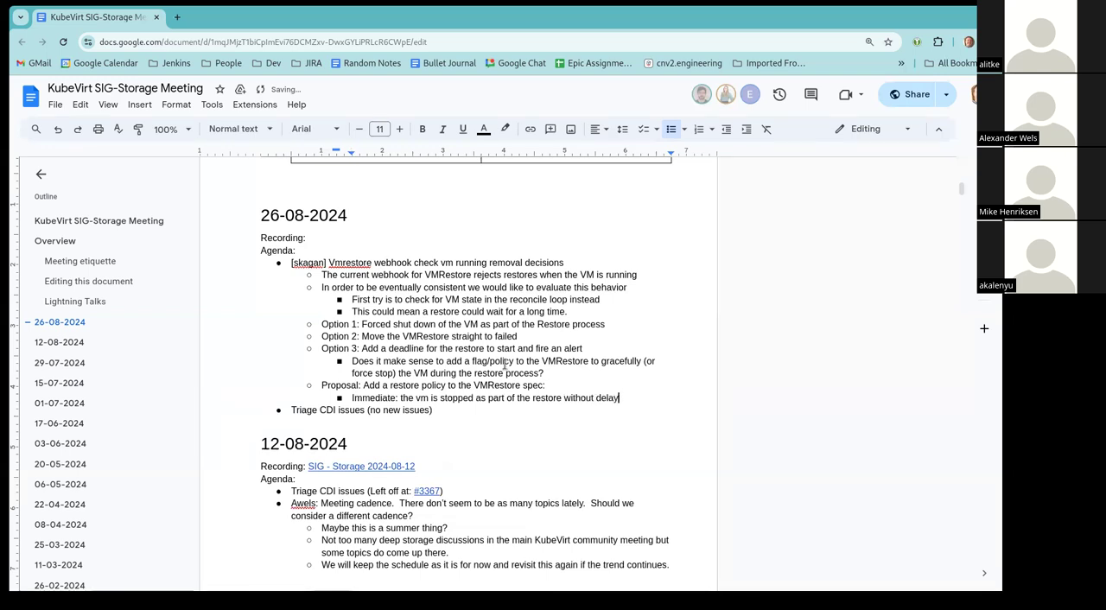
key(enter)
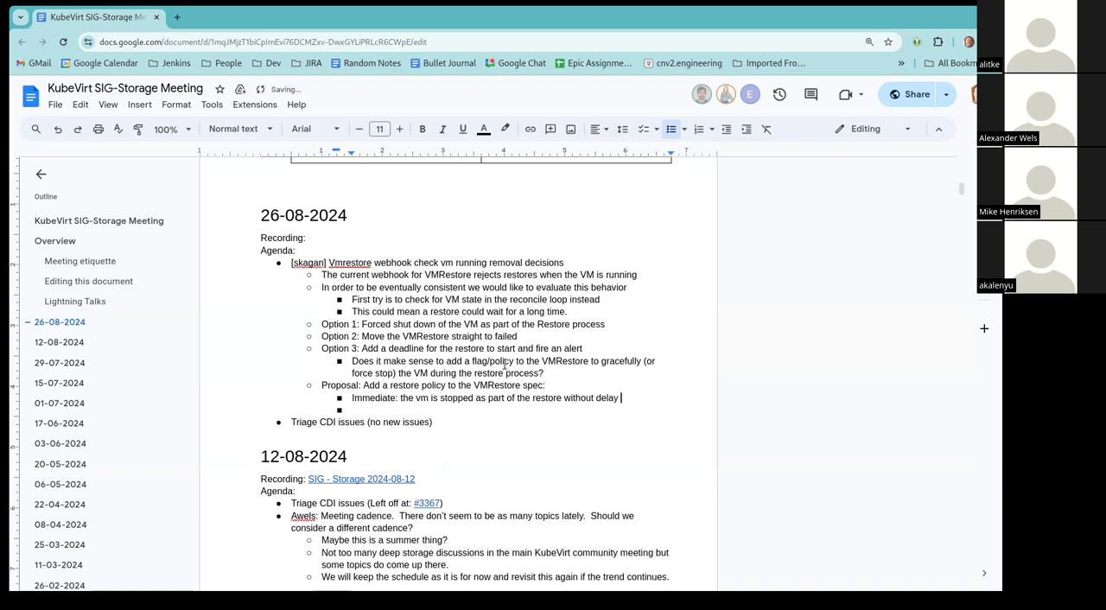
Step: Start extending the Immediate option, correcting the mistyped 'original' runStrategy wording
text(and)
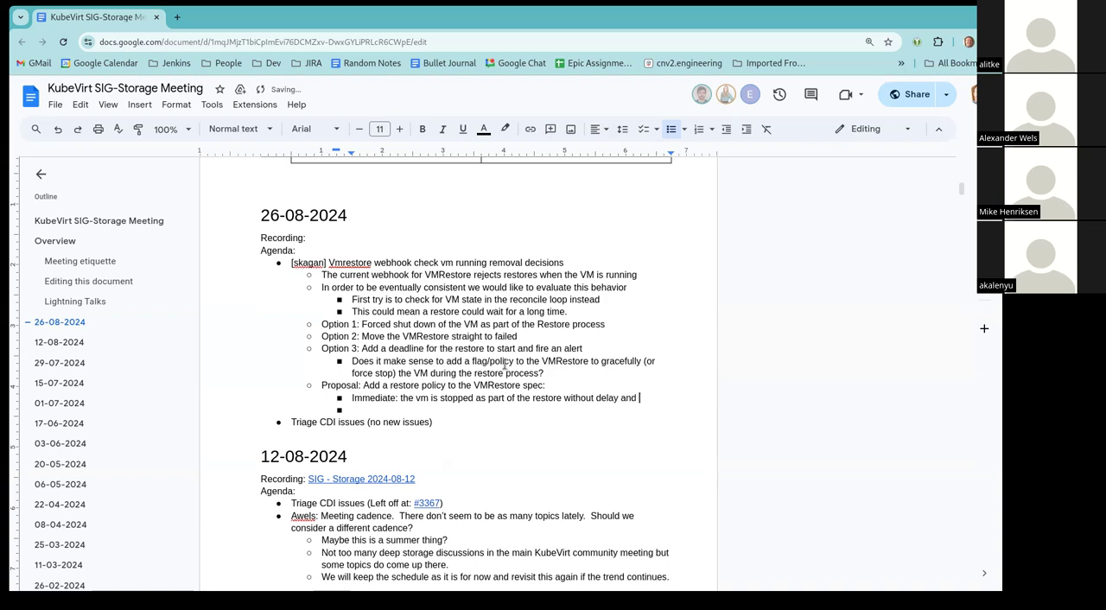
text(start)
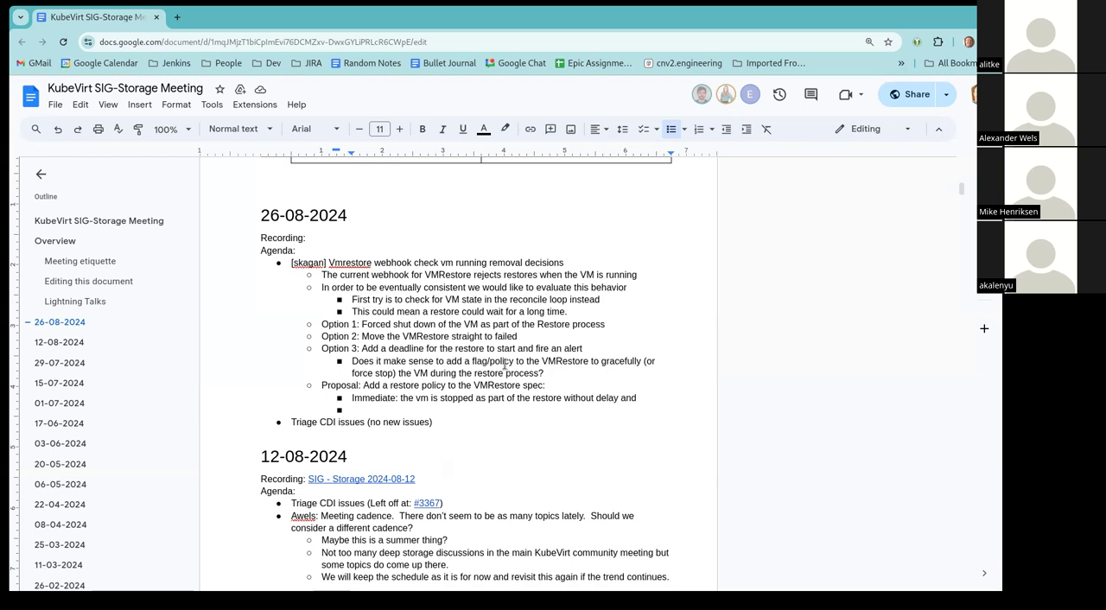
text(the)
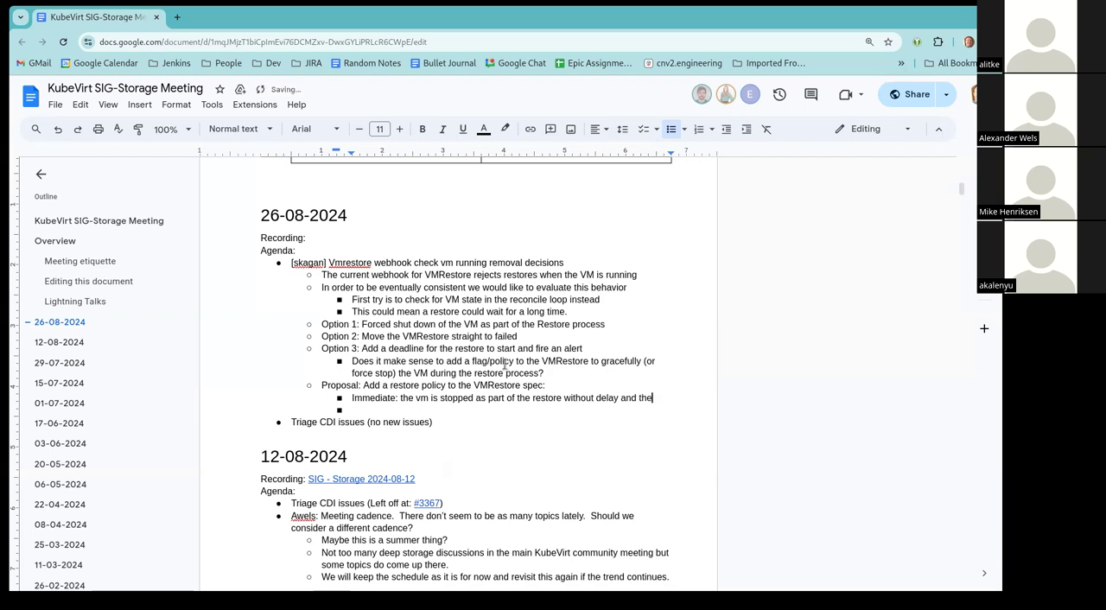
text(original)
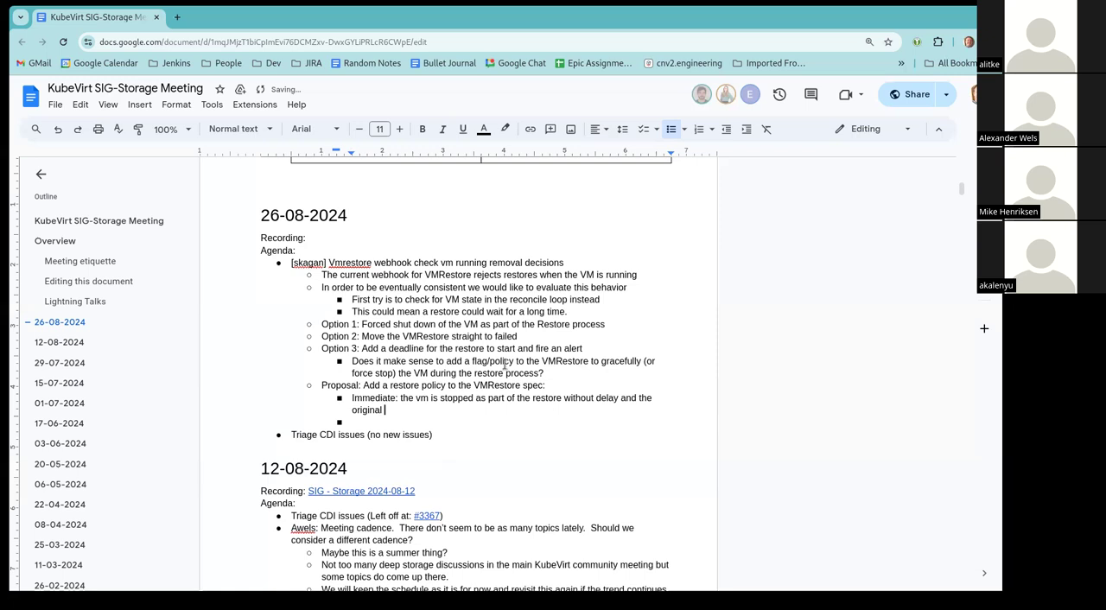
text(rumn)
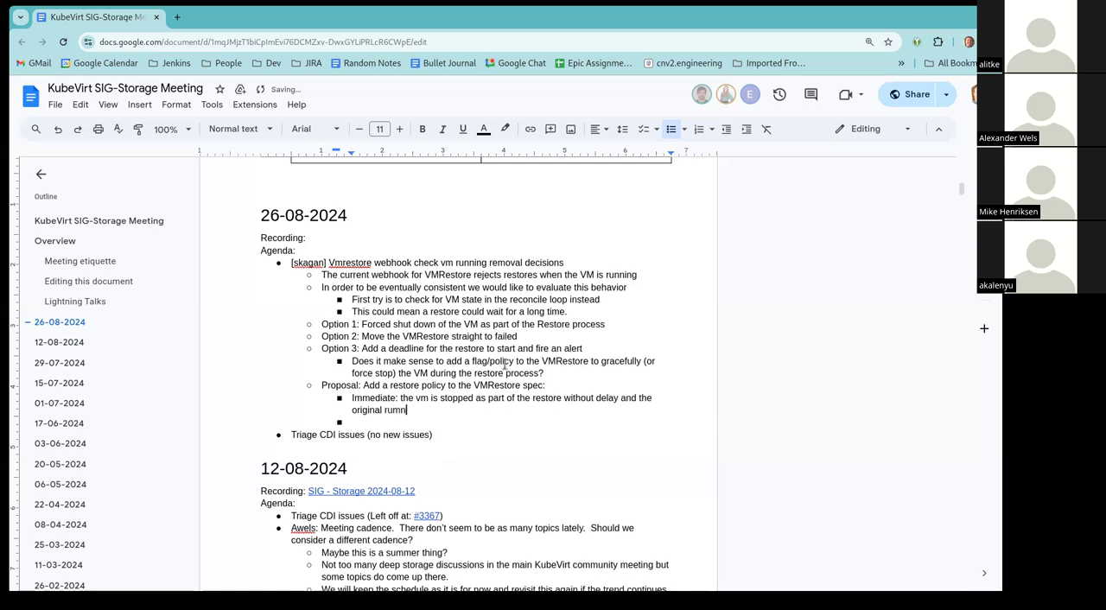
key(Backspace)
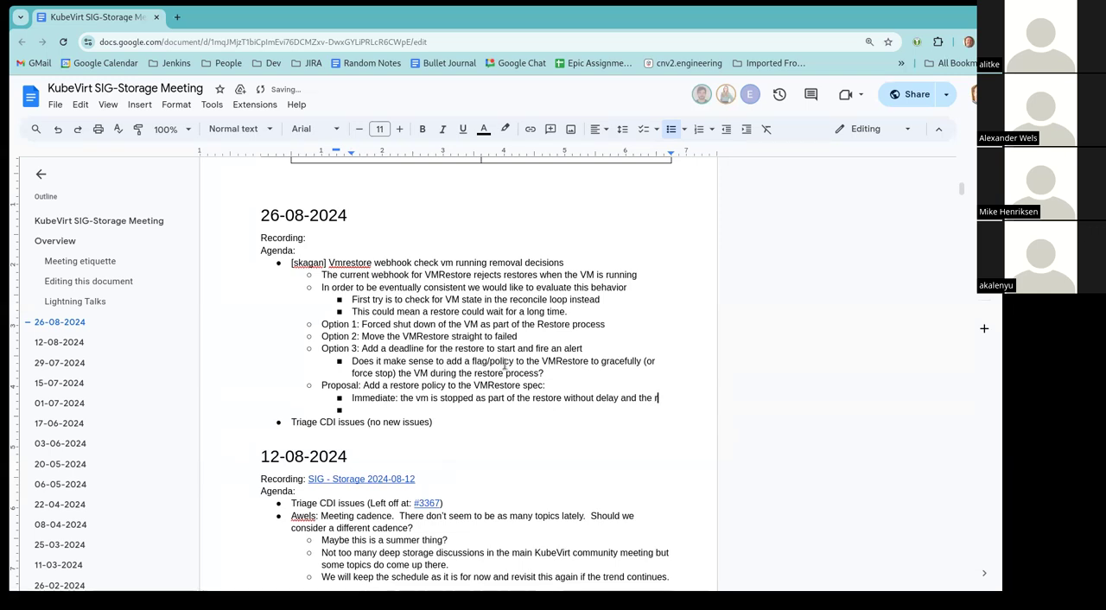
Step: Finish: the runStrategy prior to restore is used to control the restored VMs state
text(runStrate)
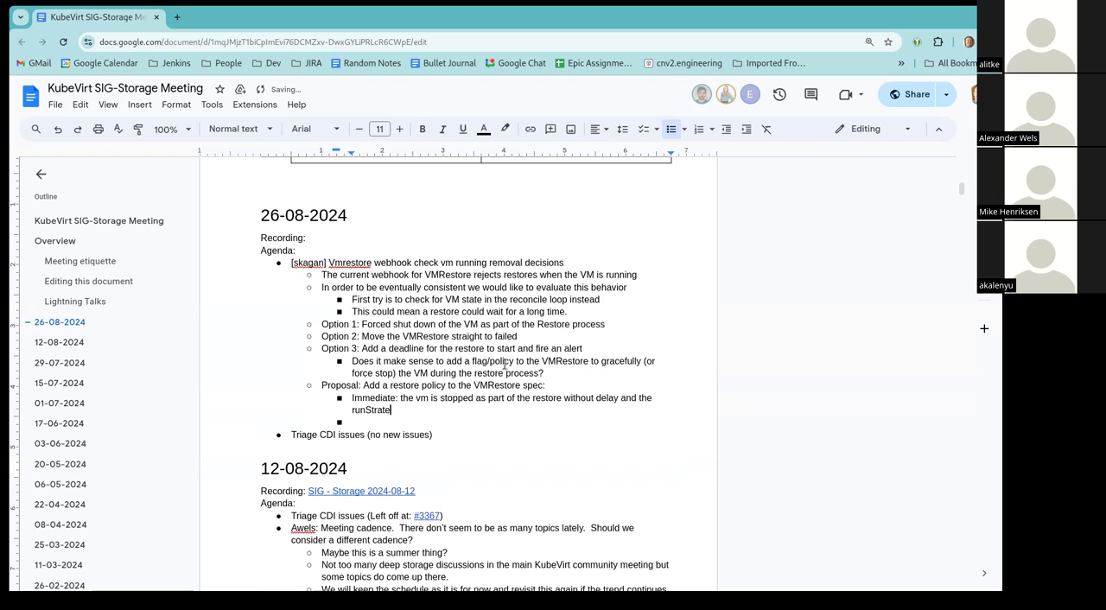
text(gy prior to restore)
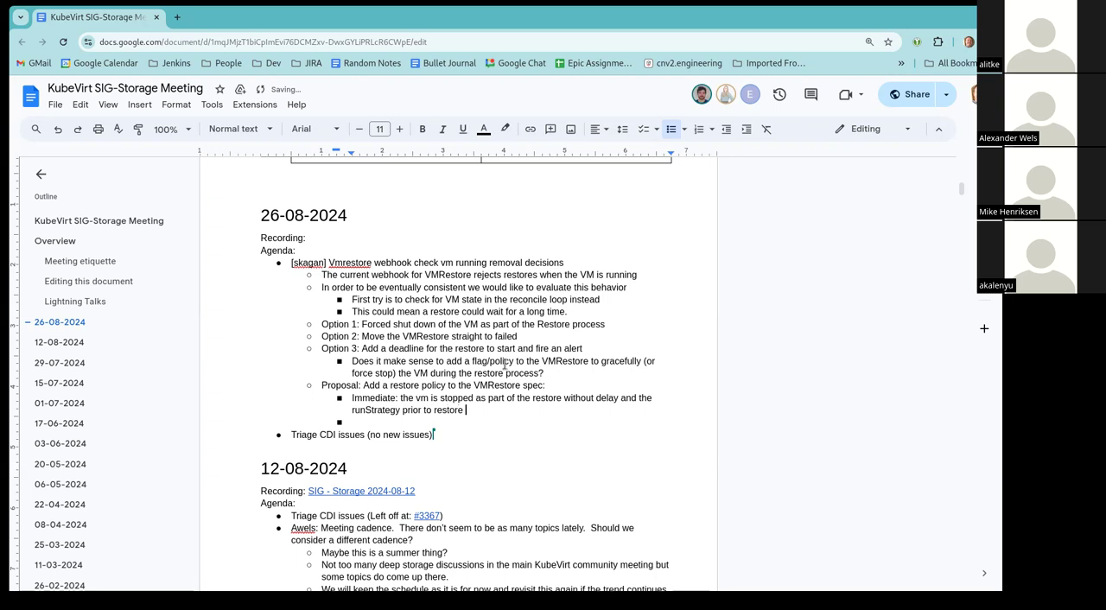
text(is)
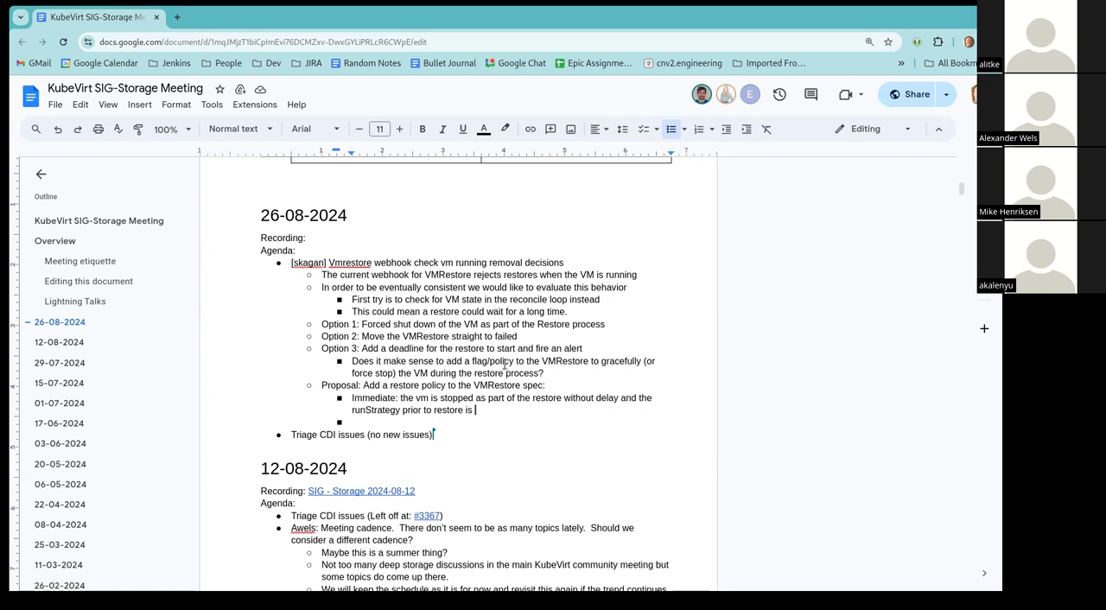
text(use)
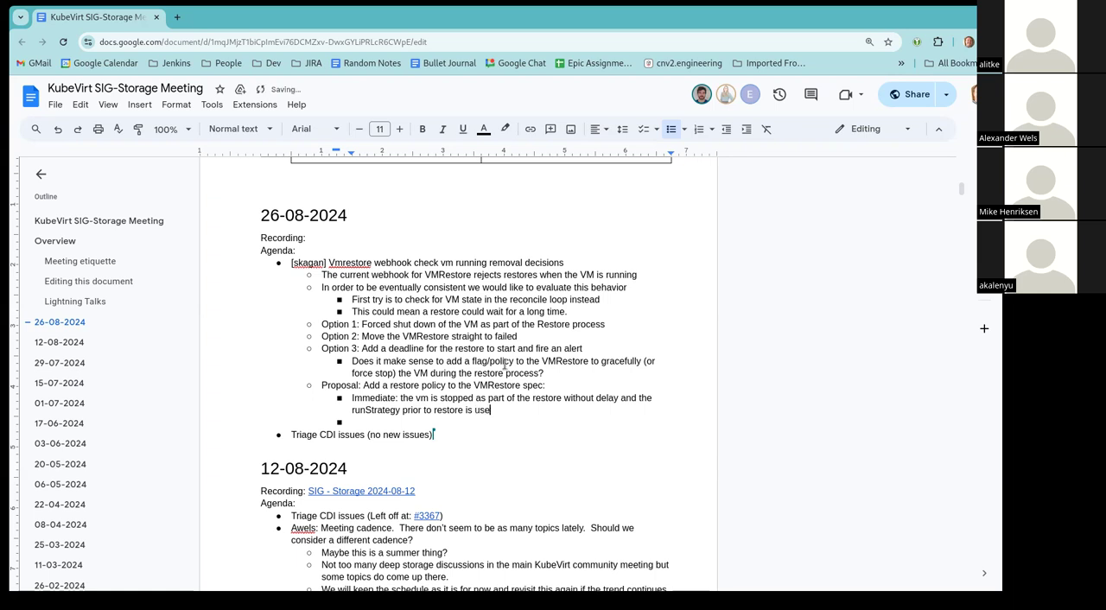
text(d to control the restored)
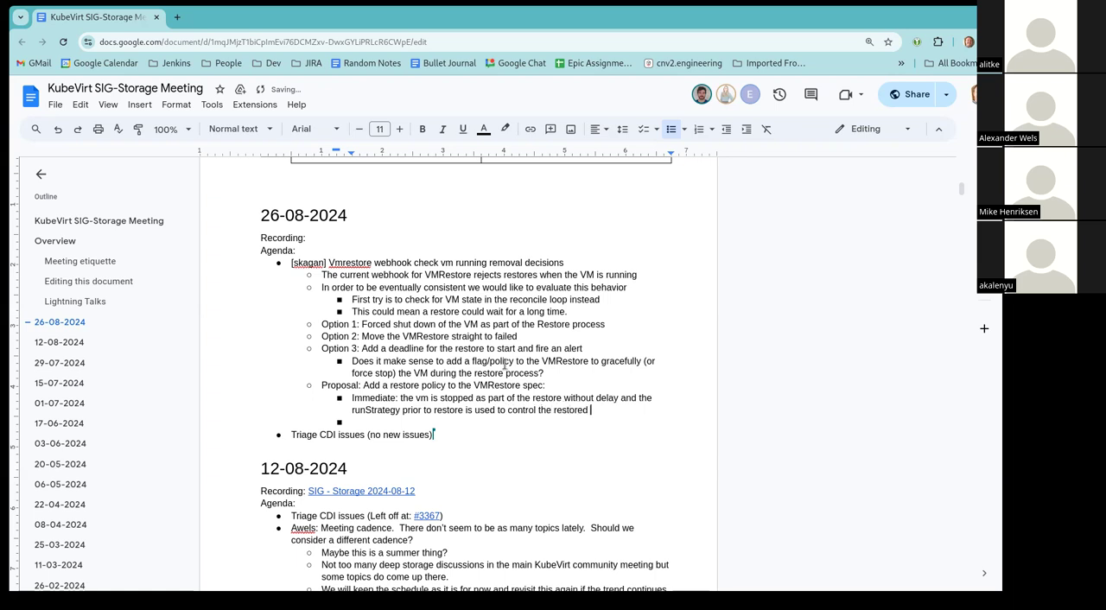
text(VMs)
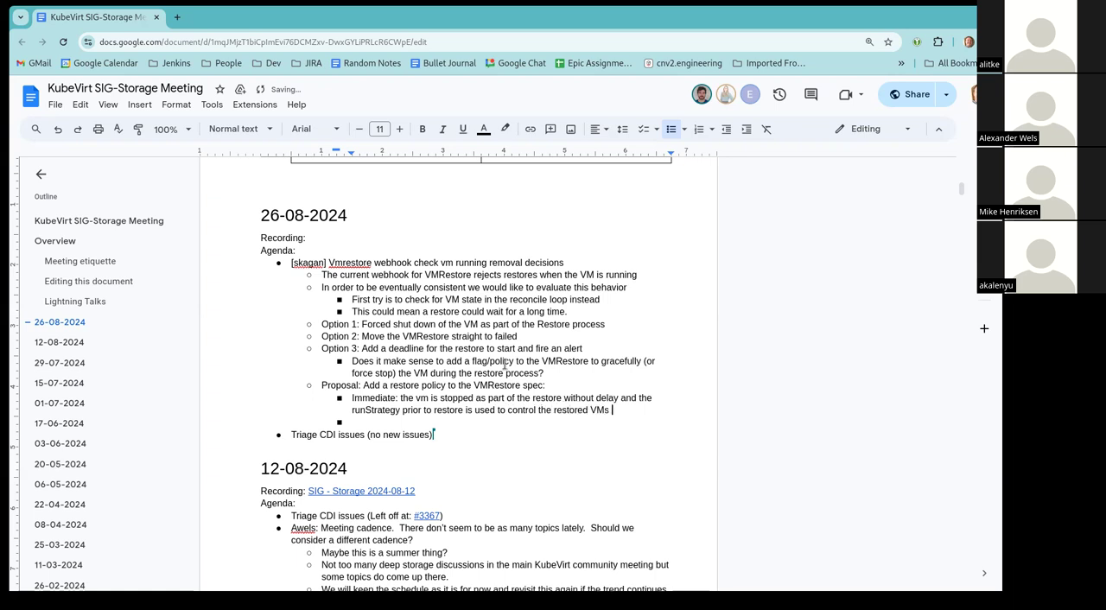
text(state)
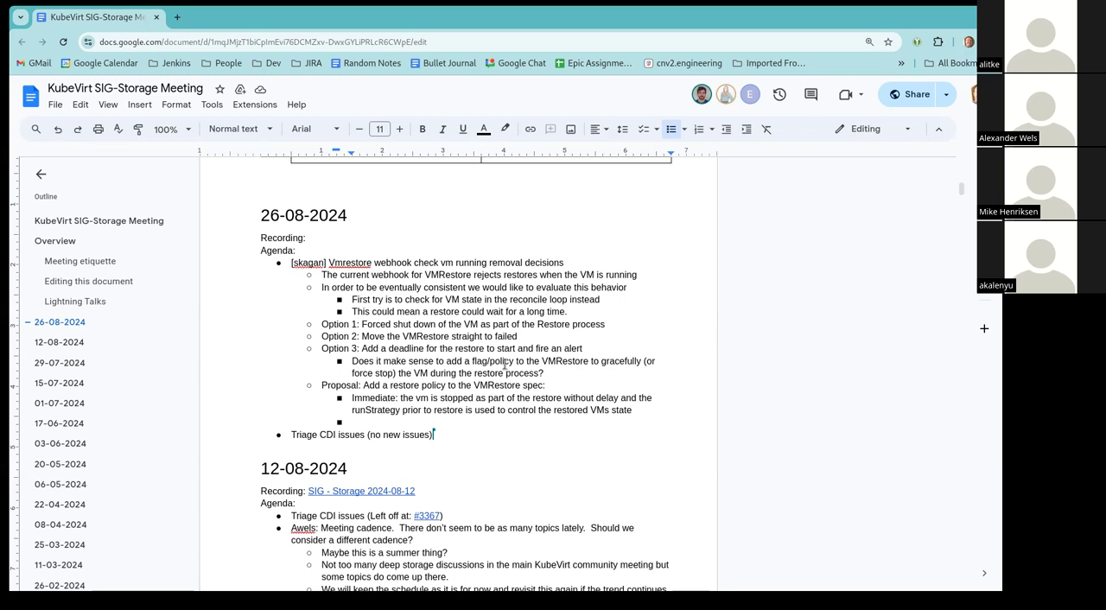
Step: Add a Wait option: kubevirt will wait a pre-configured amount of time
text(W)
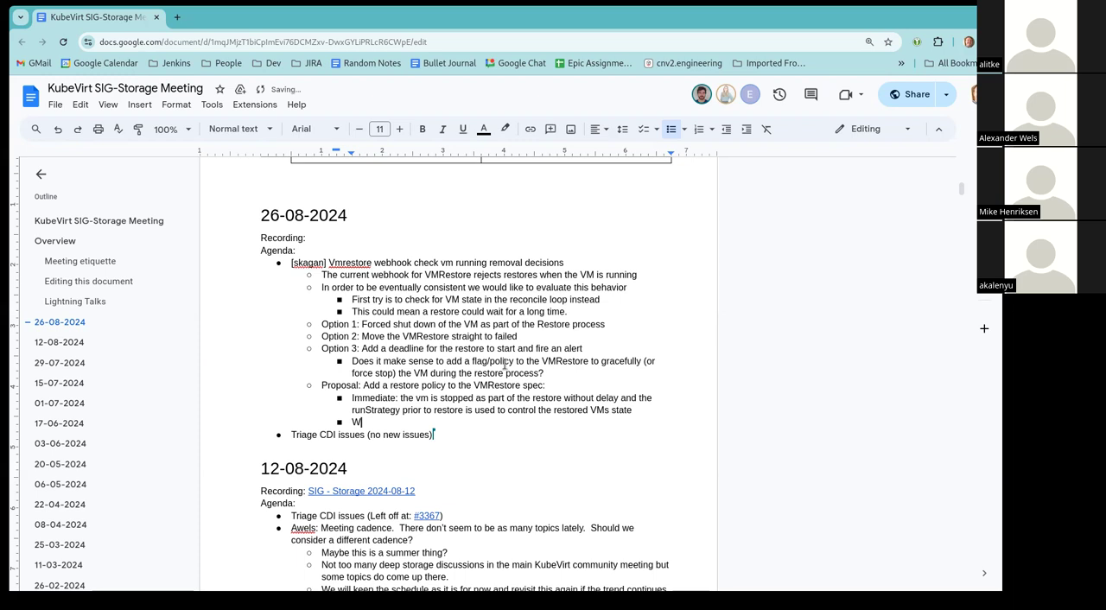
text(ait)
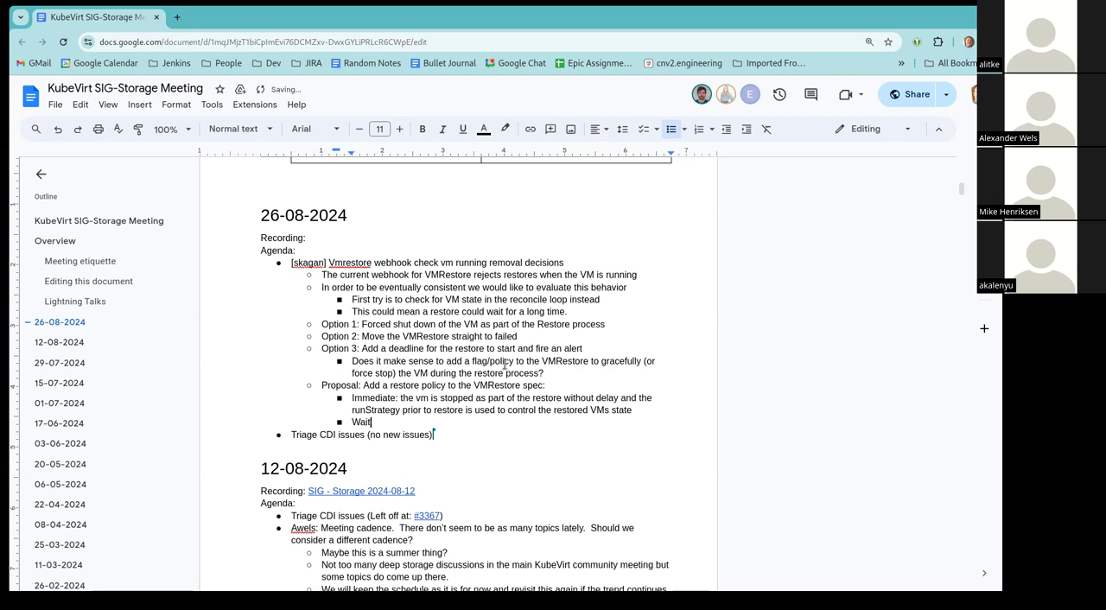
text(" ")
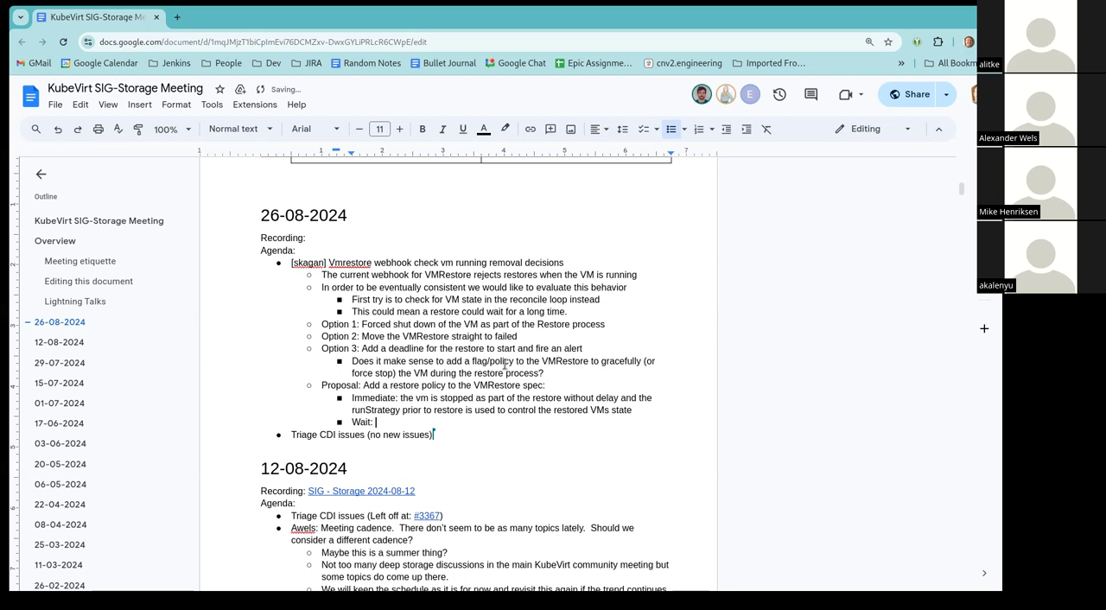
text(k)
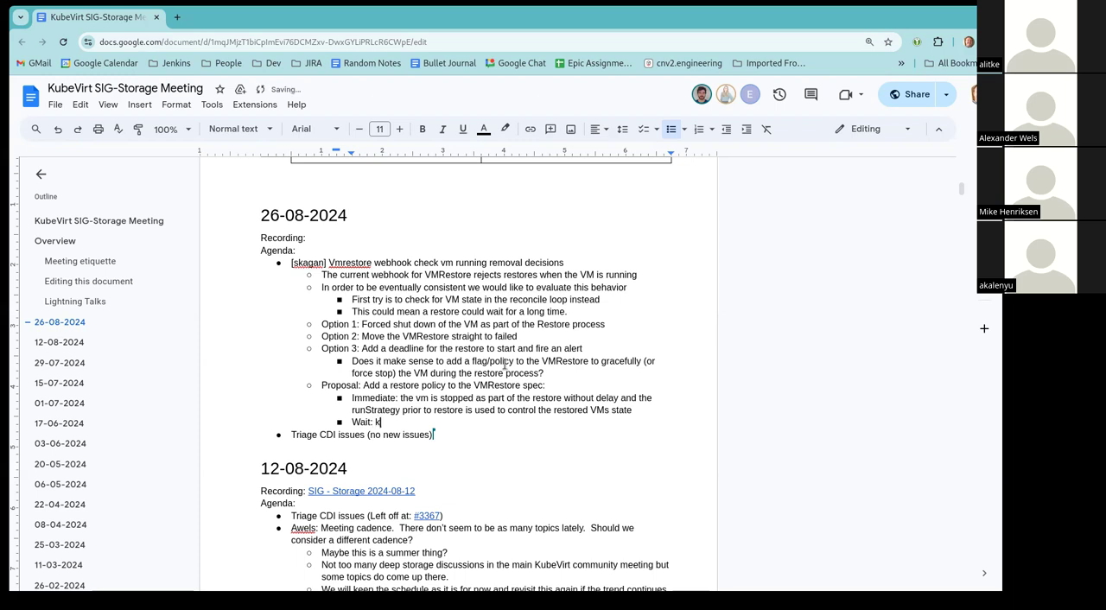
text(ubebi)
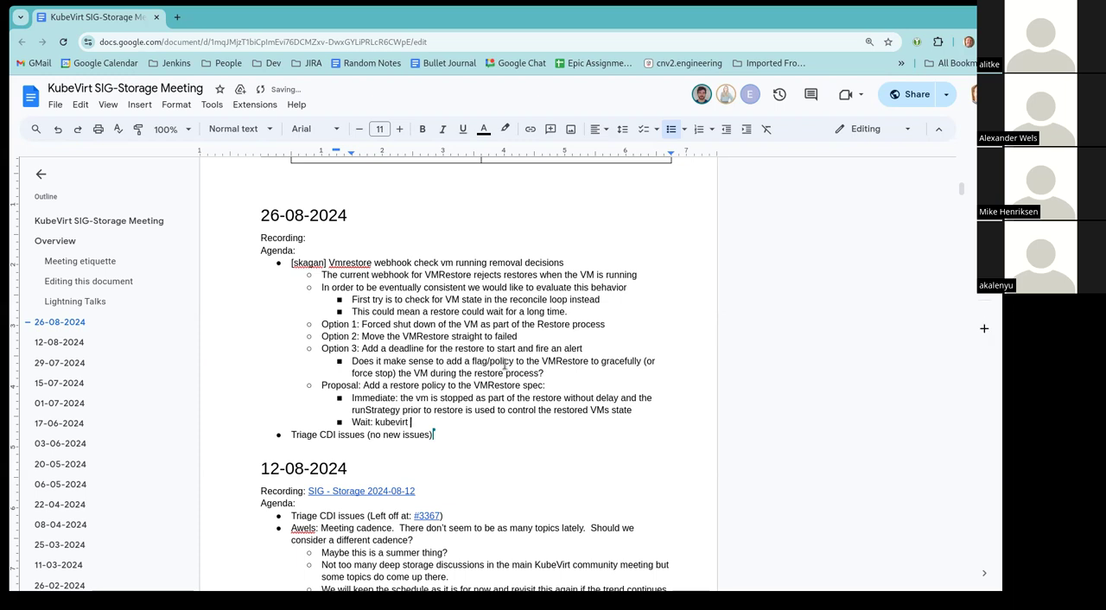
text(will)
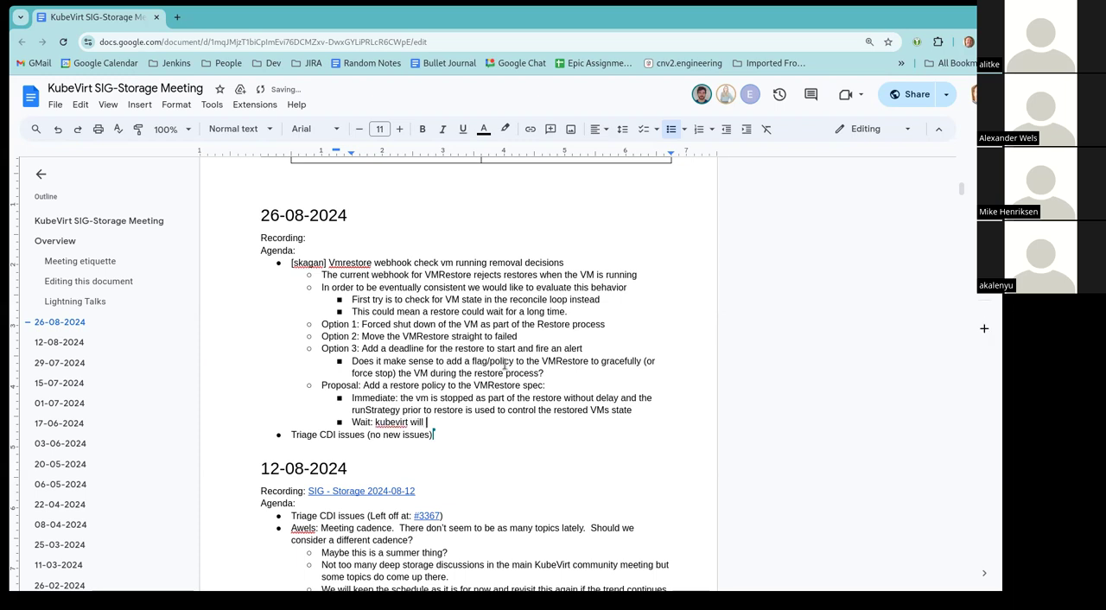
text(wait a)
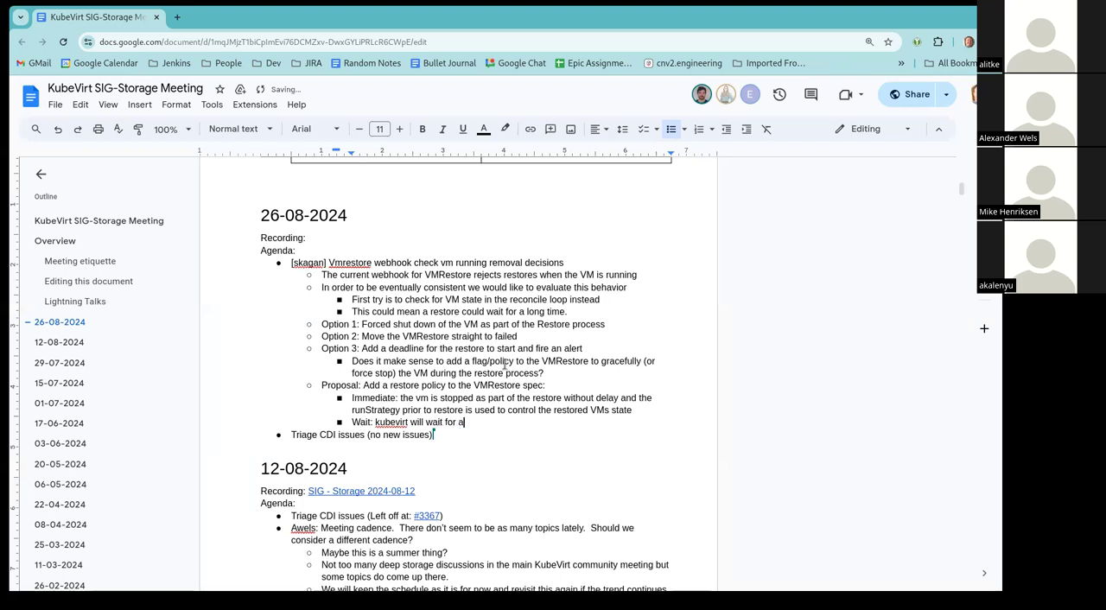
text(pre-conf)
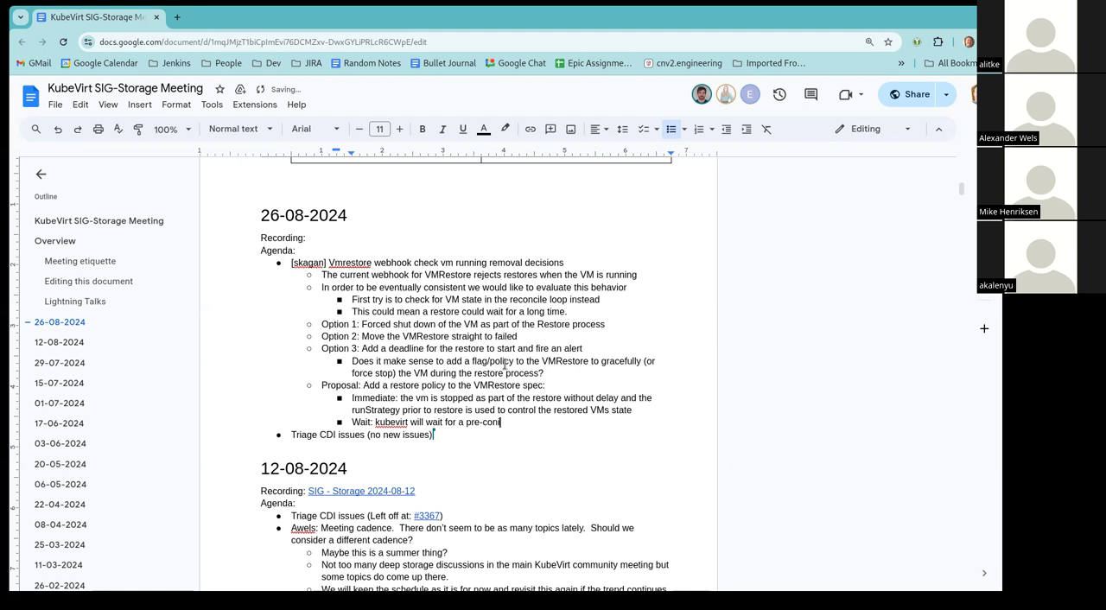
text(figured)
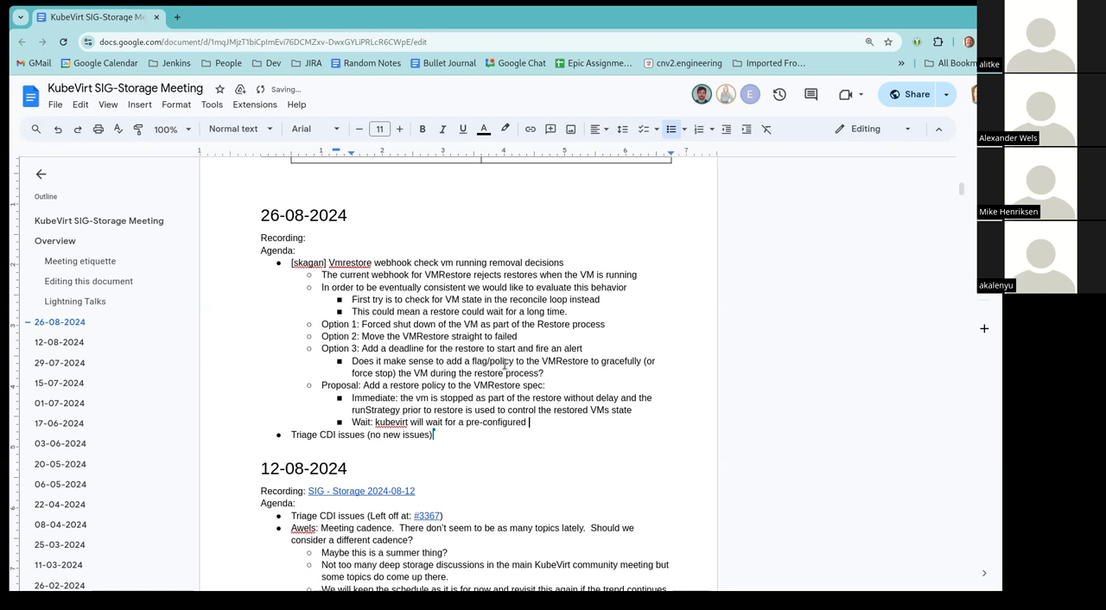
text(amount of time)
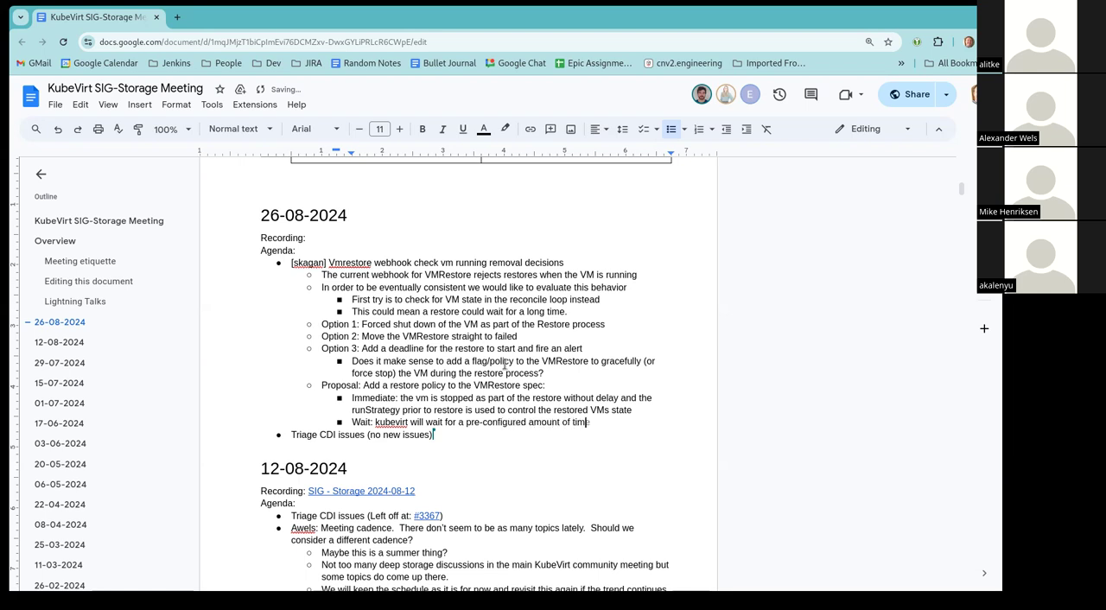
Step: Finish it: for the VM to stop on its own before triggering the restore
text(for the VM to stop on its own before)
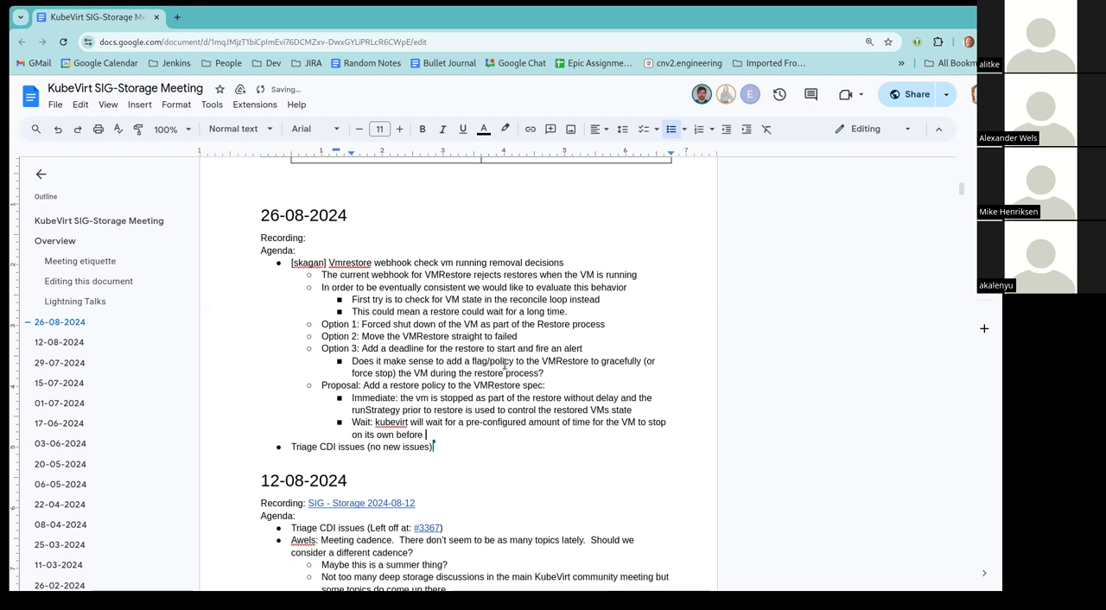
text(troubleshooting)
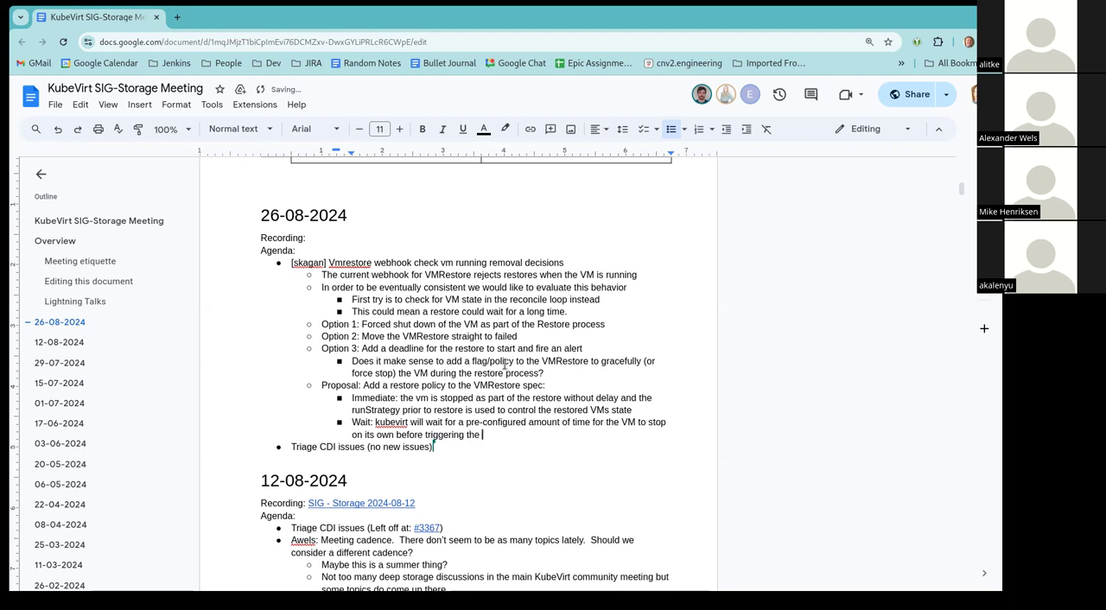
text(restore)
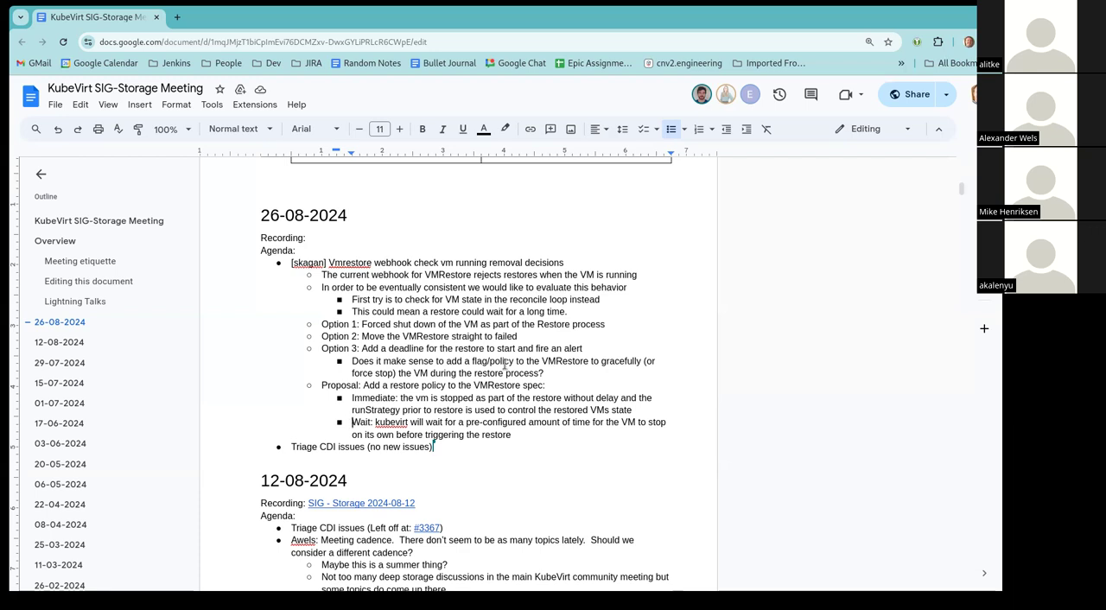
Step: Rename the Wait option to Timeout and reword its sentence
double_click(360, 422)
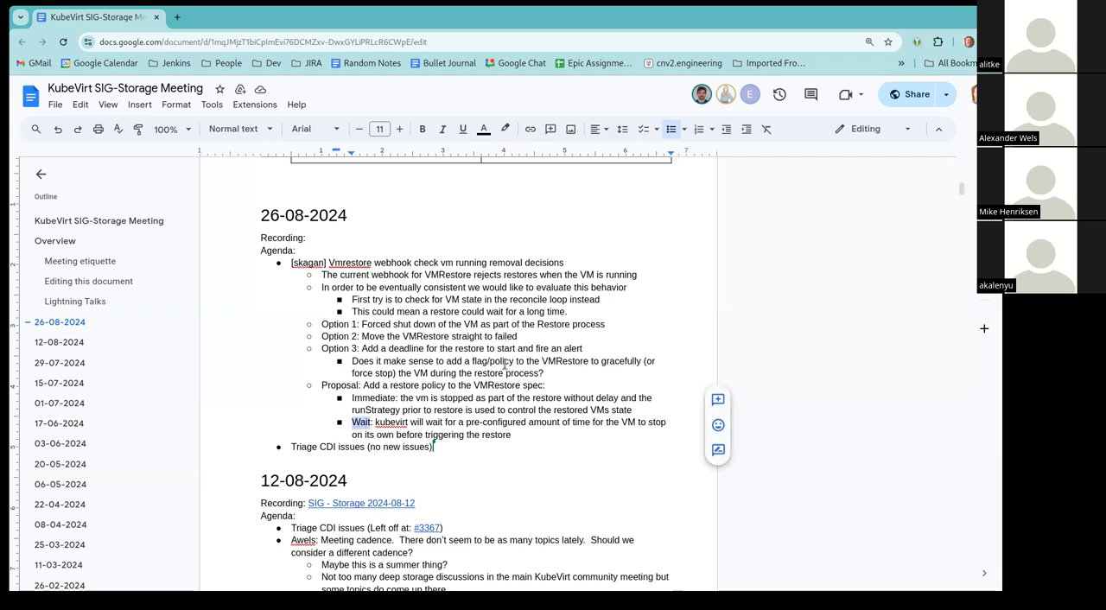
text(Timeou)
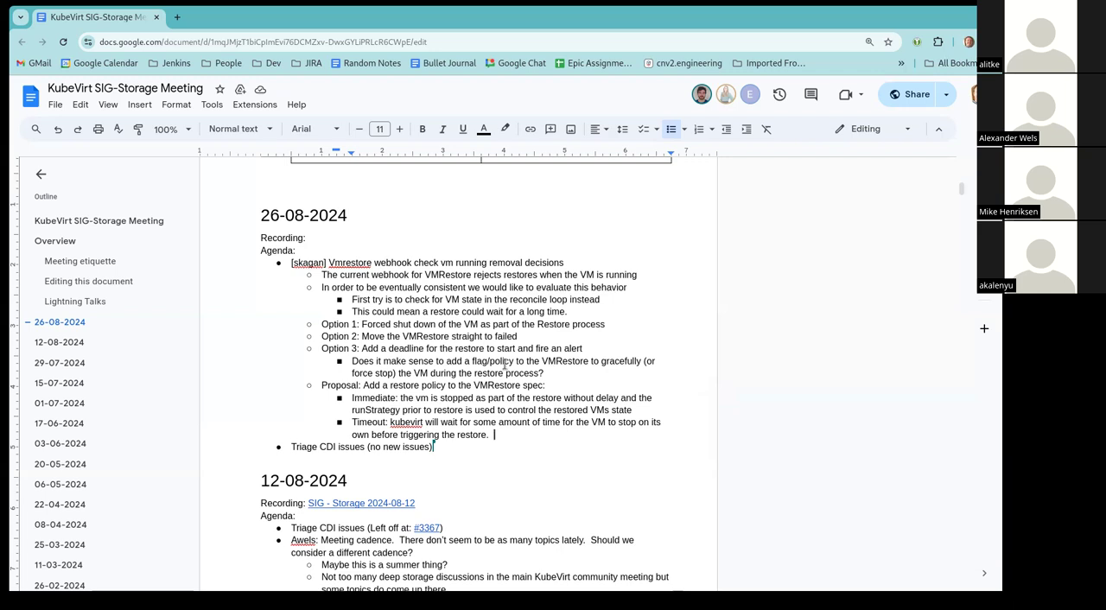
text(The)
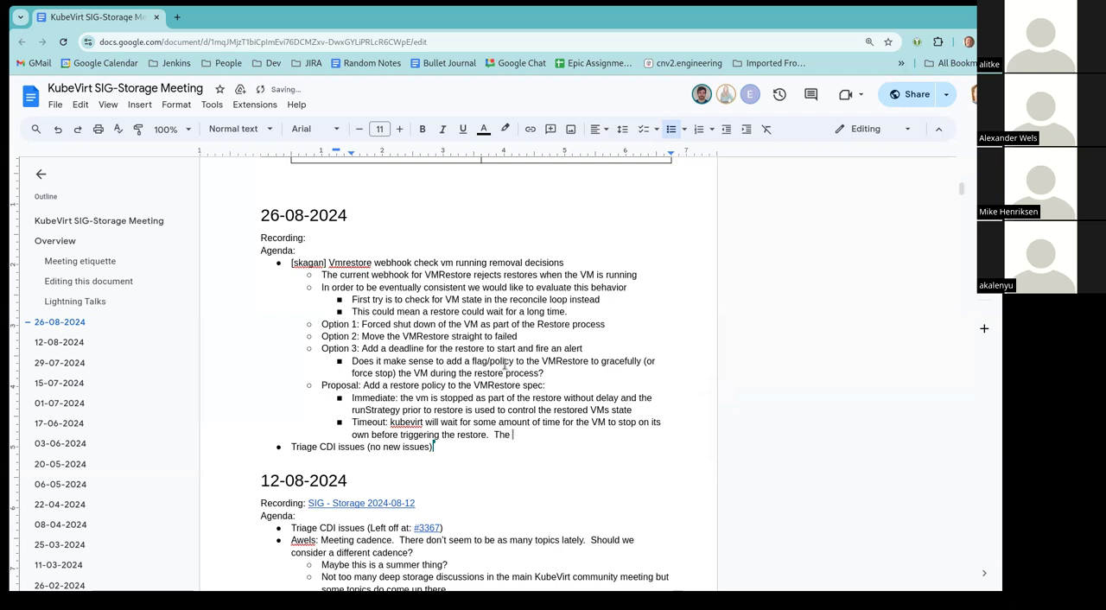
Step: Append 'After restore the VM will remain stopped.'
text(After restor)
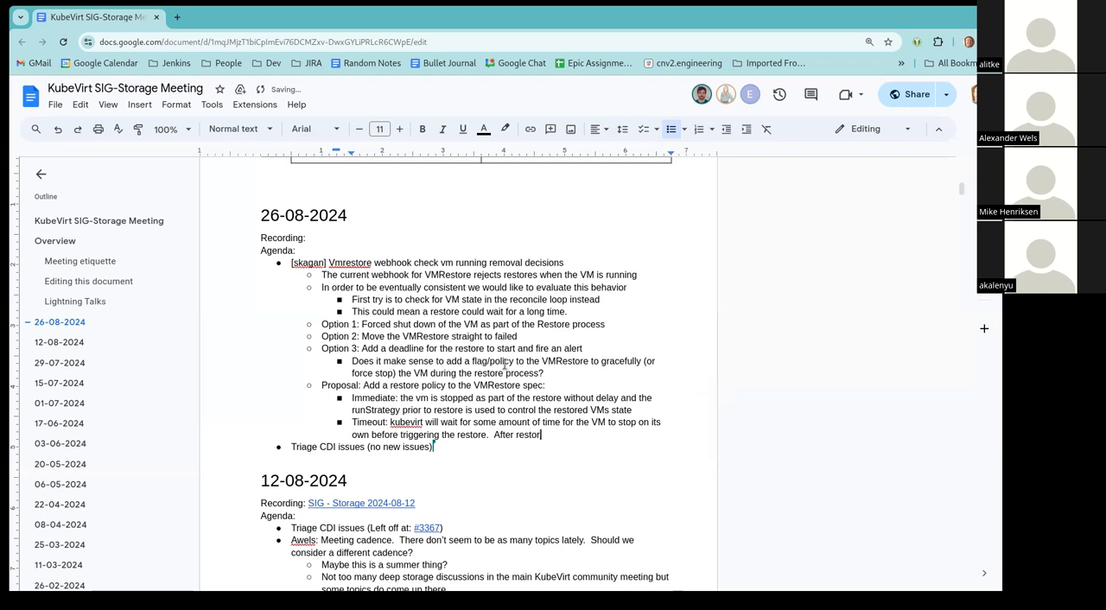
text(the VM will)
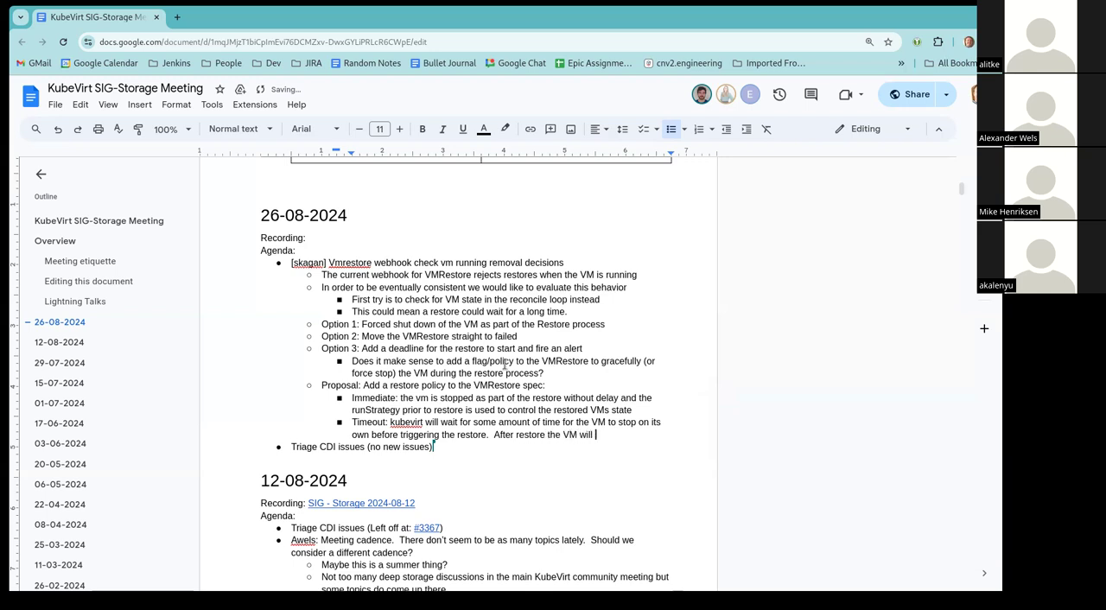
text(remain stop)
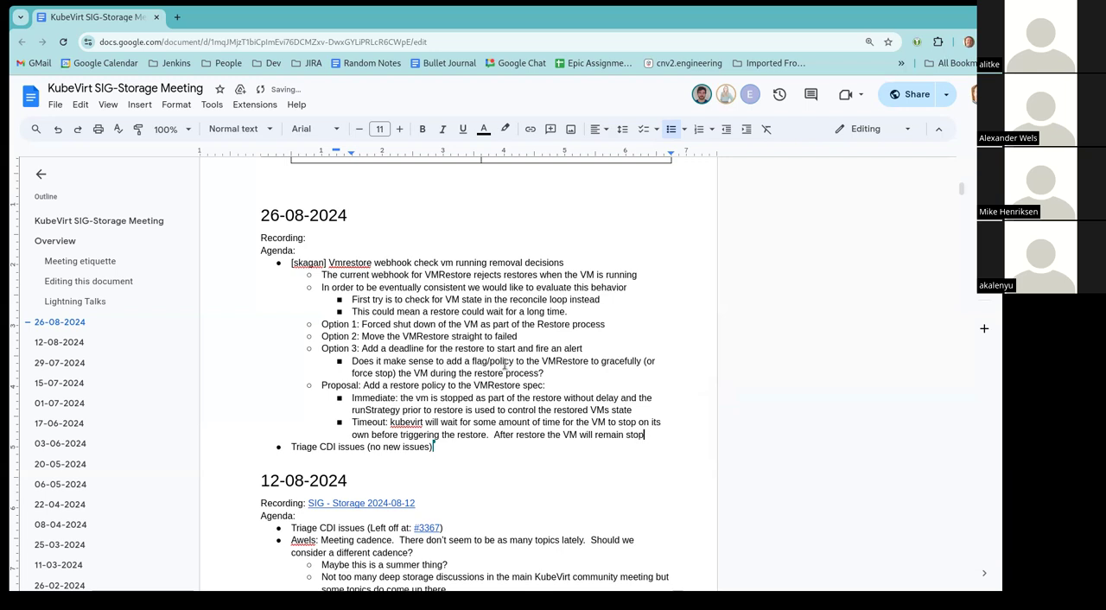
text(ped.)
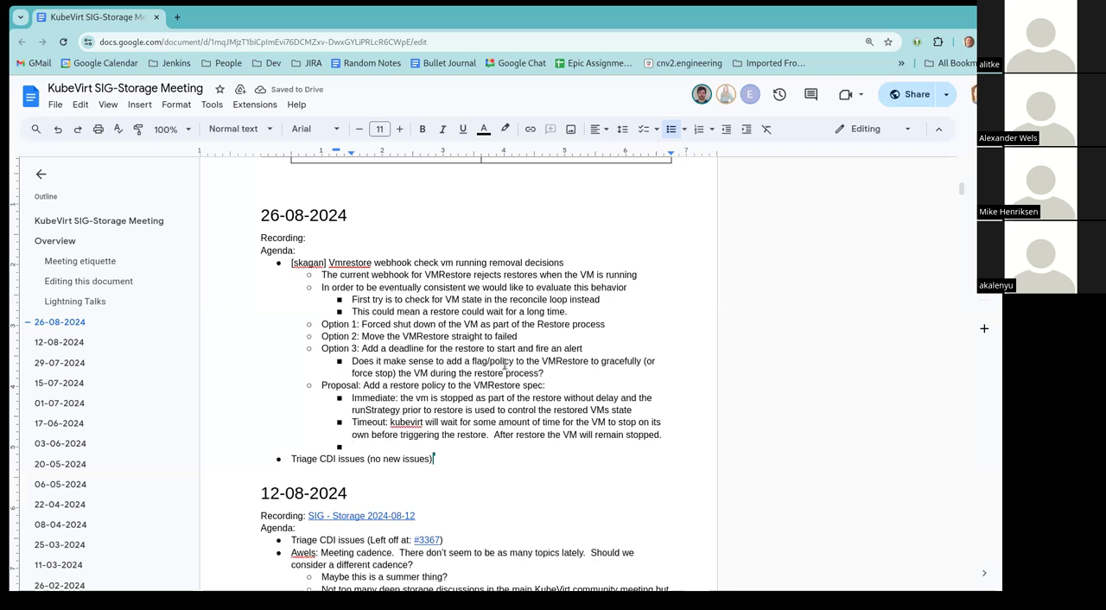
Step: Write 'Eventually: kubevirt will delay restoring indefinitely until the VM is observed' as a new option
text(Eventually:)
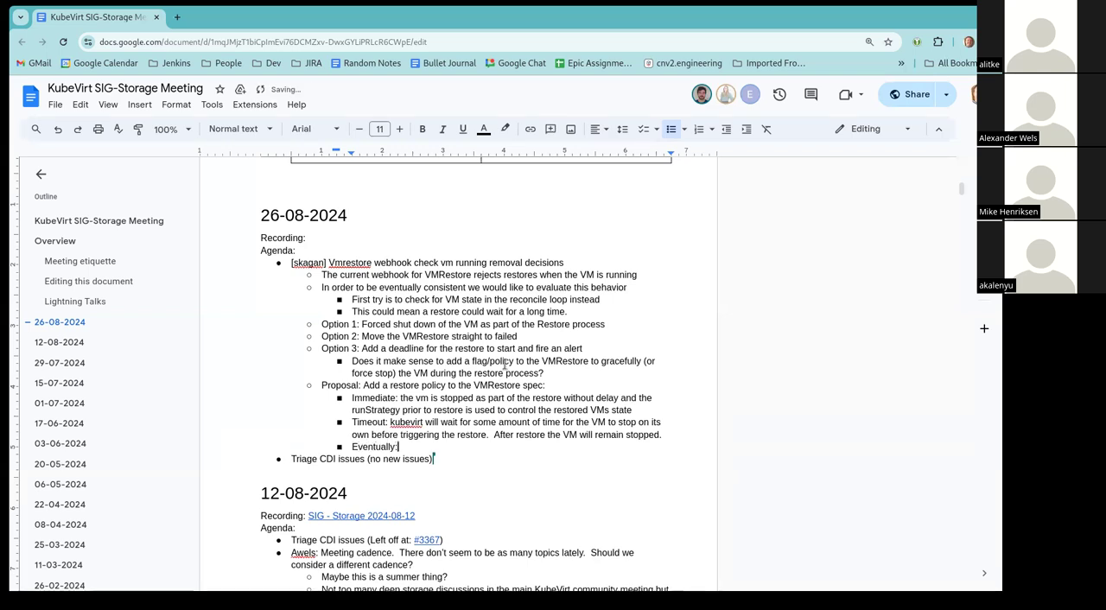
text(kubevirt will delay restore)
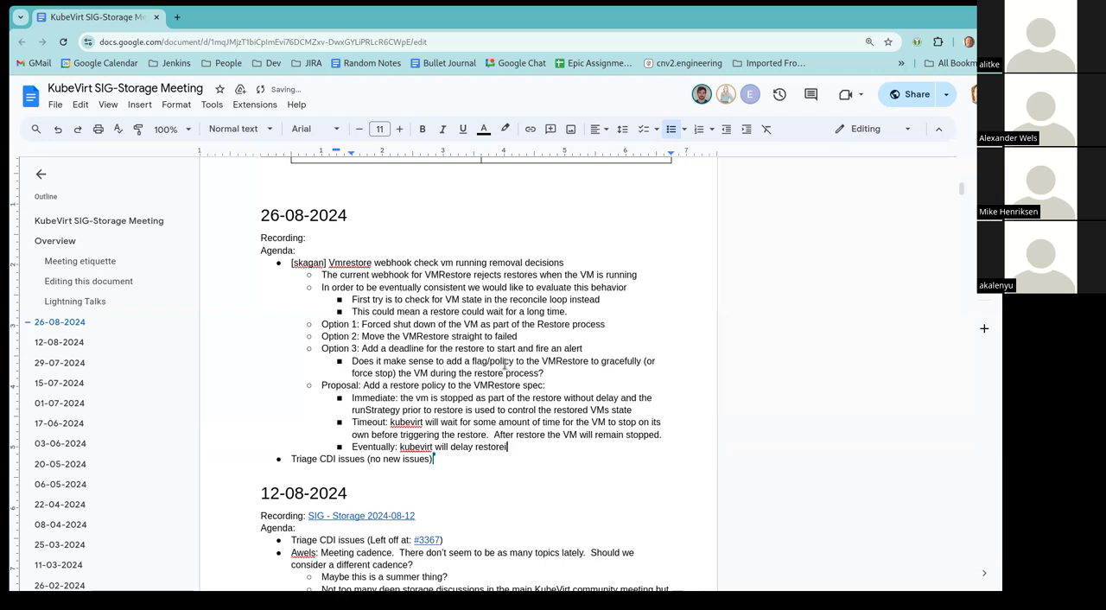
text(ing indefinitely)
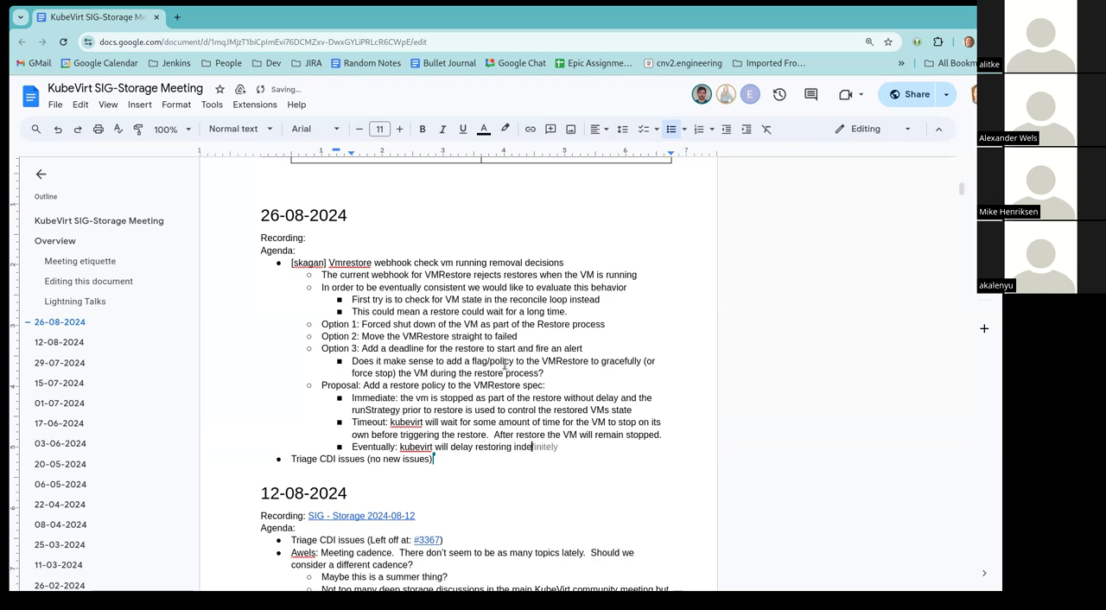
text(until)
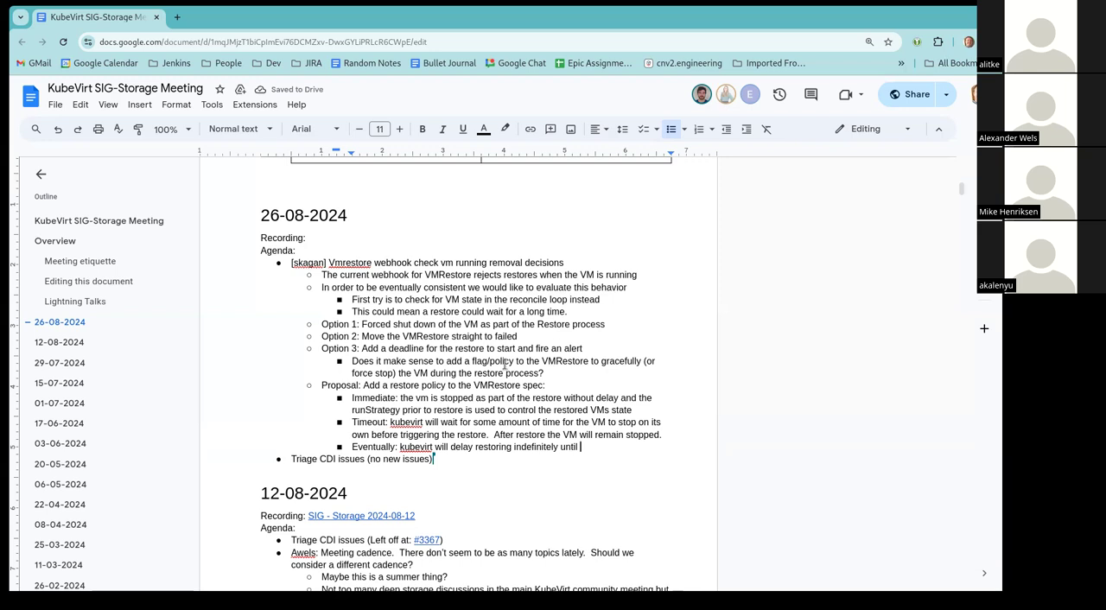
text(the)
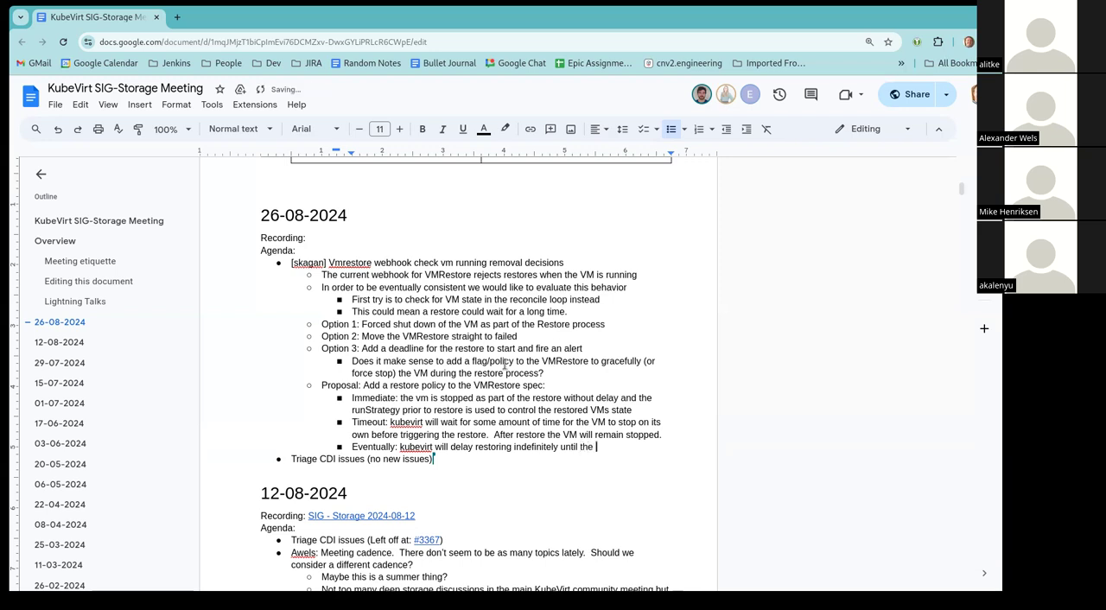
text(VM is ob)
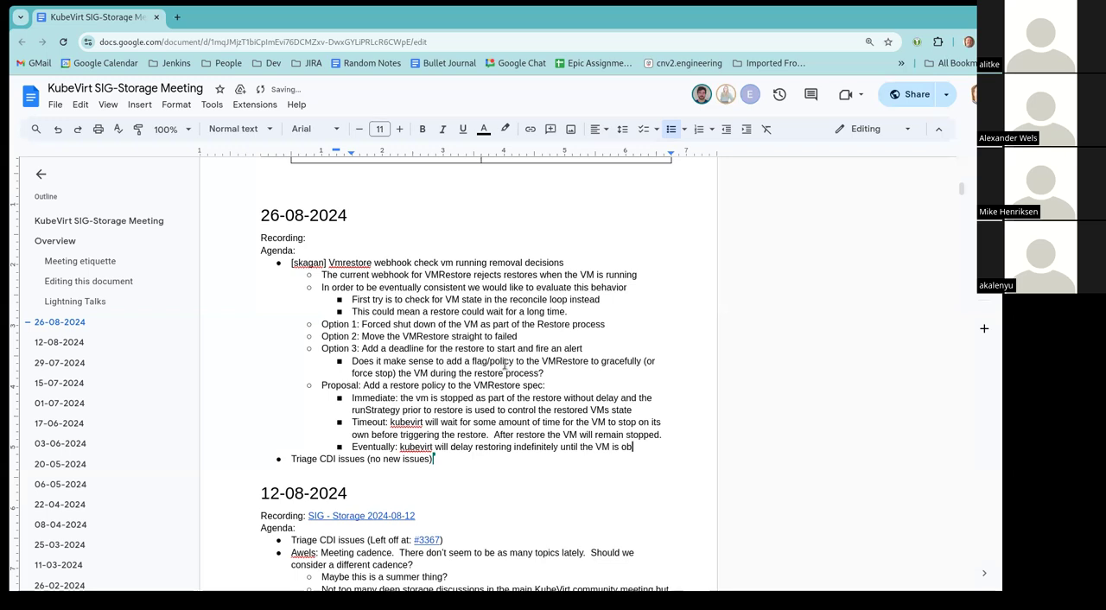
text(served stopped.)
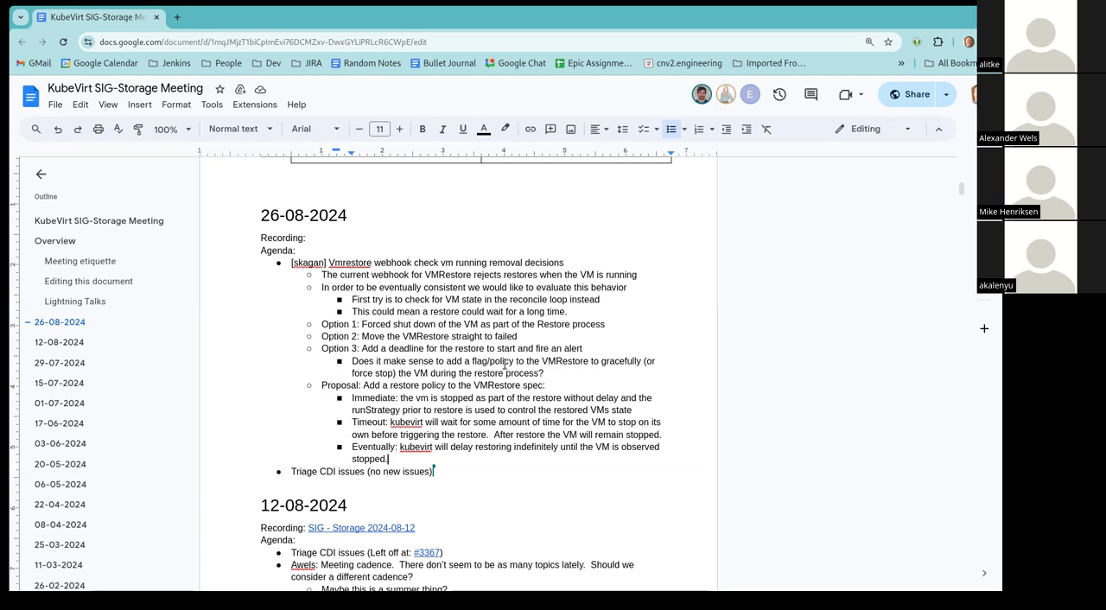
Step: Begin a follow-up sentence after 'observed stopped.' in the Eventually option
text(Ner)
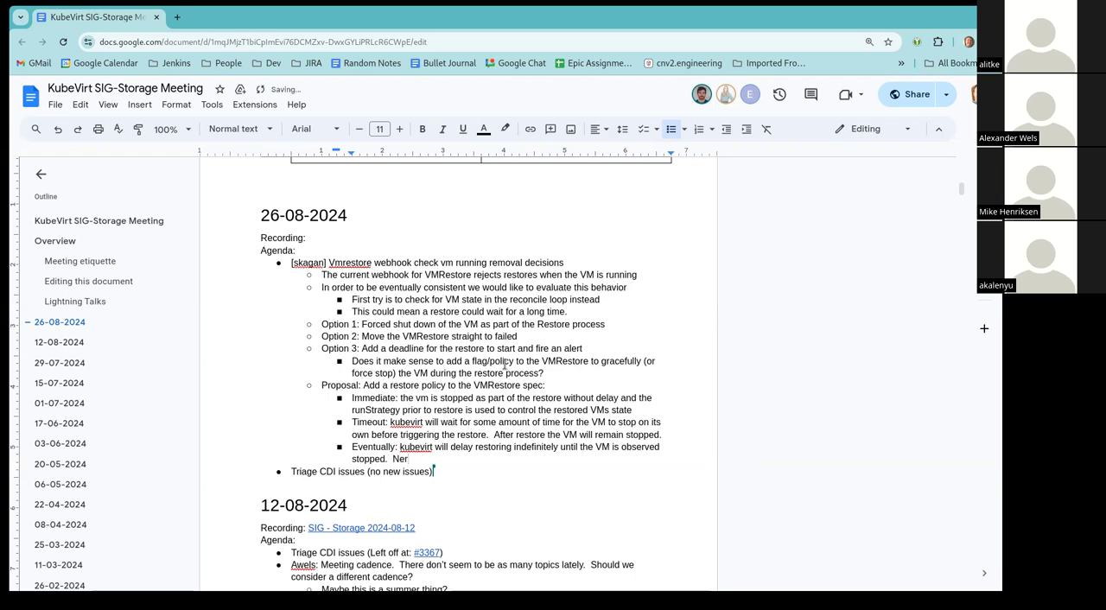
Step: Write 'Need to be careful with several potential race conditions here.' as a new sub-point
text(Need to be careful with)
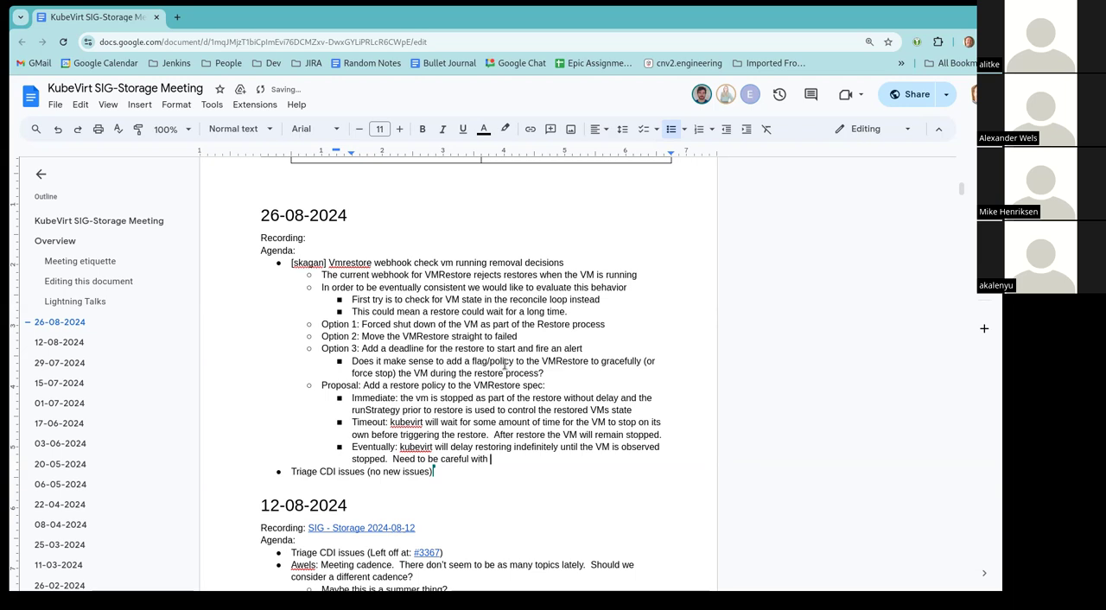
text(several)
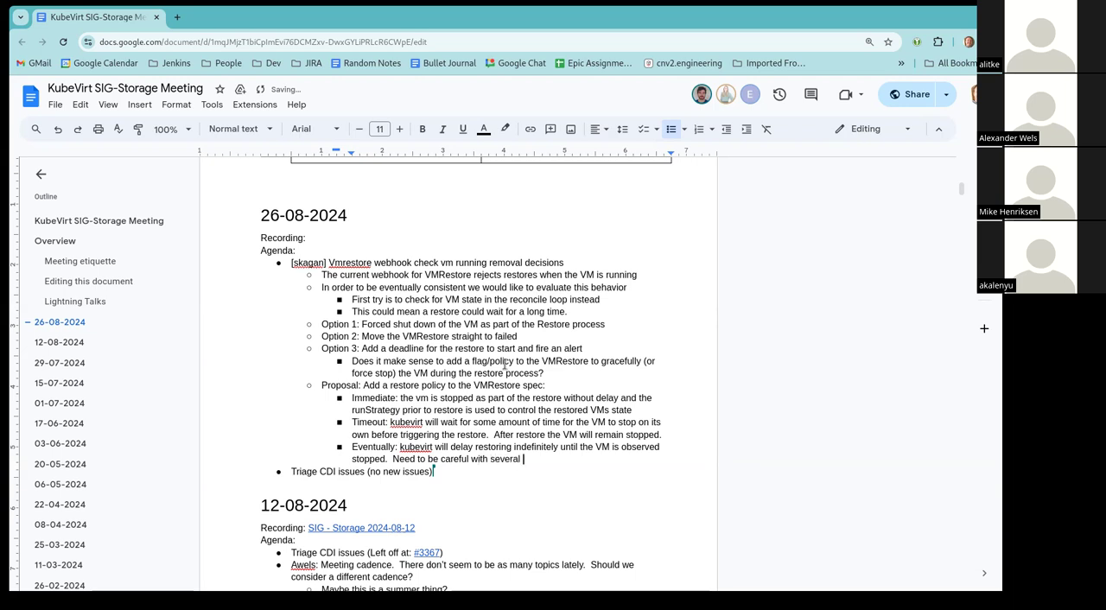
text(pol)
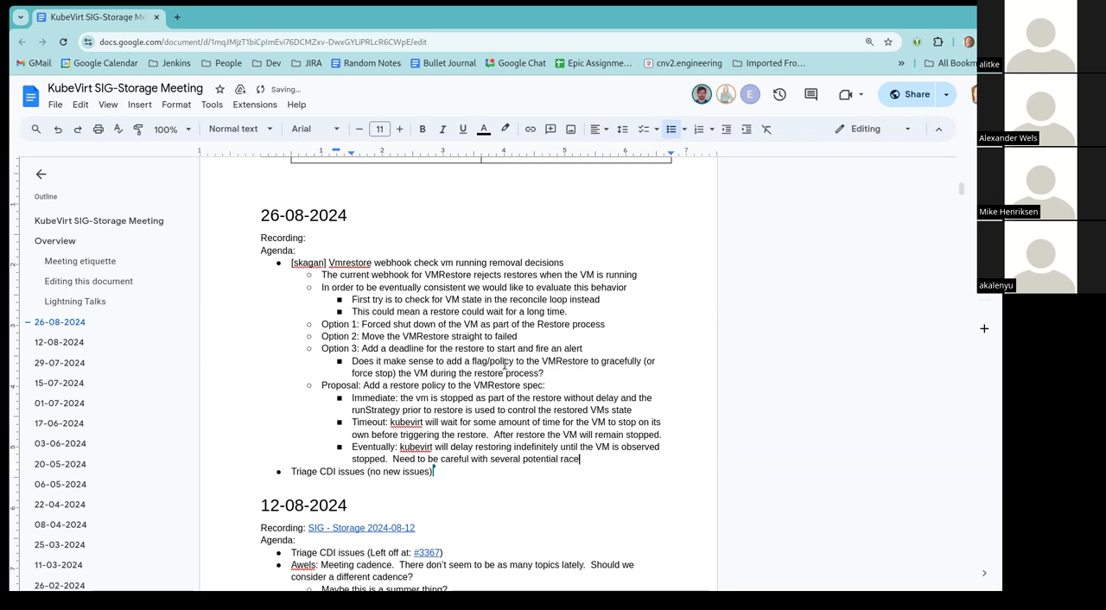
text(condition)
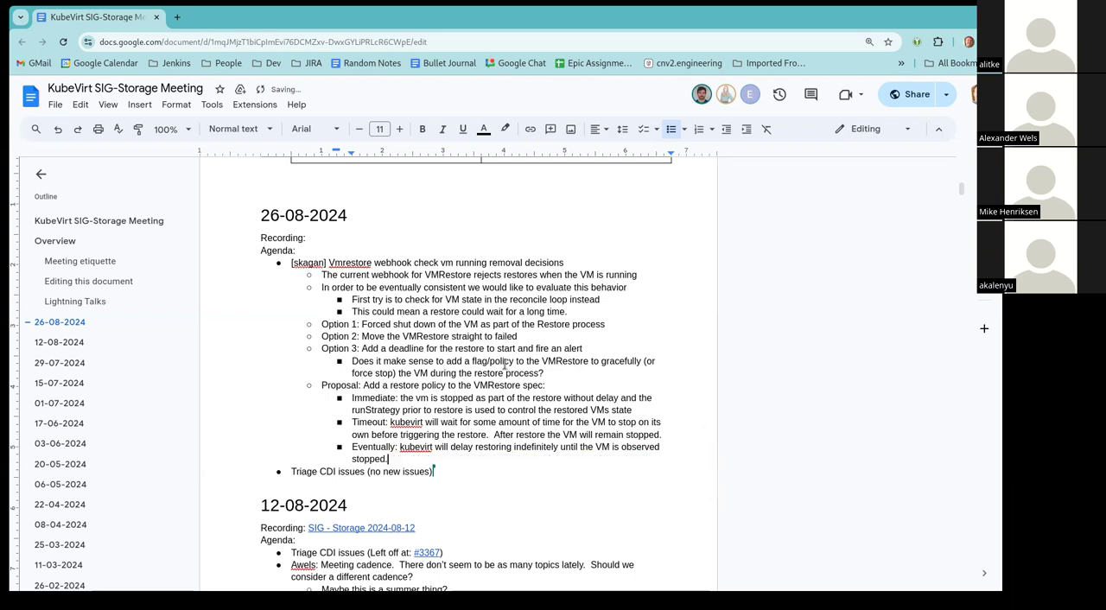
text(Need to be careful with several potential race conditions here.)
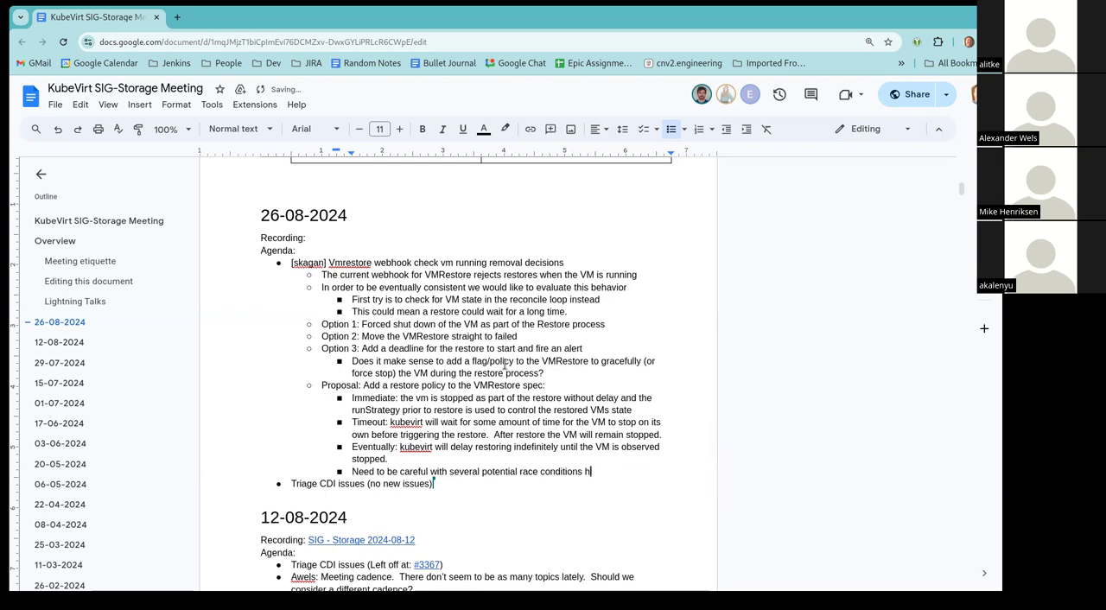
key(BackSpace)
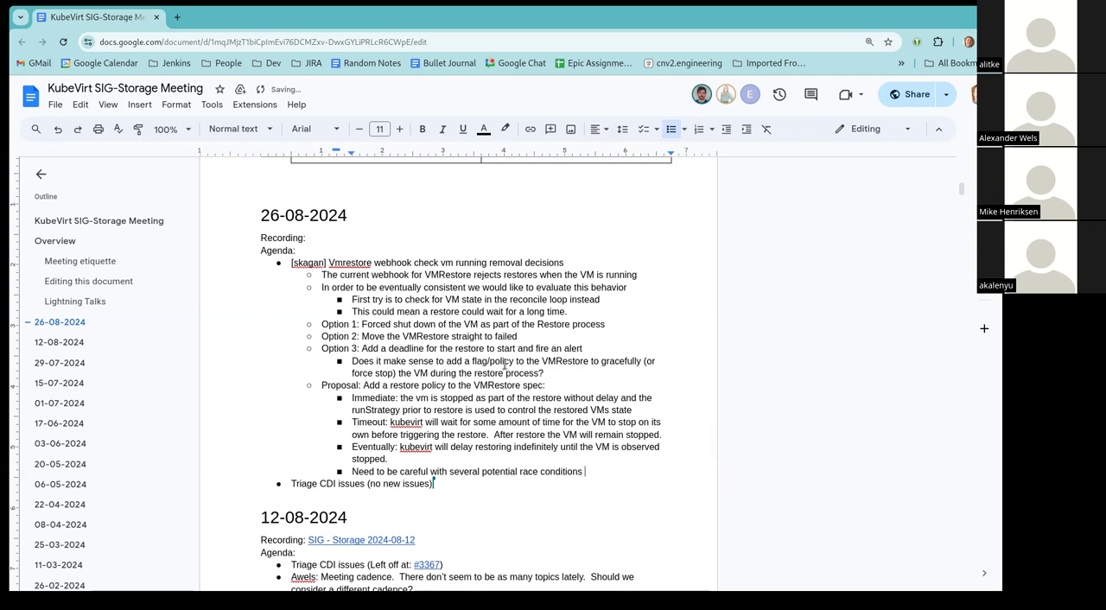
Step: Extend the warning with 'between VM state and Restores'
text(bet)
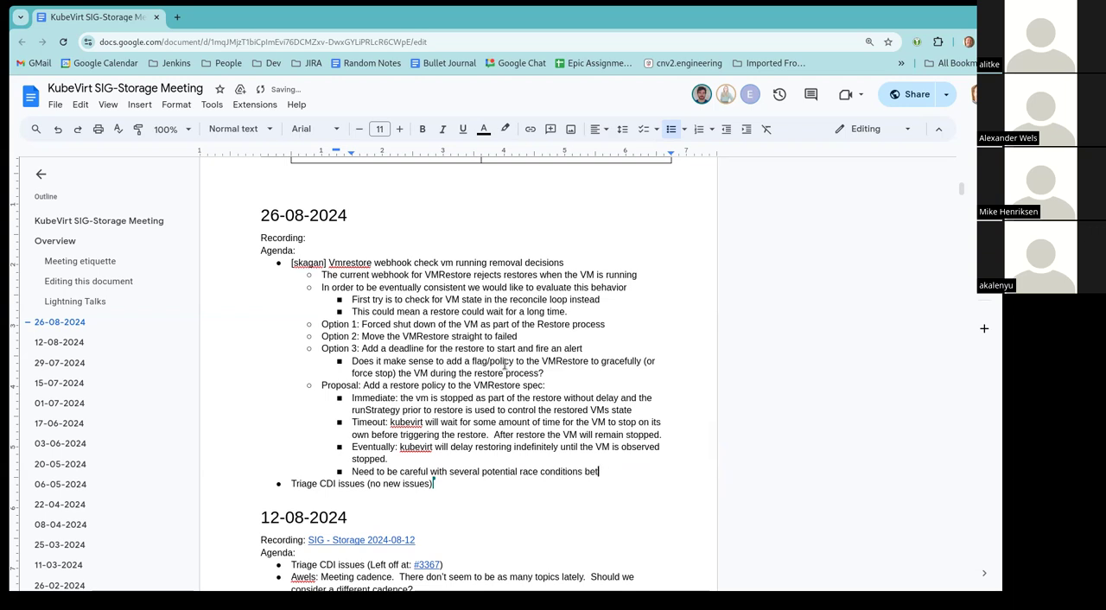
text(between VM)
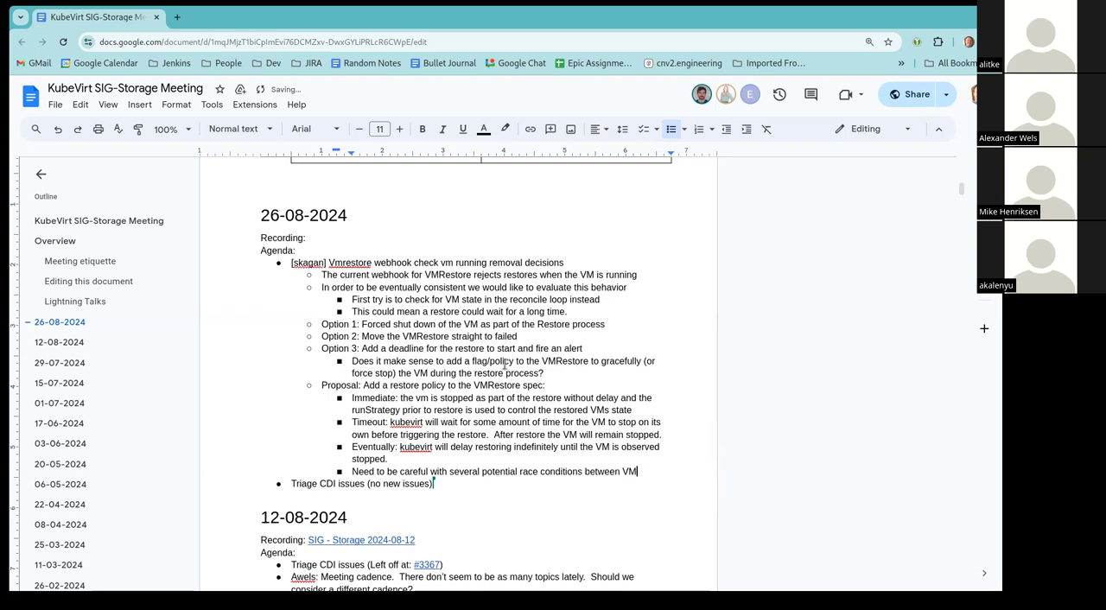
text(state)
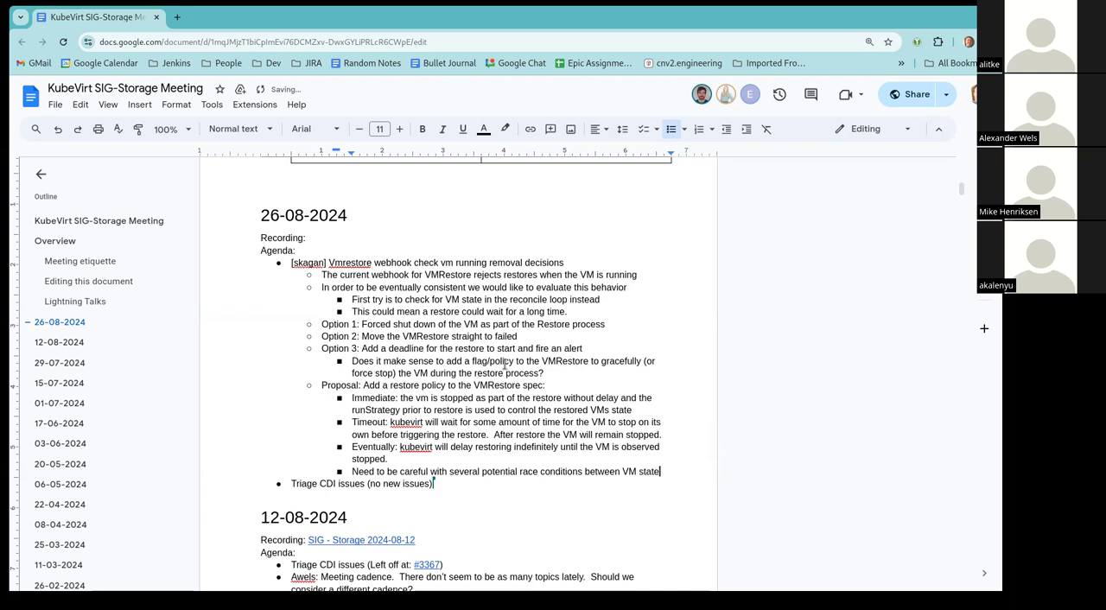
text(and)
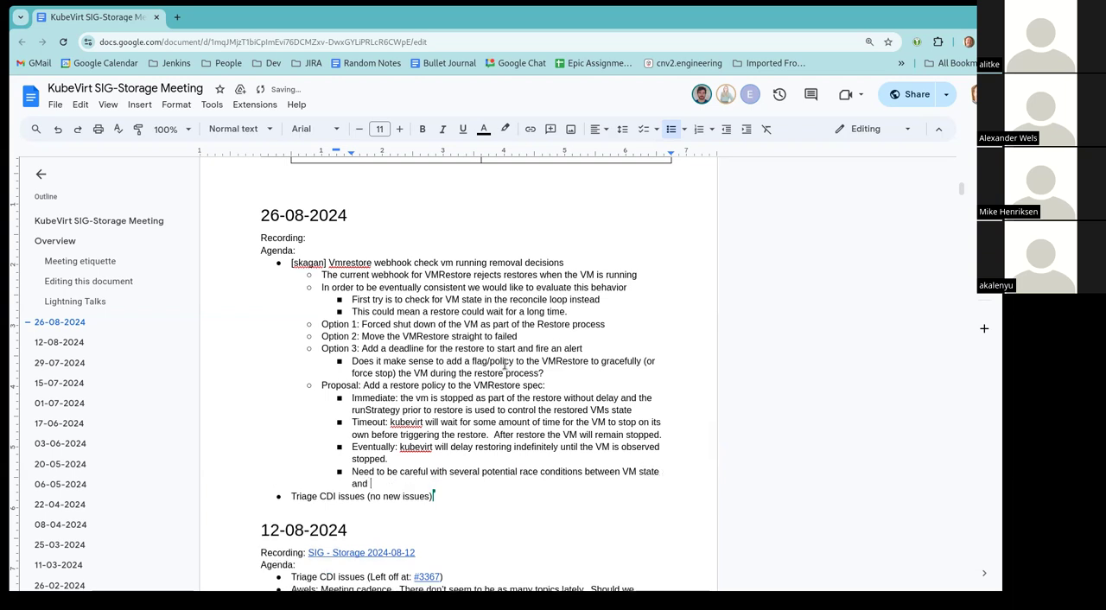
text(Restores.)
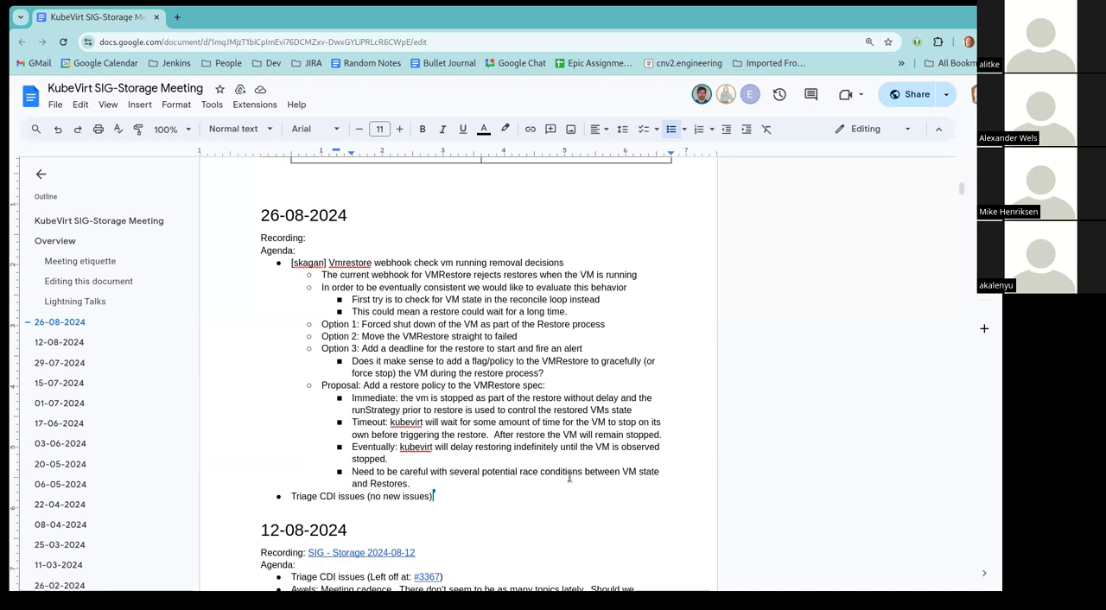
mouse_move(566, 479)
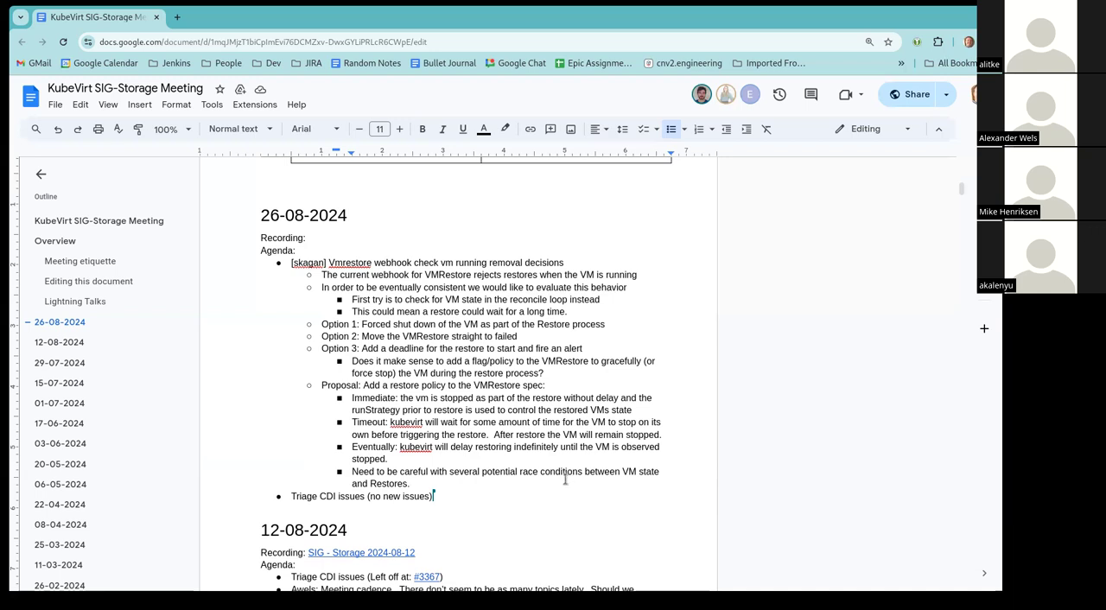
mouse_move(558, 487)
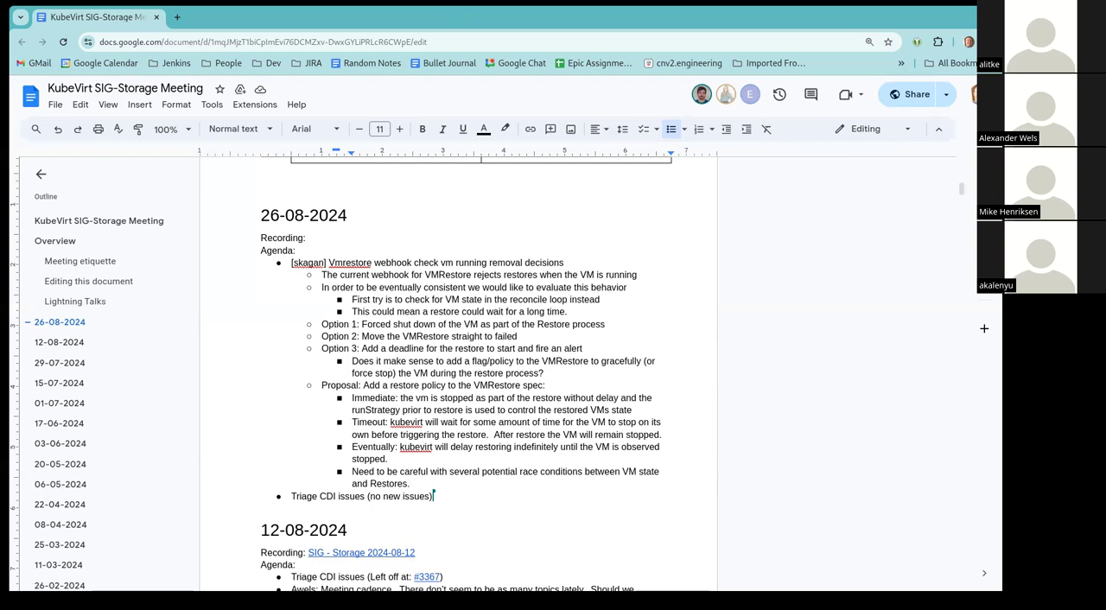
mouse_move(564, 421)
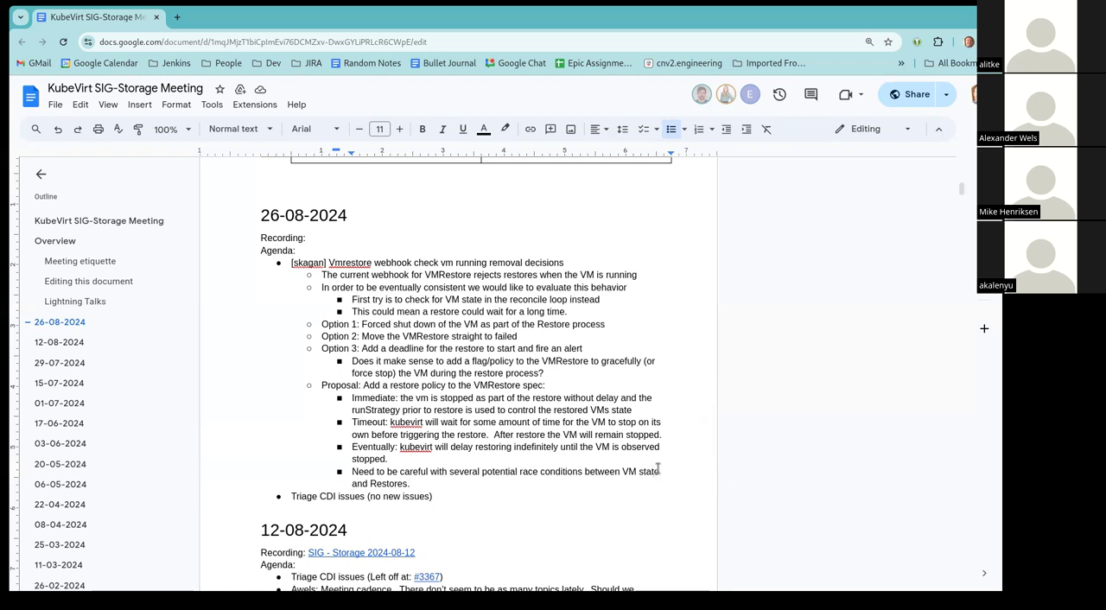
mouse_move(659, 471)
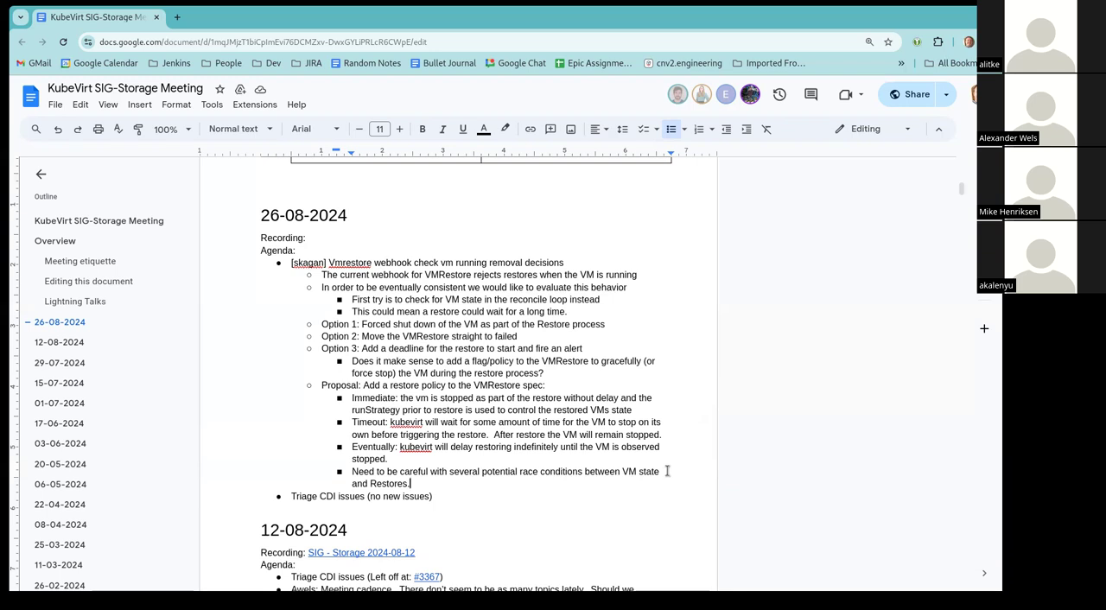
mouse_move(658, 479)
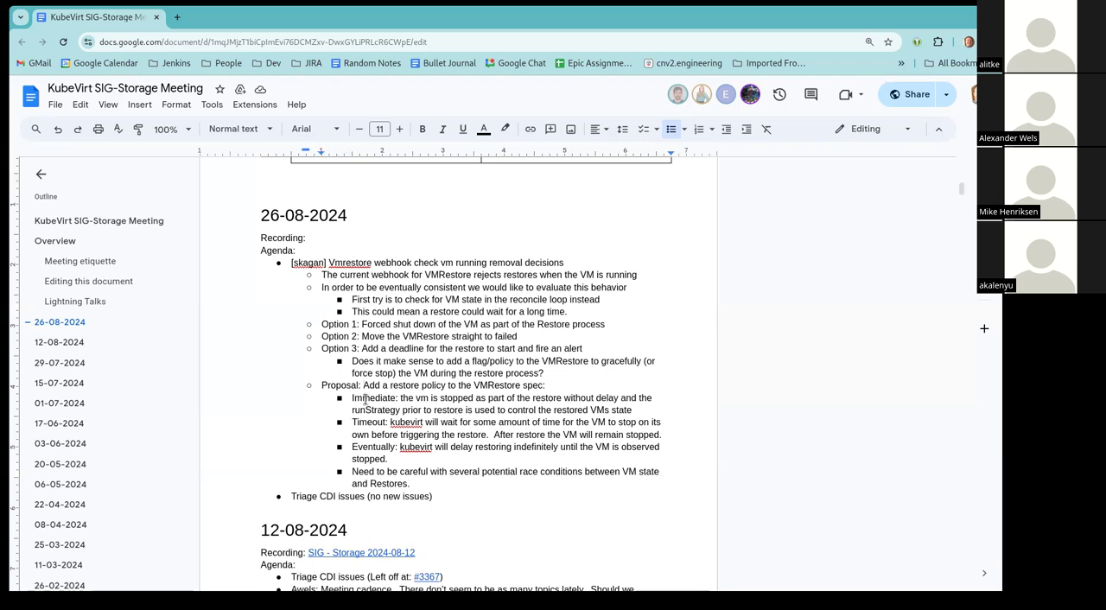
Step: Bold the 'Immediate' label and select 'Timeout' for bolding
double_click(373, 398)
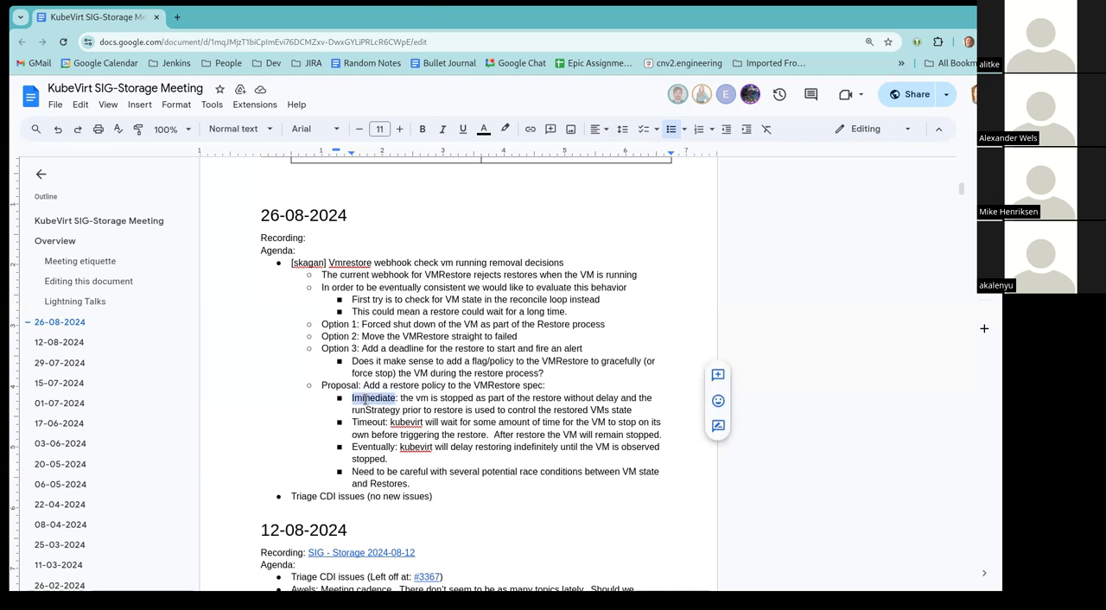
click(422, 128)
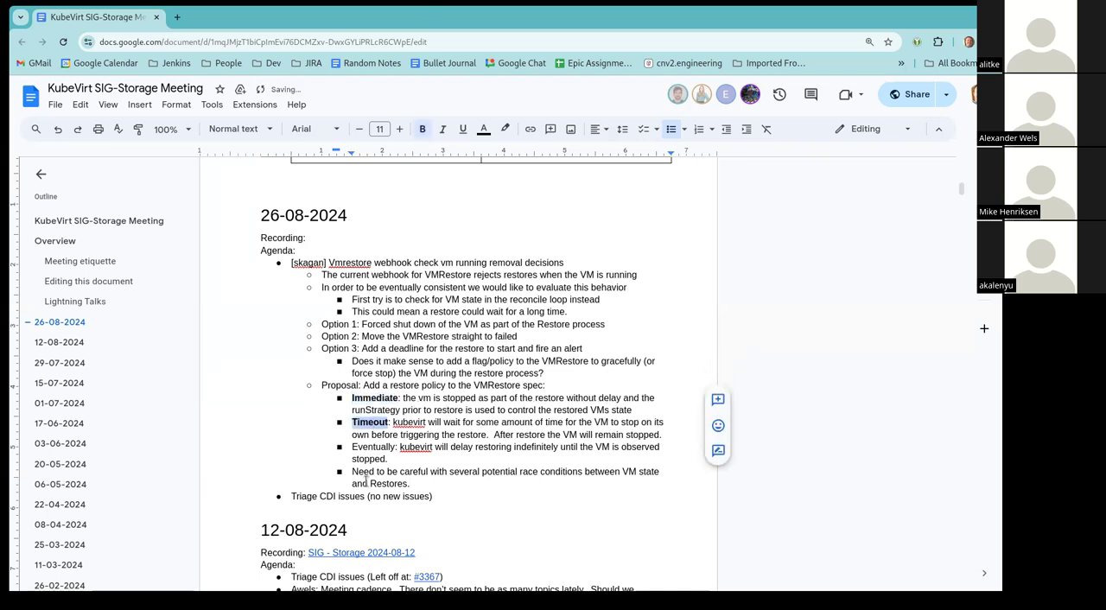
double_click(373, 446)
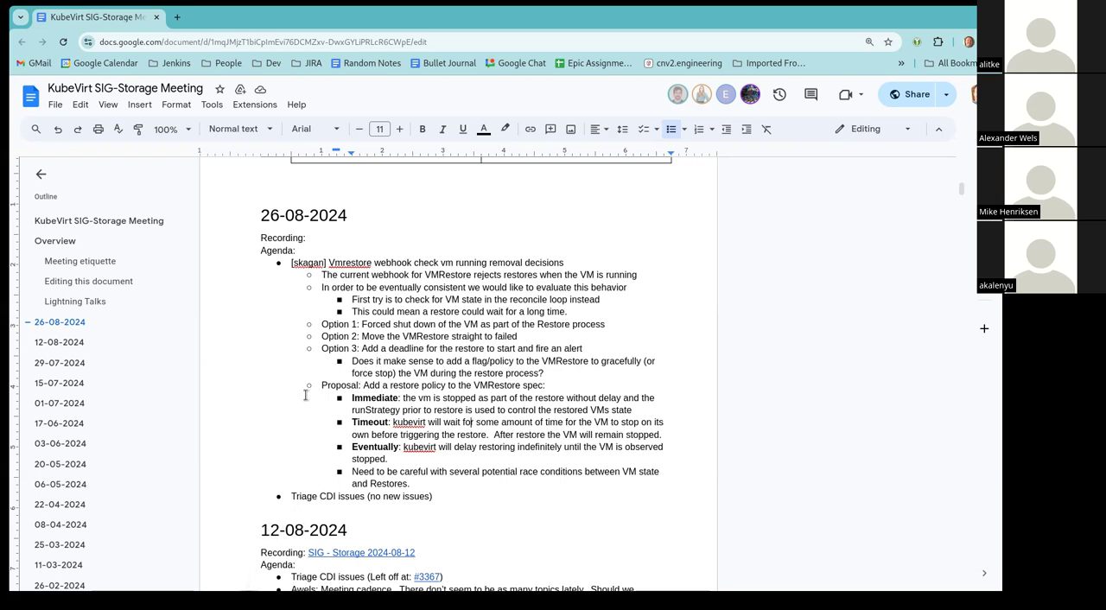
mouse_move(288, 397)
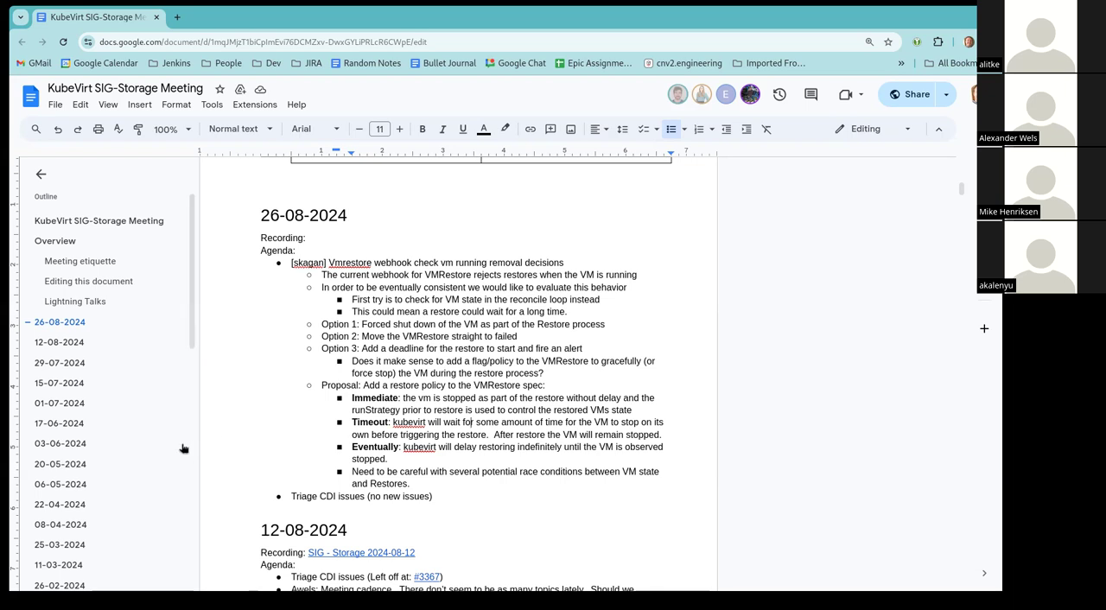
mouse_move(170, 457)
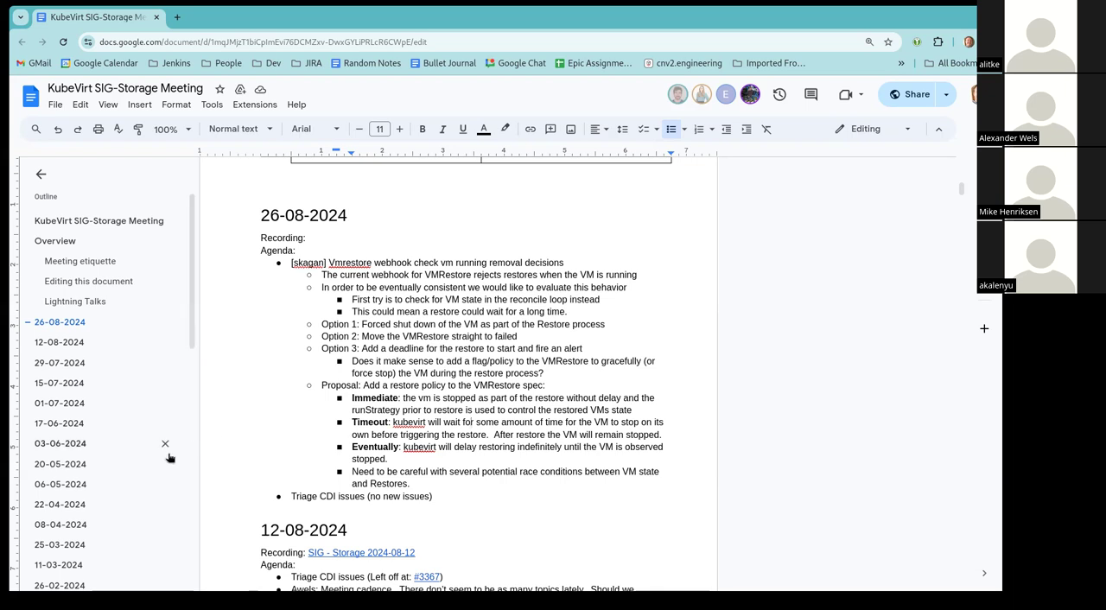
mouse_move(152, 463)
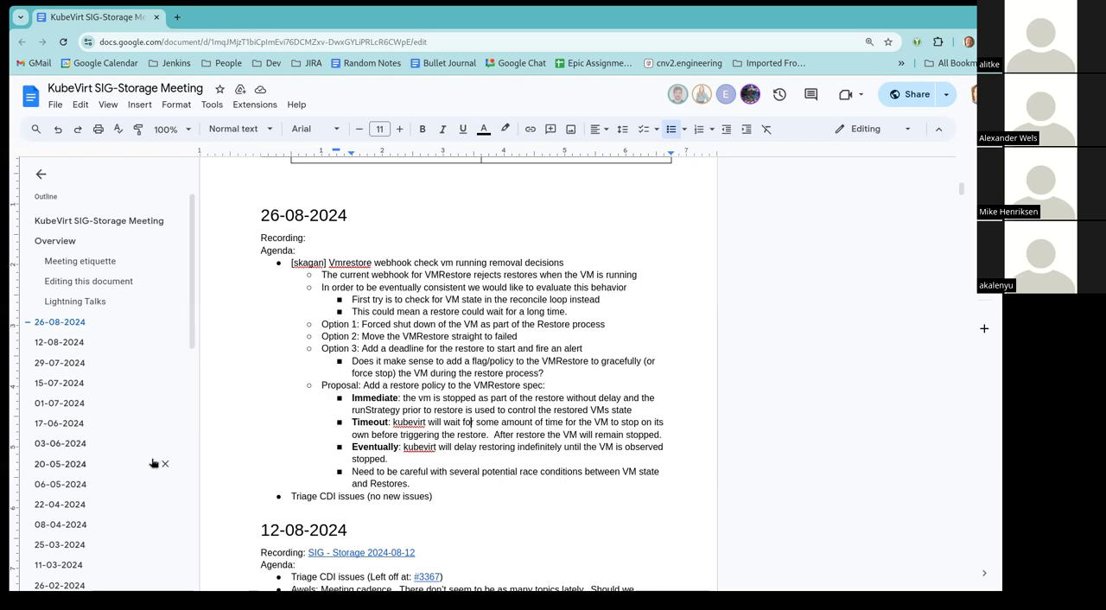
mouse_move(107, 432)
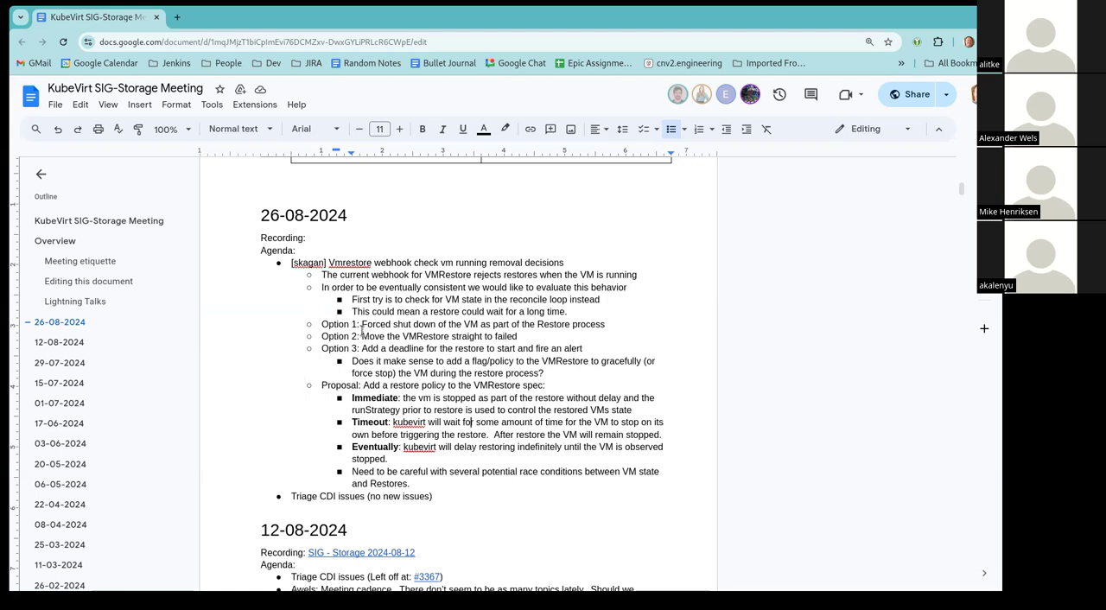
mouse_move(740, 325)
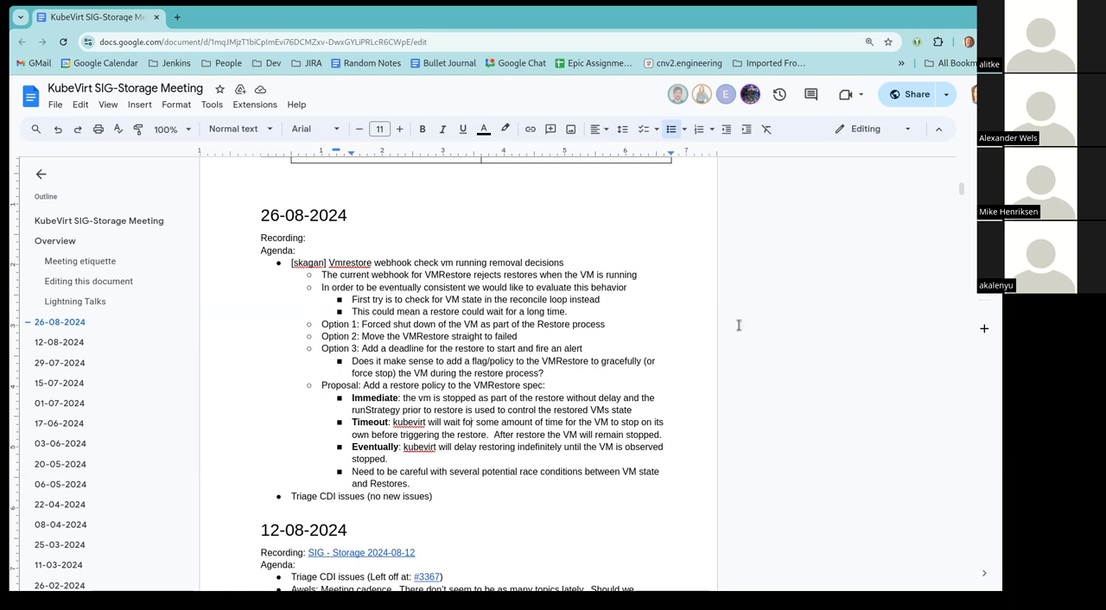